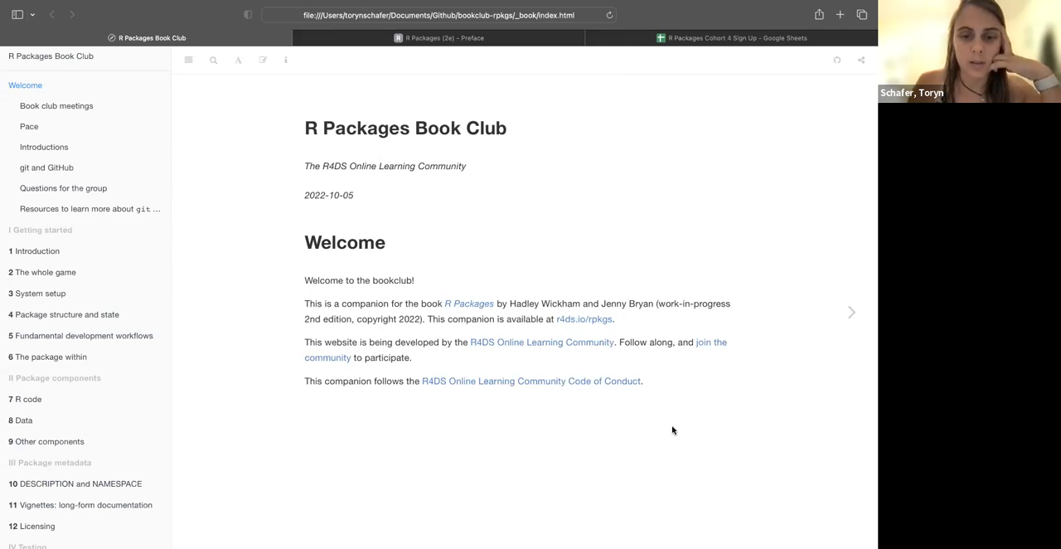
{"action": "mouse_move", "coordinate": [469, 309]}
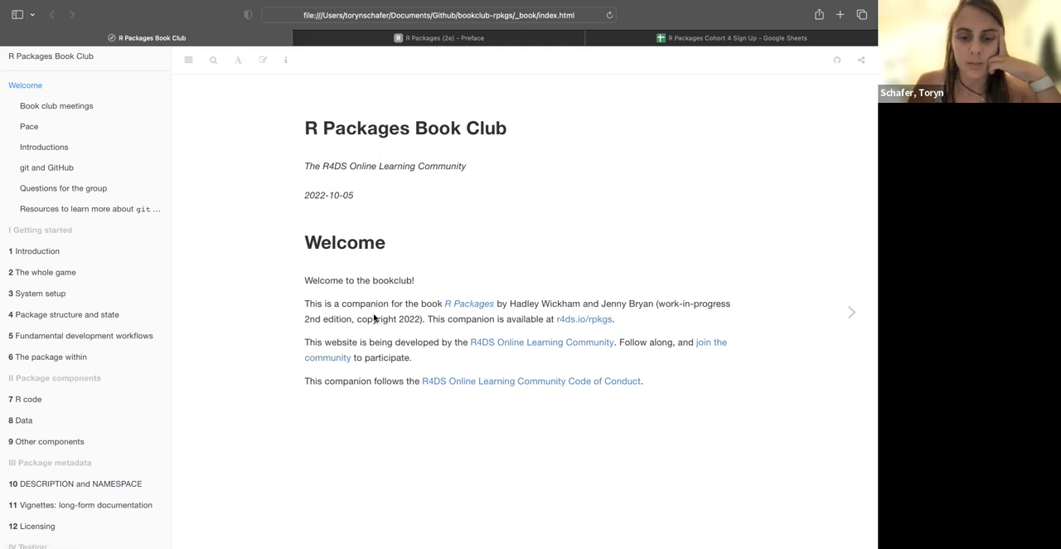
{"action": "mouse_move", "coordinate": [537, 373]}
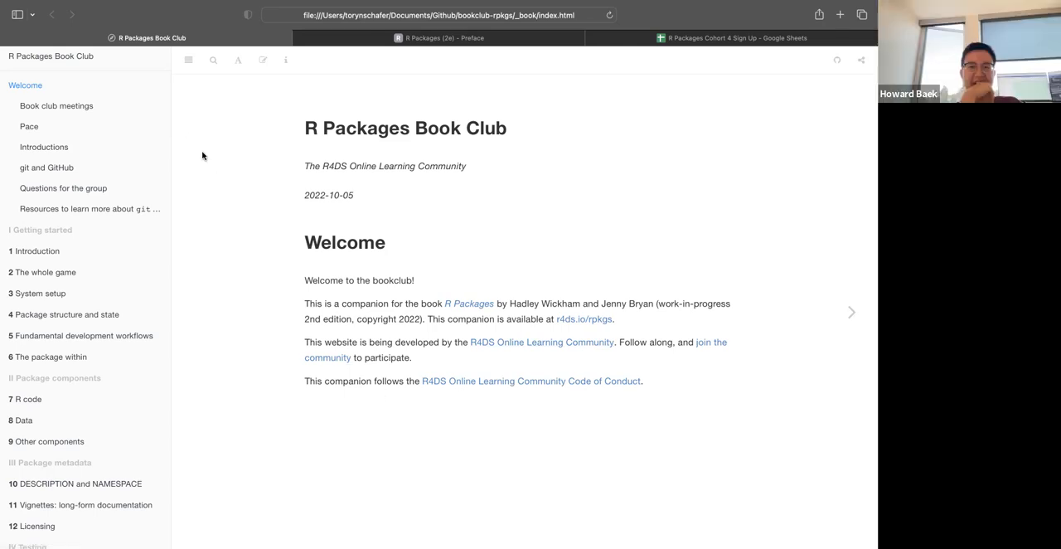
{"action": "mouse_move", "coordinate": [589, 395]}
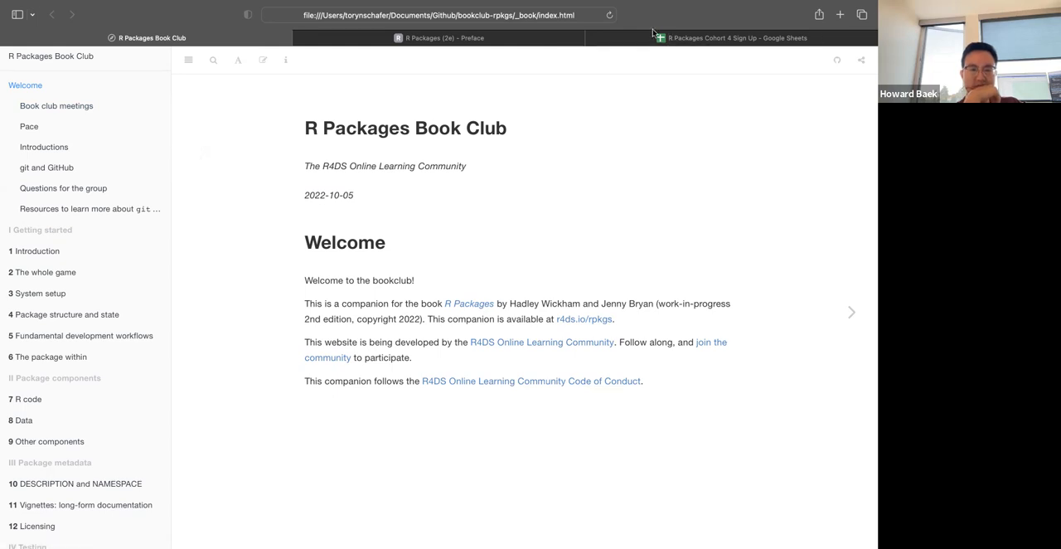
Open Book club meetings and scroll through its weekly presentation guidelines
{"action": "left_click", "coordinate": [57, 106]}
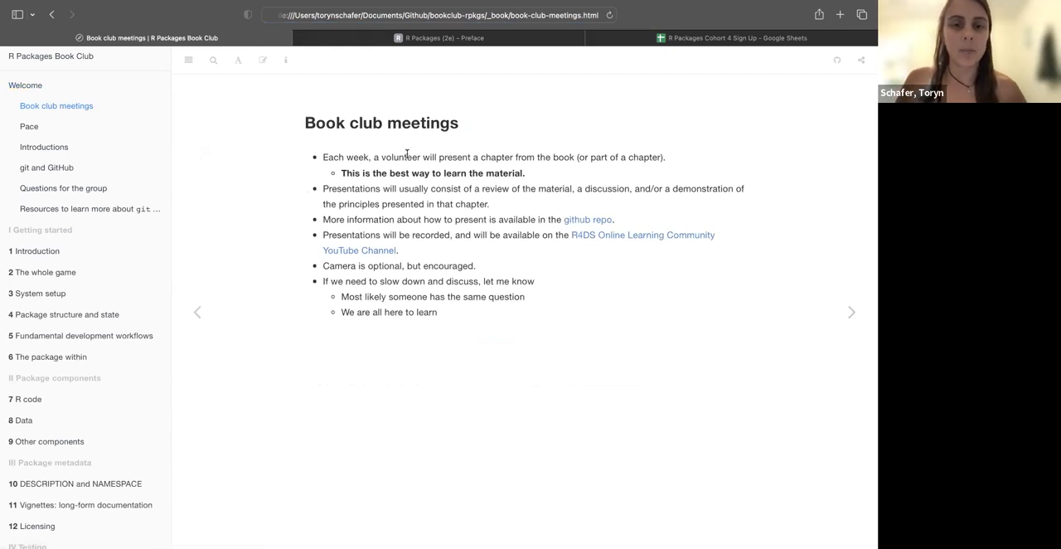
{"action": "mouse_move", "coordinate": [746, 136]}
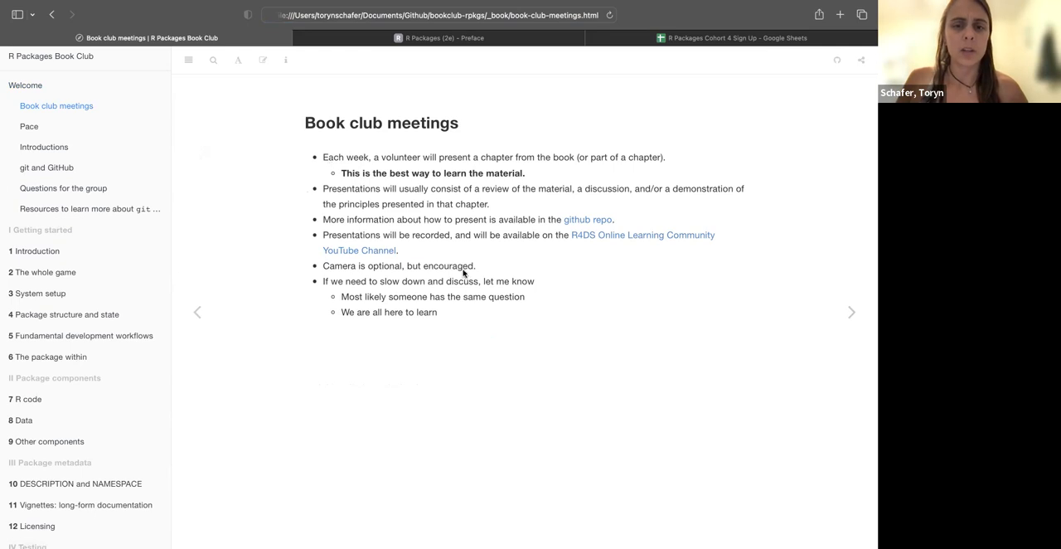
{"action": "mouse_move", "coordinate": [589, 446]}
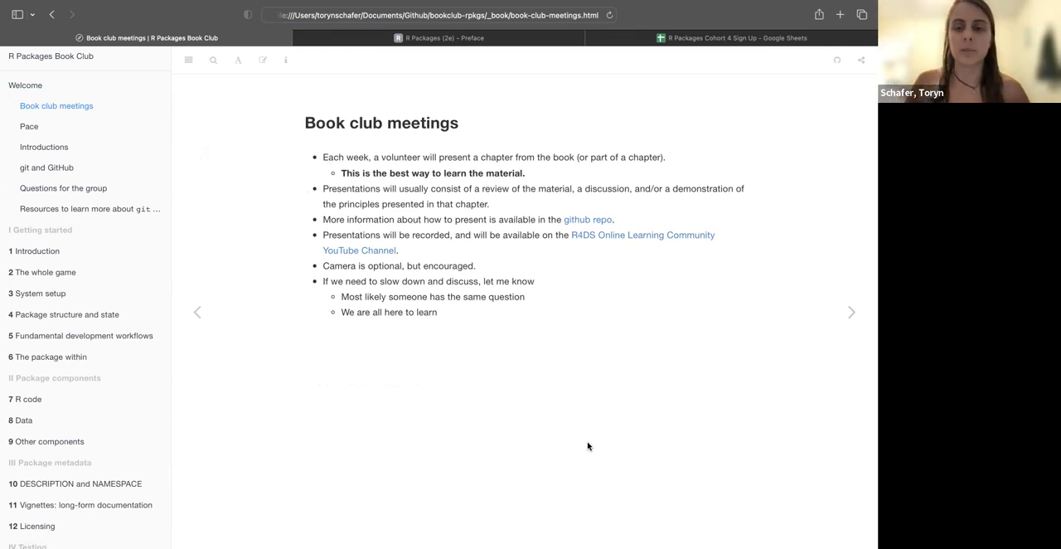
{"action": "mouse_move", "coordinate": [503, 255]}
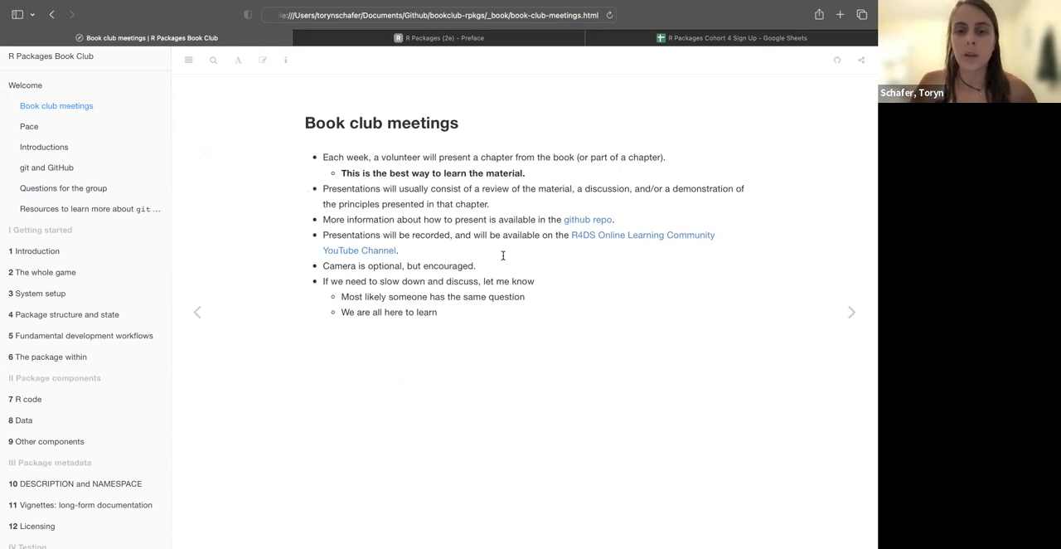
{"action": "mouse_move", "coordinate": [629, 406]}
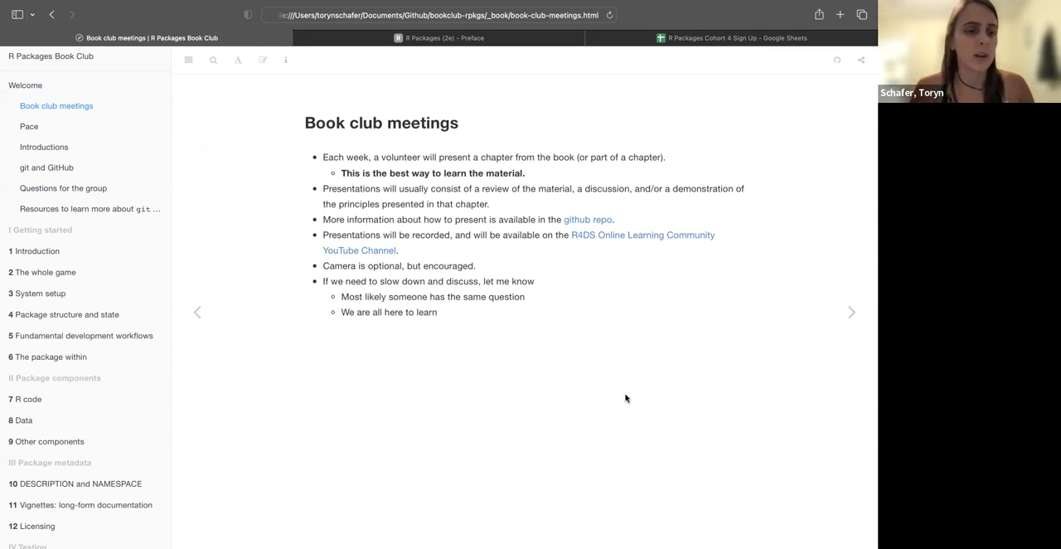
{"action": "scroll", "scroll_direction": "down", "scroll_amount": 3}
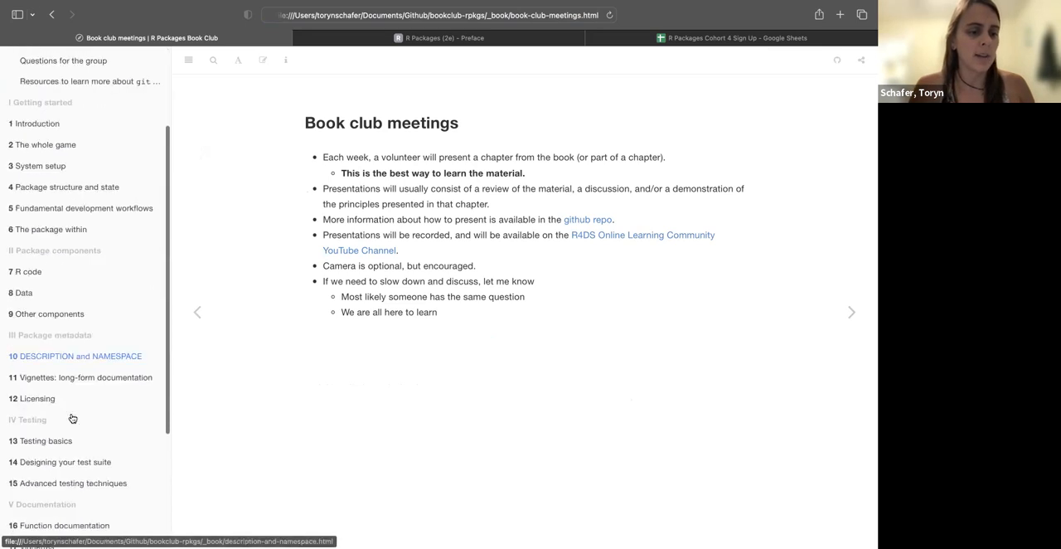
{"action": "scroll", "scroll_direction": "down", "scroll_amount": 3}
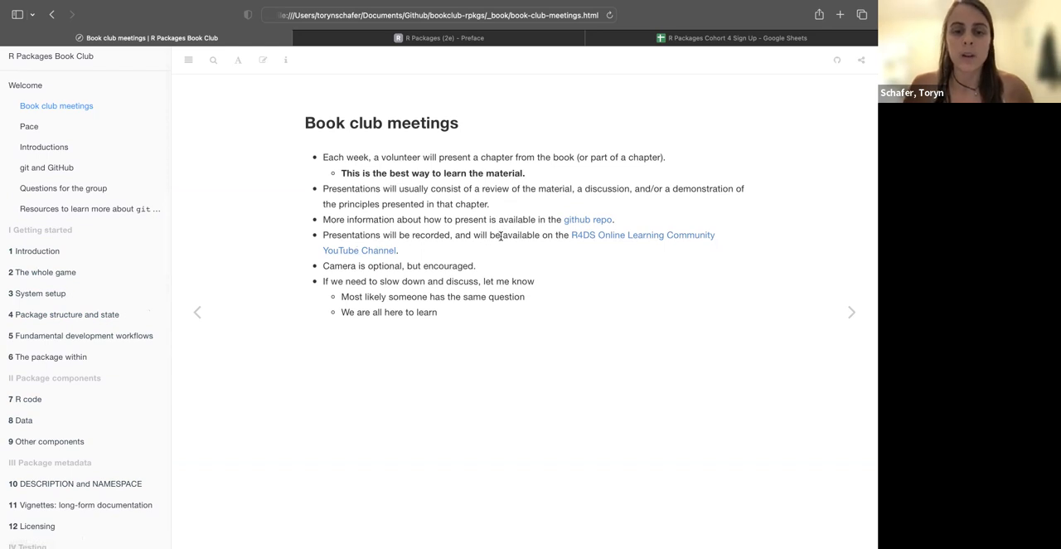
{"action": "mouse_move", "coordinate": [553, 222]}
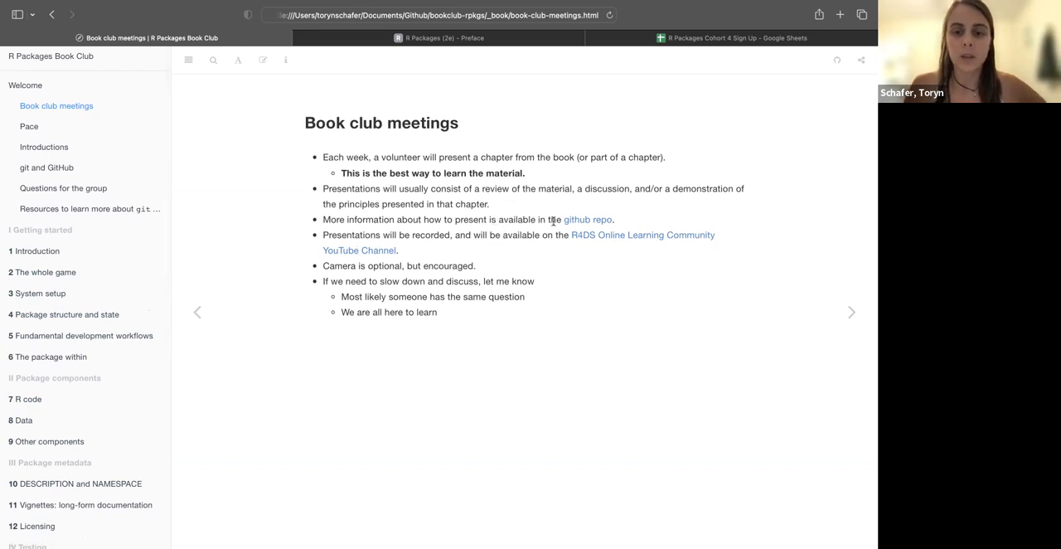
{"action": "mouse_move", "coordinate": [570, 225]}
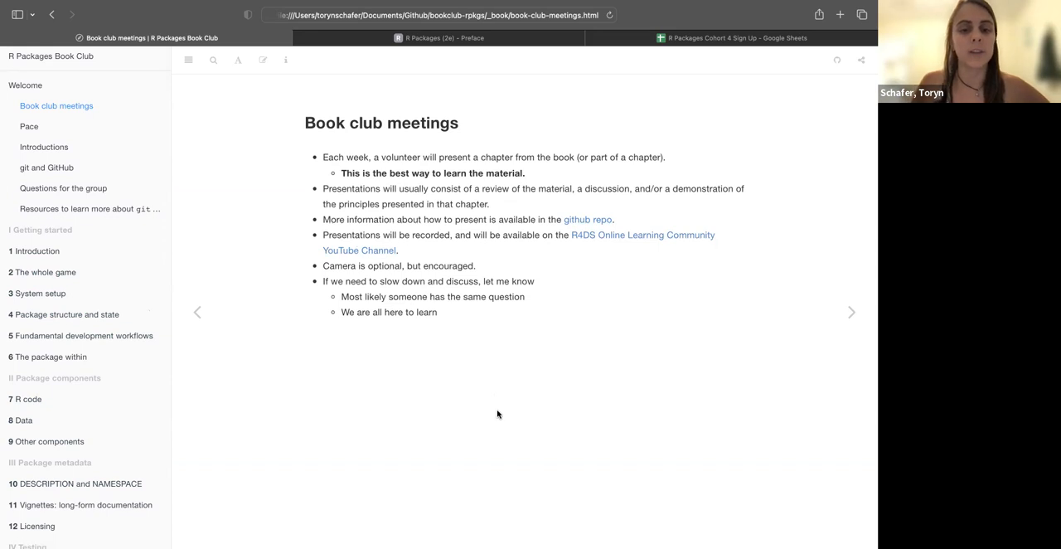
{"action": "mouse_move", "coordinate": [444, 334]}
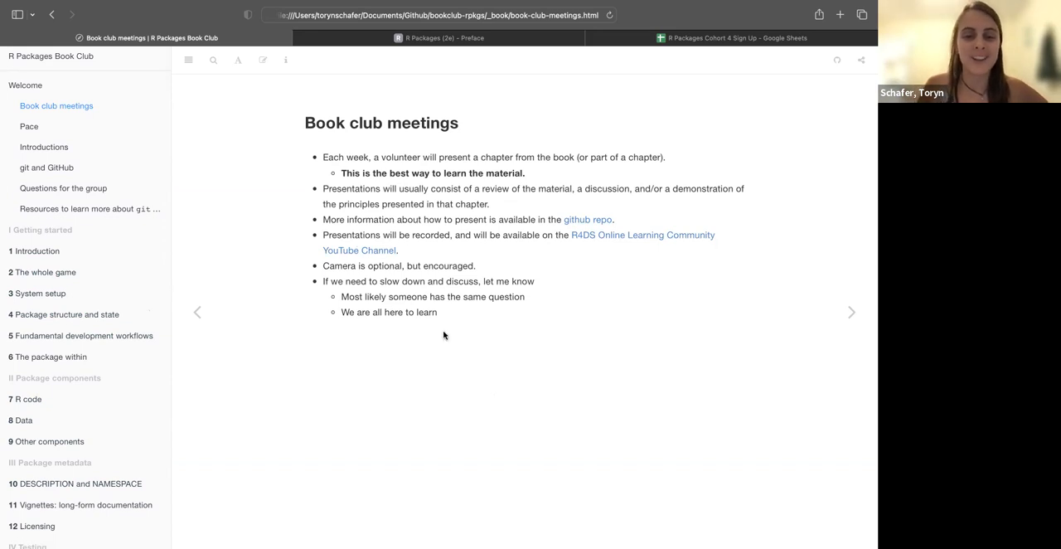
{"action": "mouse_move", "coordinate": [418, 314]}
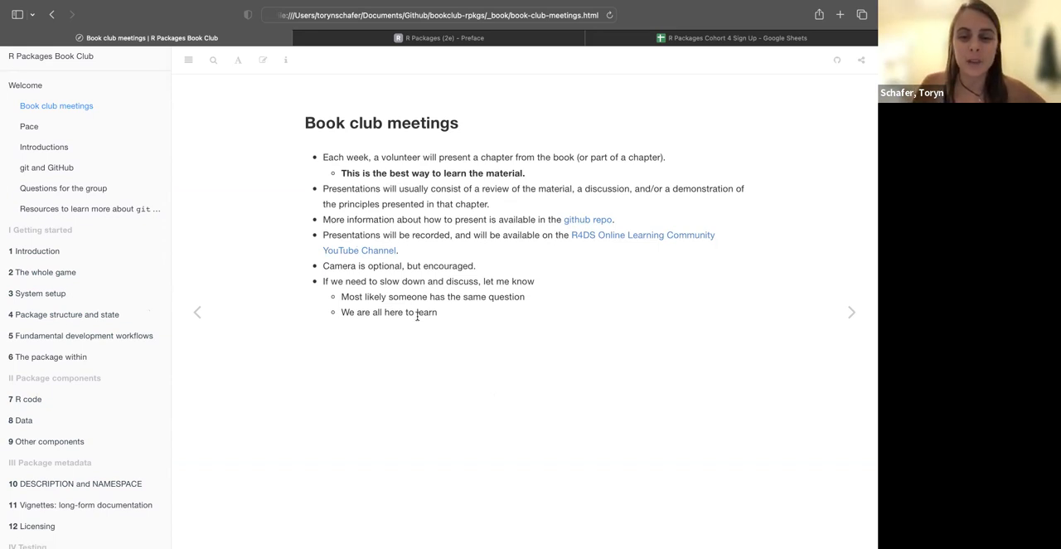
{"action": "mouse_move", "coordinate": [423, 366]}
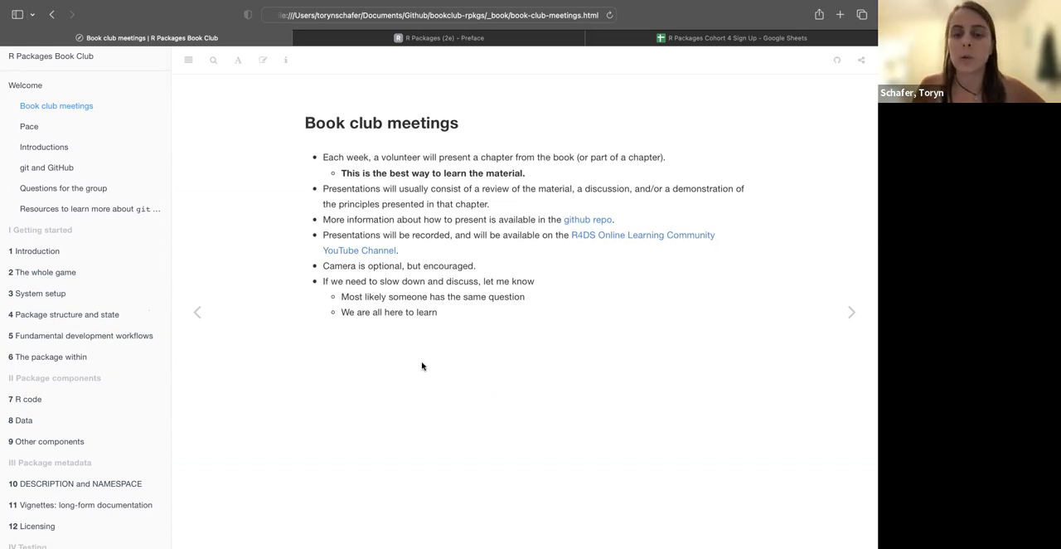
{"action": "mouse_move", "coordinate": [504, 359]}
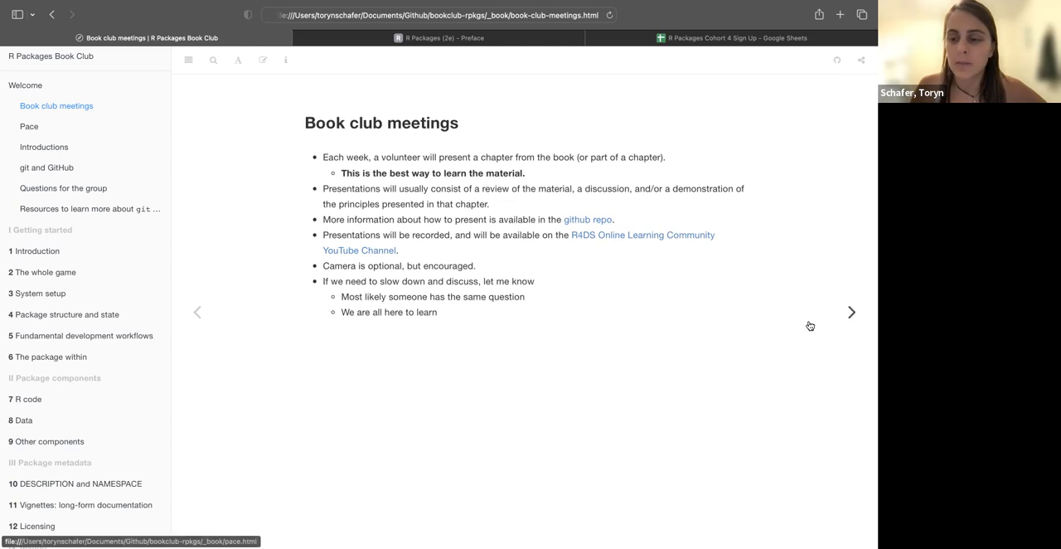
Show the Pace page outlining one chapter per week and one-hour sessions
{"action": "left_click", "coordinate": [852, 312]}
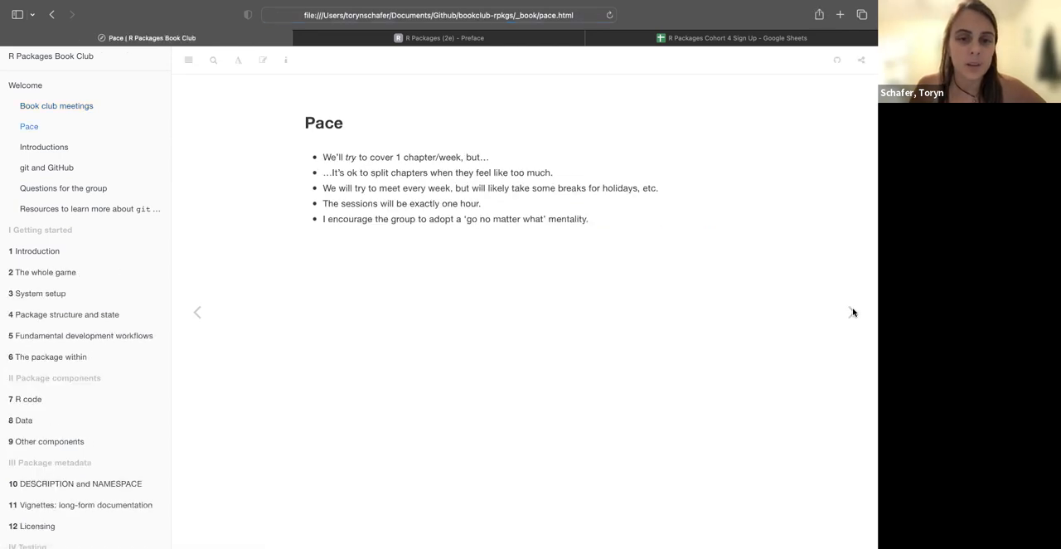
{"action": "mouse_move", "coordinate": [714, 274]}
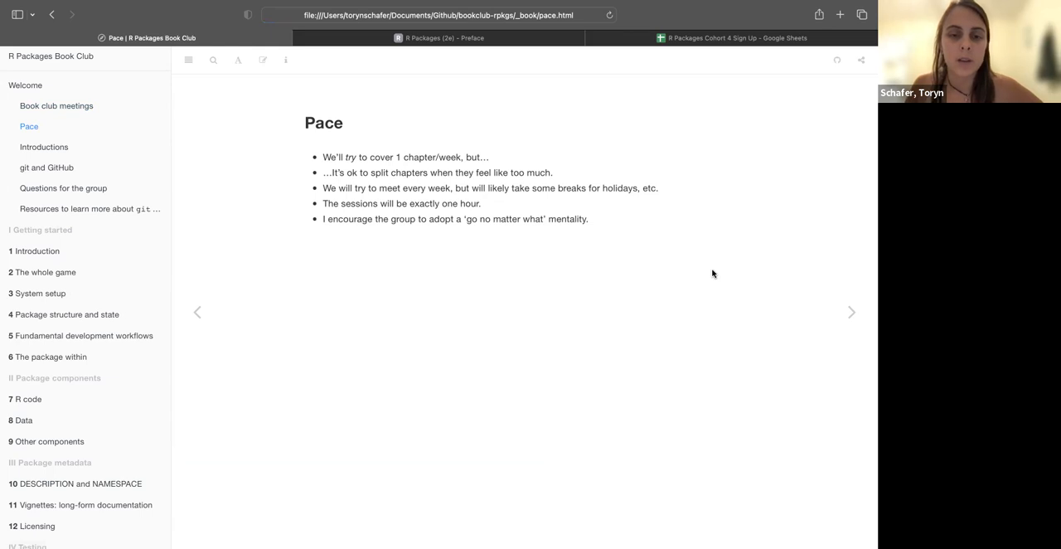
{"action": "mouse_move", "coordinate": [435, 219]}
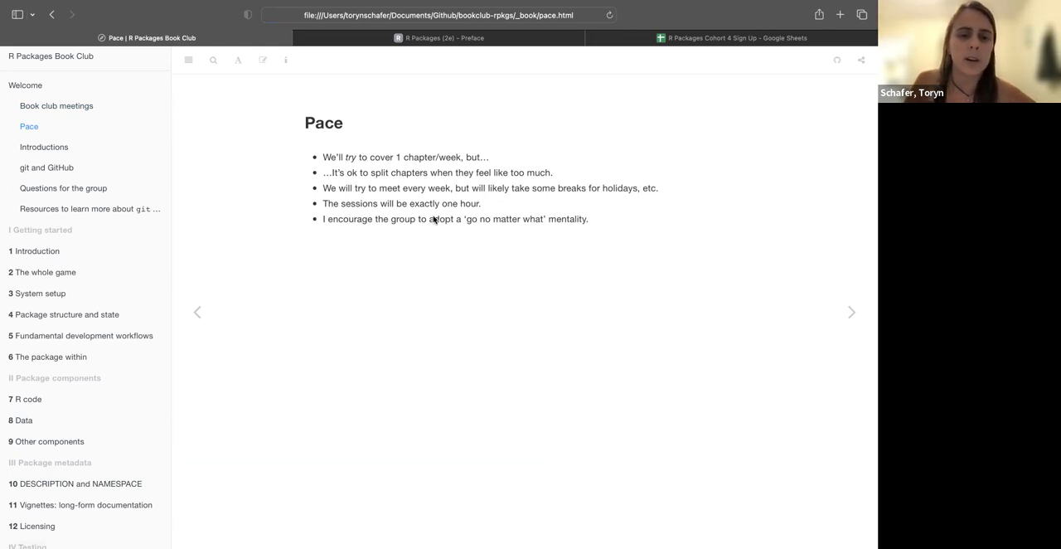
{"action": "mouse_move", "coordinate": [387, 187]}
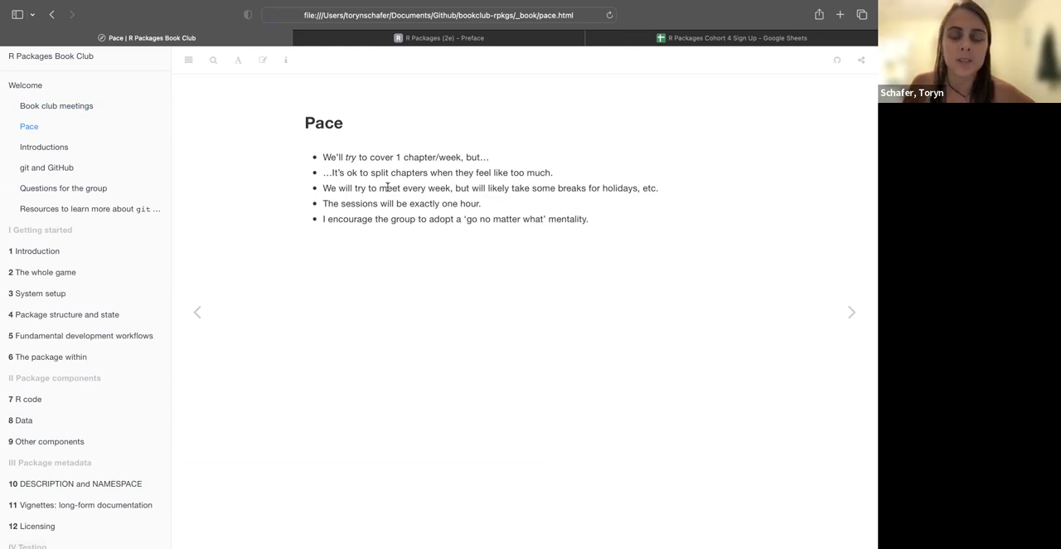
{"action": "mouse_move", "coordinate": [474, 197]}
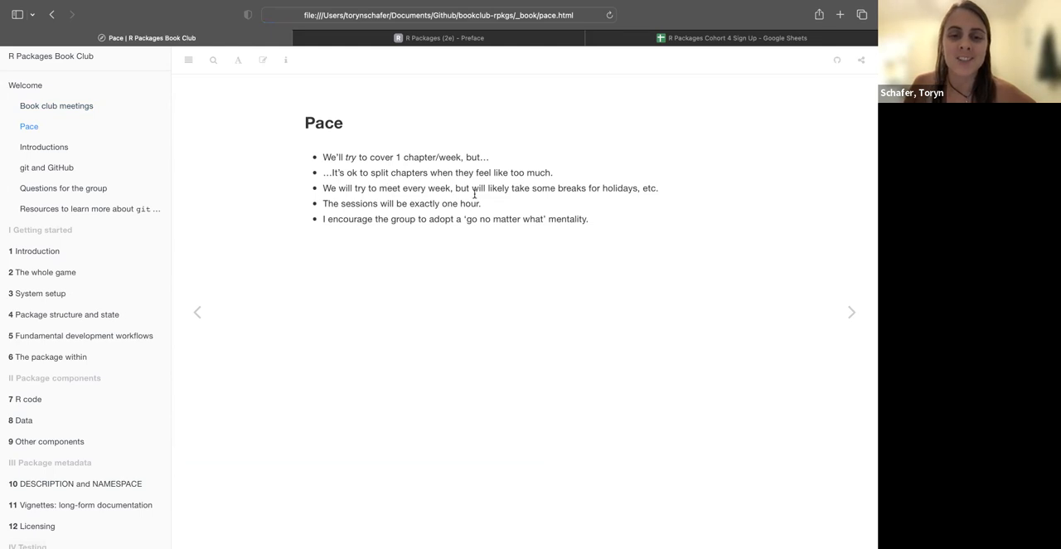
{"action": "mouse_move", "coordinate": [514, 202]}
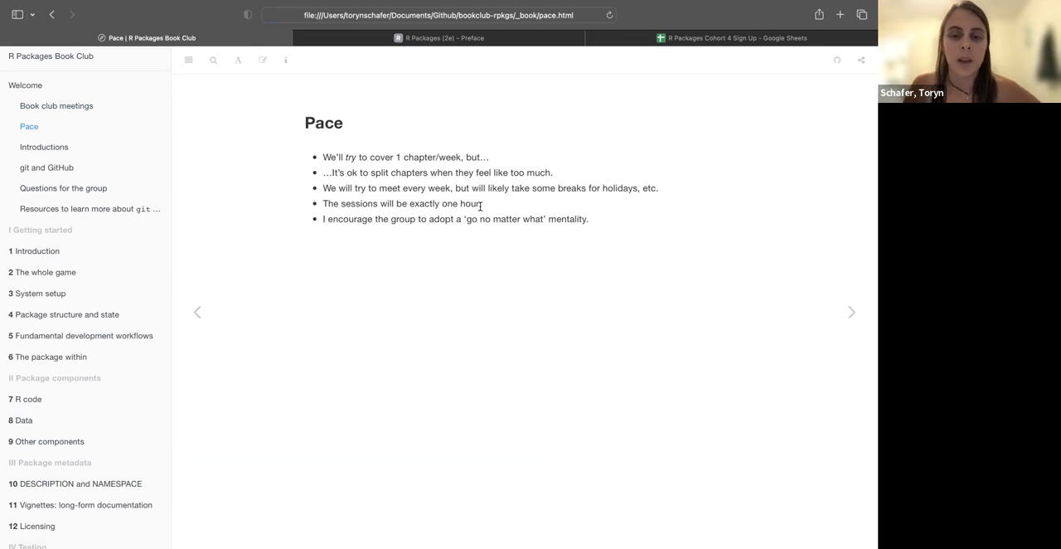
{"action": "mouse_move", "coordinate": [530, 331]}
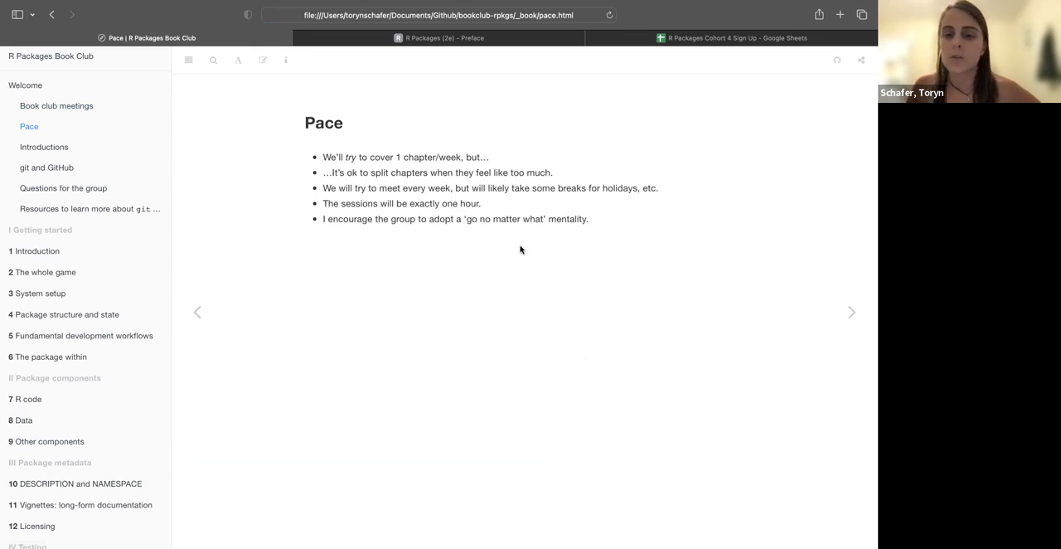
{"action": "mouse_move", "coordinate": [732, 439]}
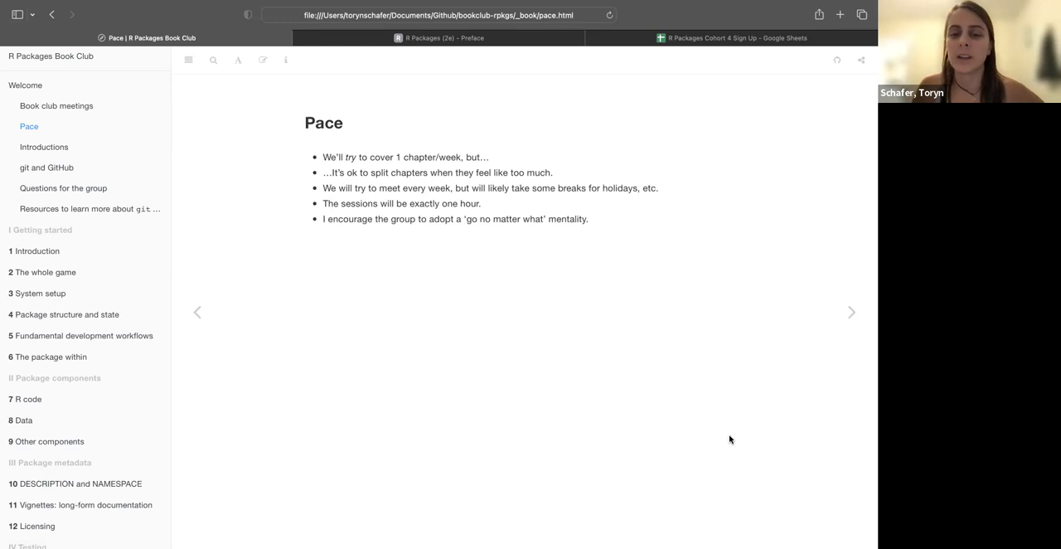
{"action": "mouse_move", "coordinate": [654, 240]}
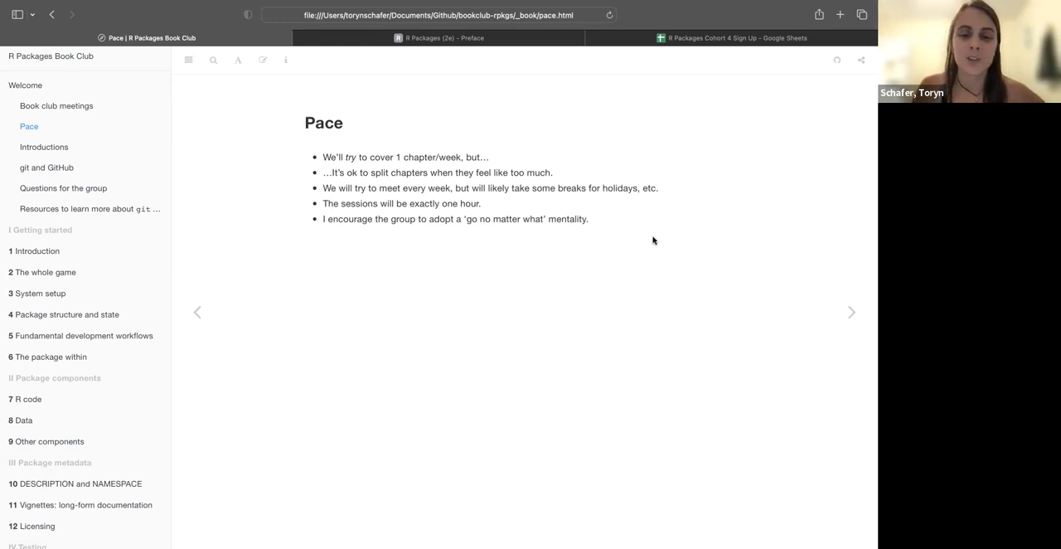
{"action": "mouse_move", "coordinate": [697, 336]}
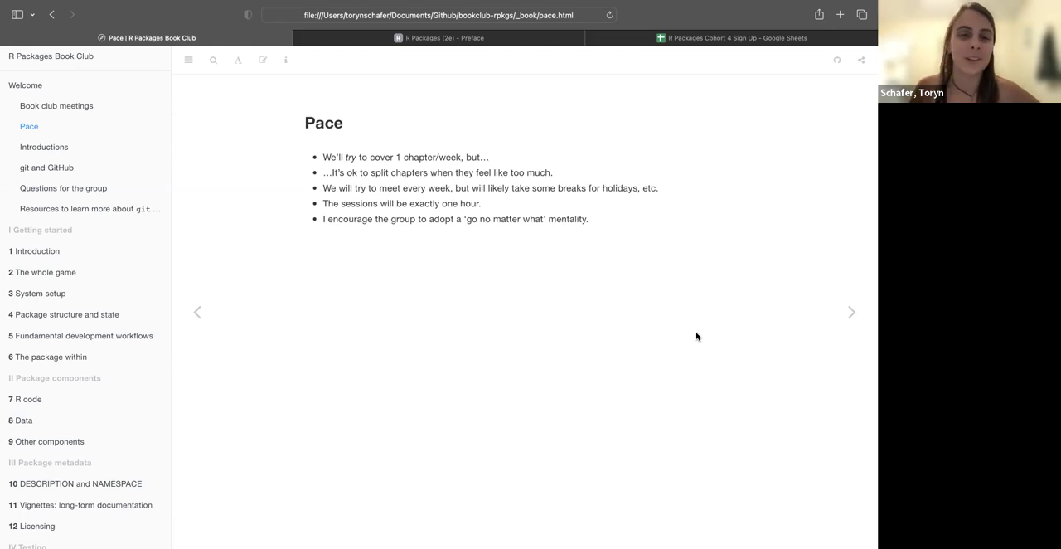
{"action": "mouse_move", "coordinate": [705, 338]}
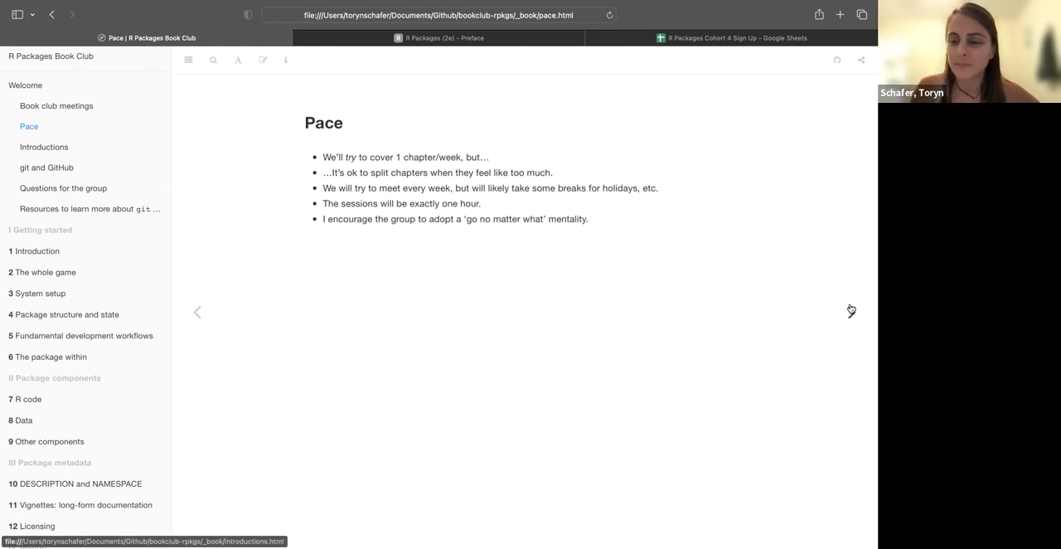
Show the Introductions page listing prompts for members to share about themselves
{"action": "left_click", "coordinate": [43, 147]}
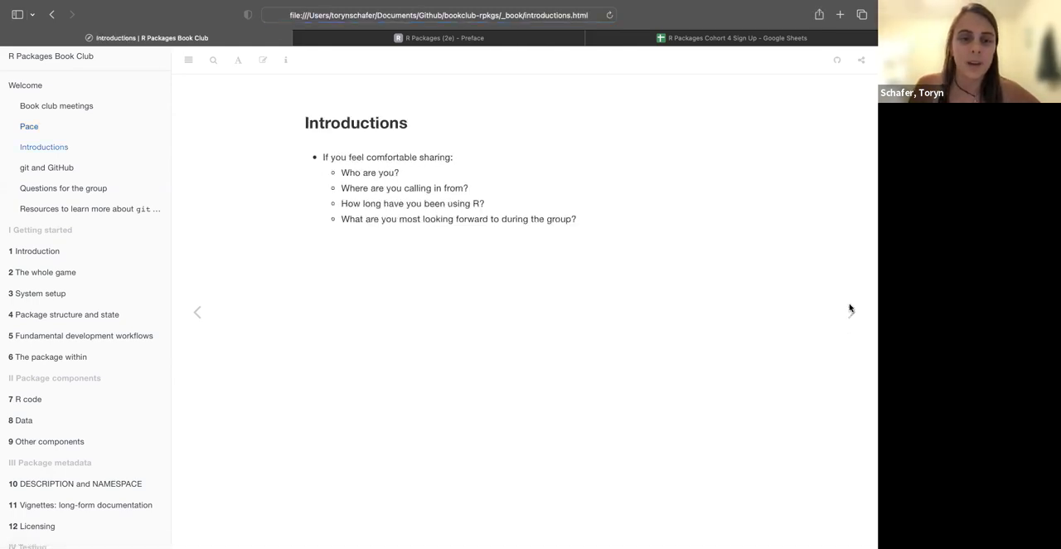
{"action": "mouse_move", "coordinate": [723, 362]}
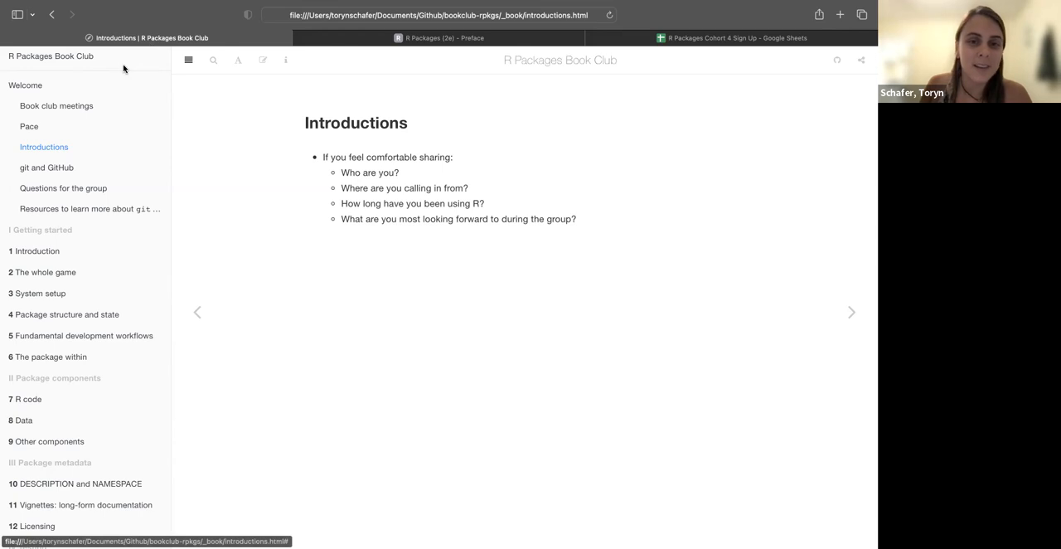
{"action": "mouse_move", "coordinate": [514, 439]}
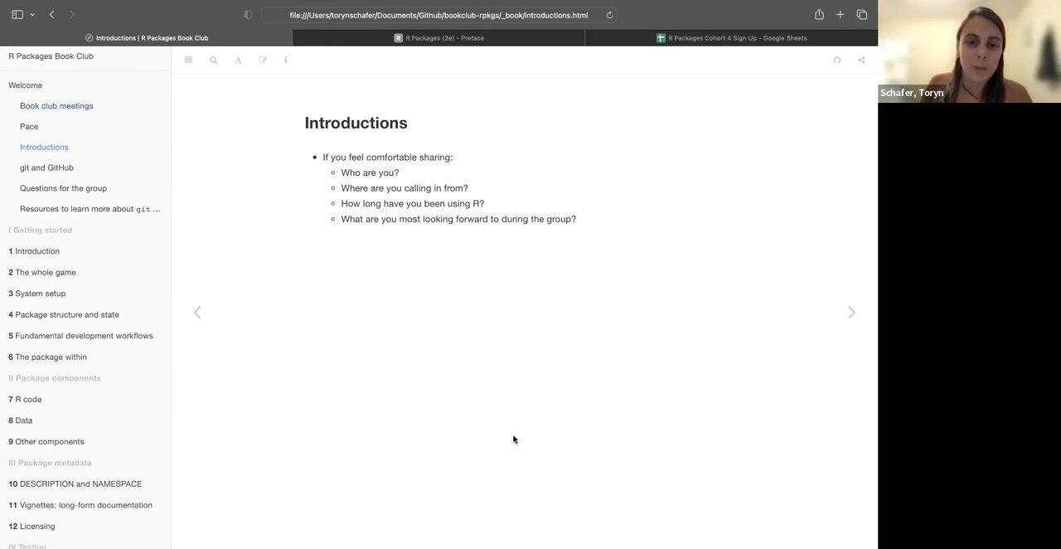
{"action": "mouse_move", "coordinate": [534, 417]}
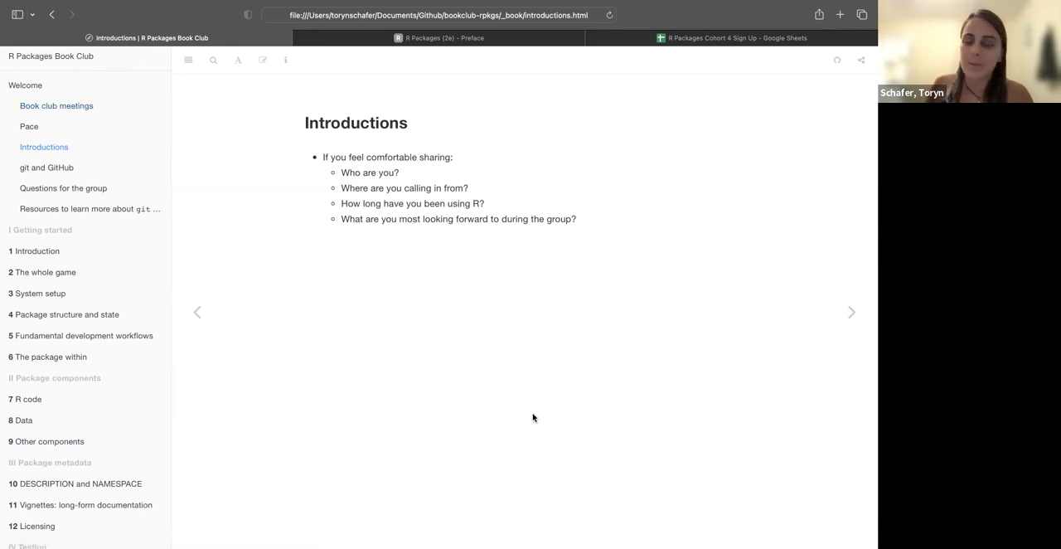
{"action": "mouse_move", "coordinate": [521, 410]}
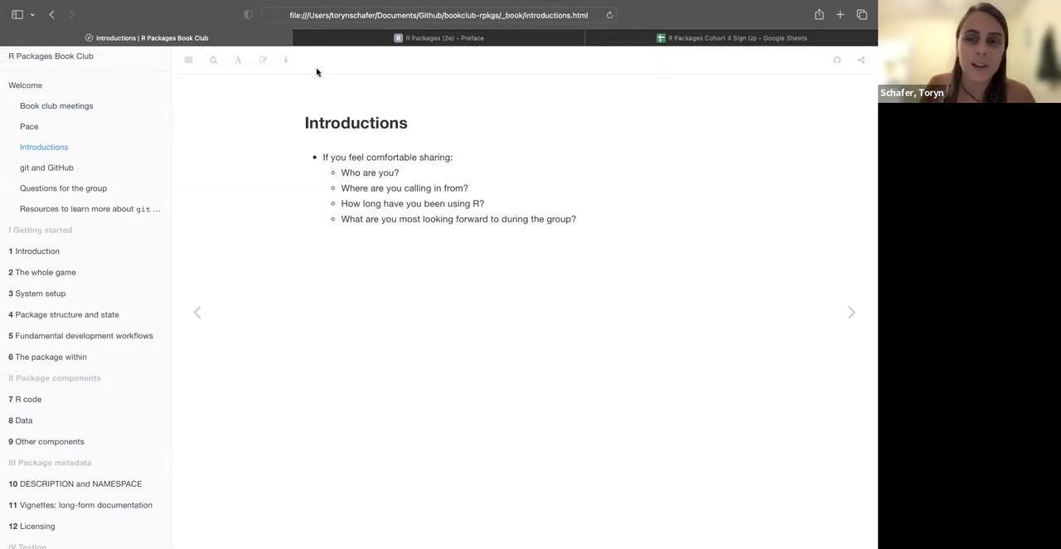
{"action": "mouse_move", "coordinate": [420, 183]}
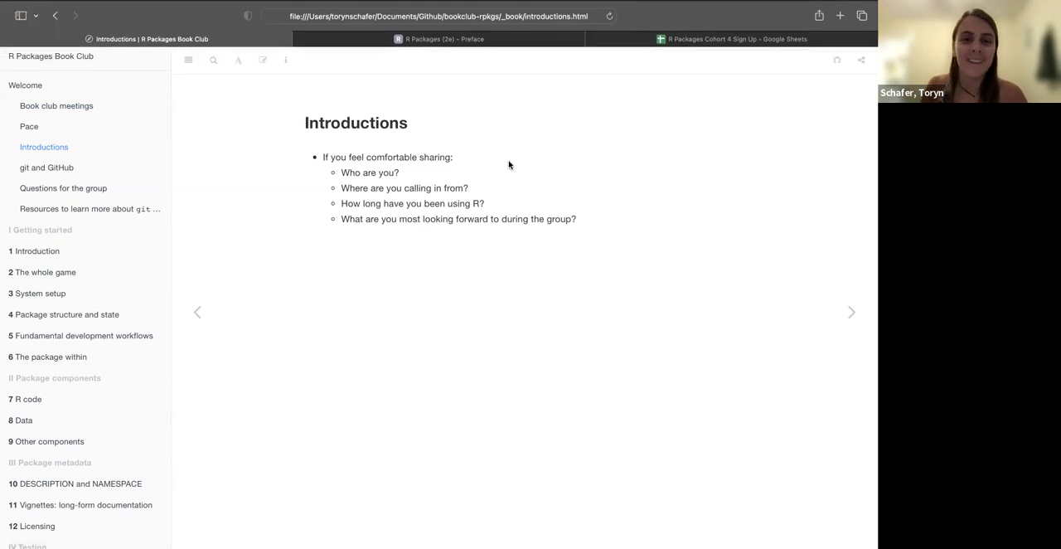
{"action": "mouse_move", "coordinate": [546, 292]}
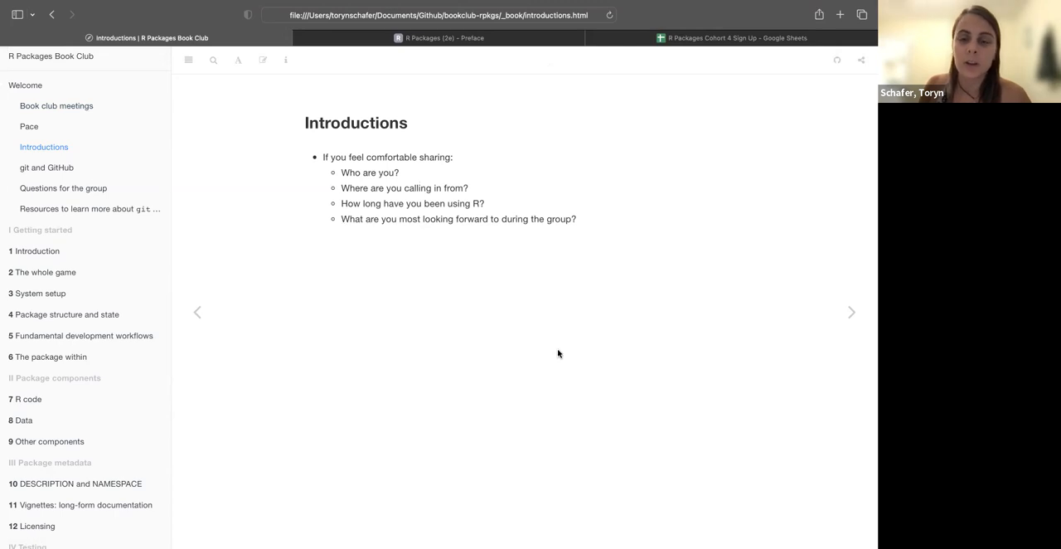
{"action": "mouse_move", "coordinate": [591, 220]}
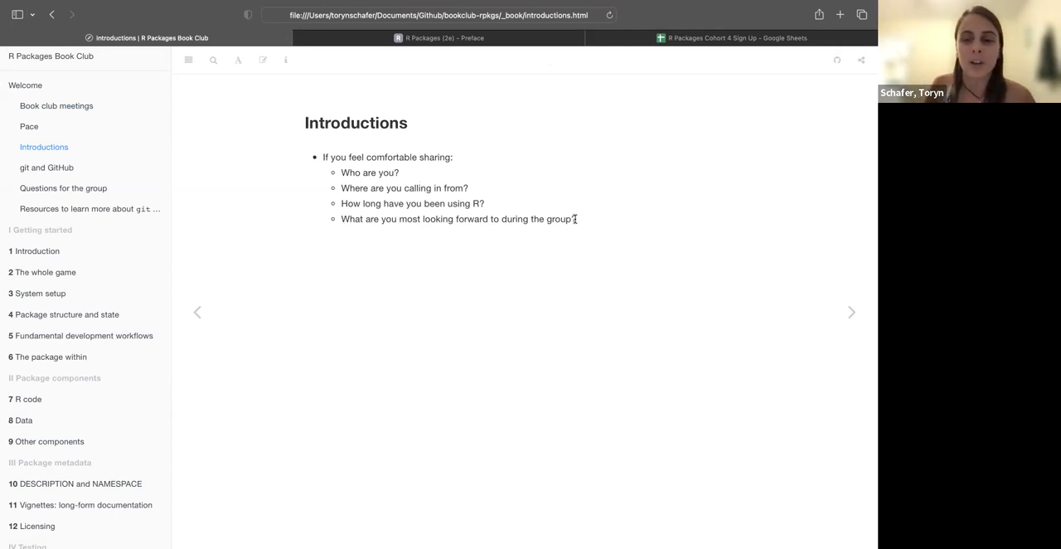
{"action": "mouse_move", "coordinate": [387, 314]}
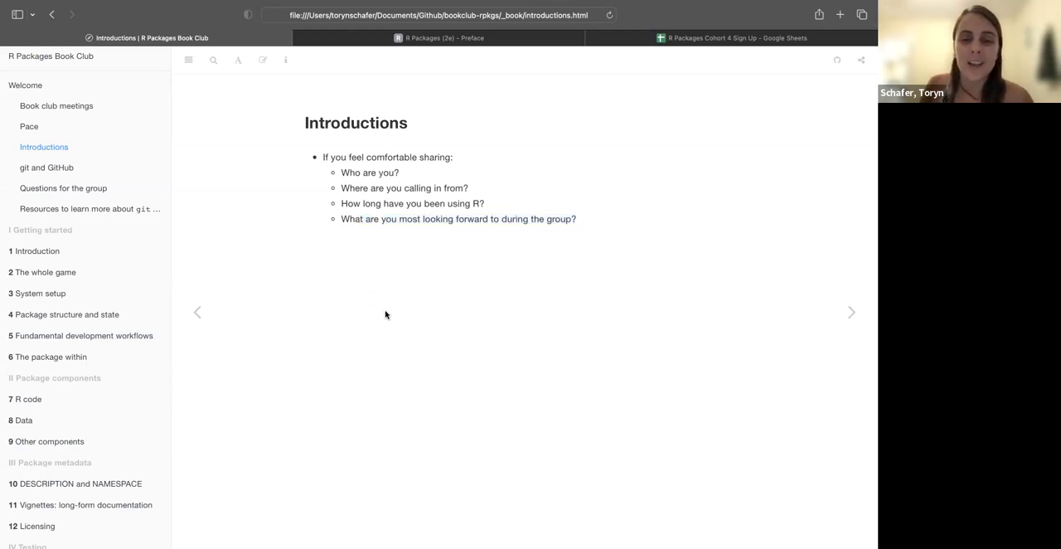
{"action": "mouse_move", "coordinate": [506, 408]}
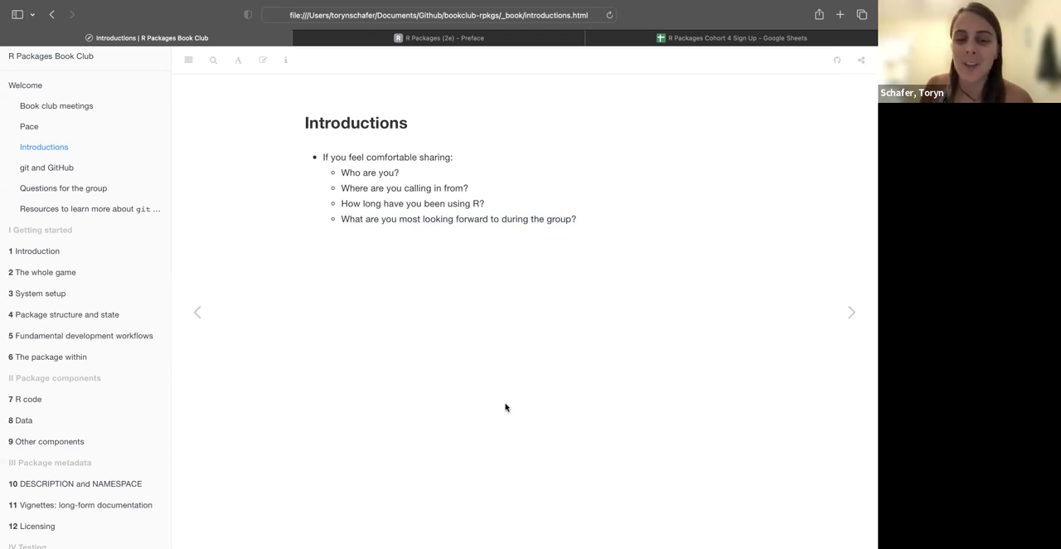
{"action": "mouse_move", "coordinate": [603, 449]}
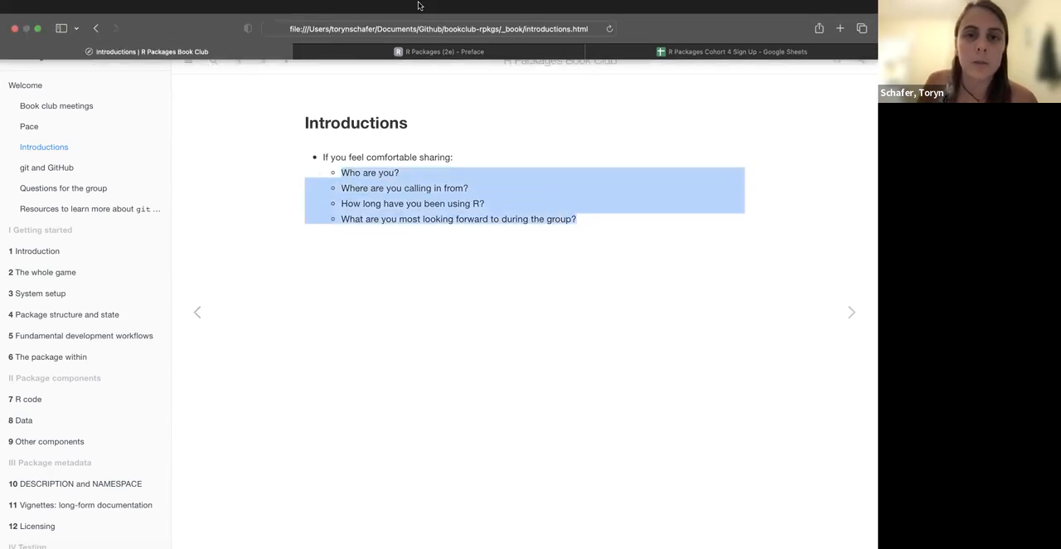
{"action": "mouse_move", "coordinate": [494, 46]}
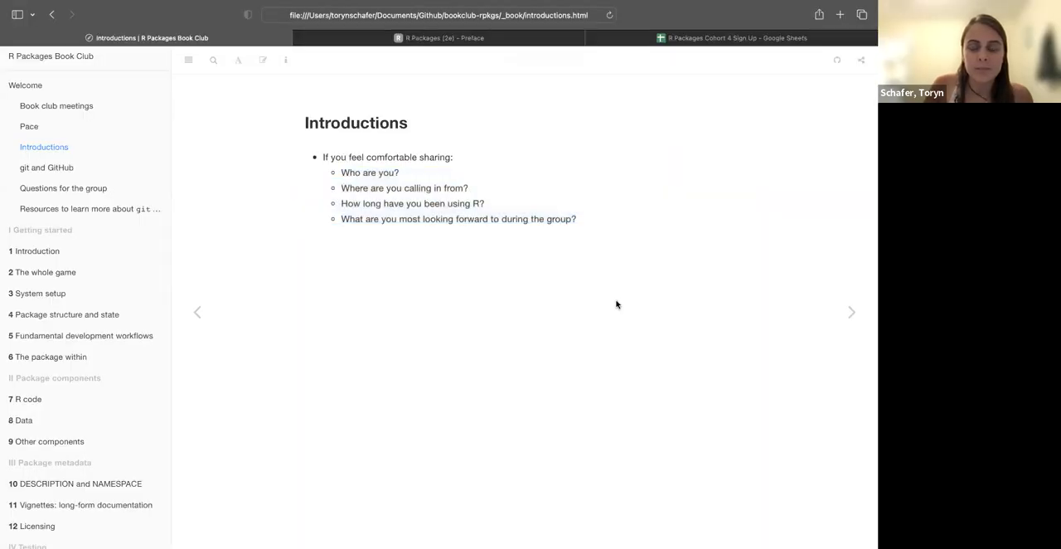
{"action": "mouse_move", "coordinate": [616, 385]}
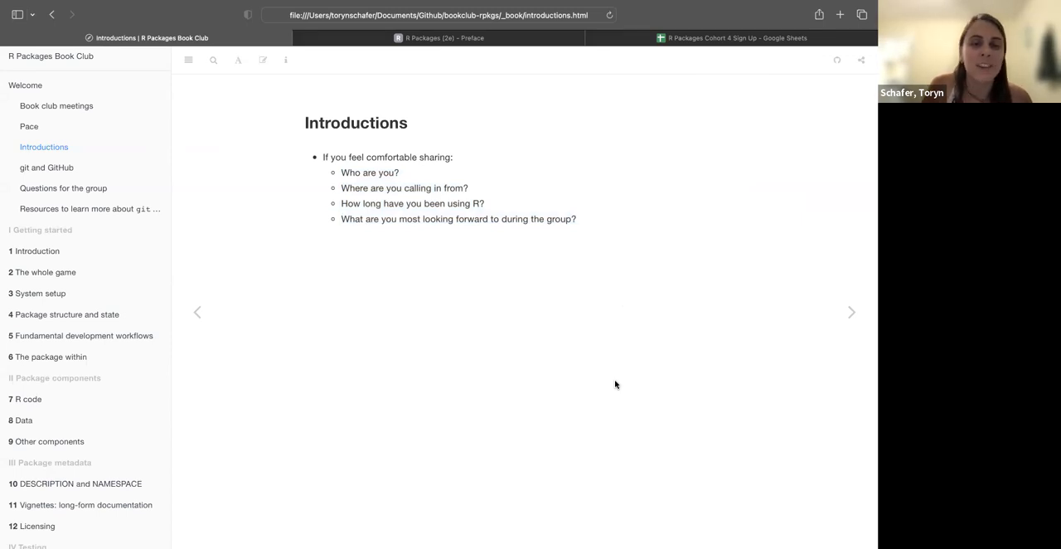
{"action": "mouse_move", "coordinate": [285, 213]}
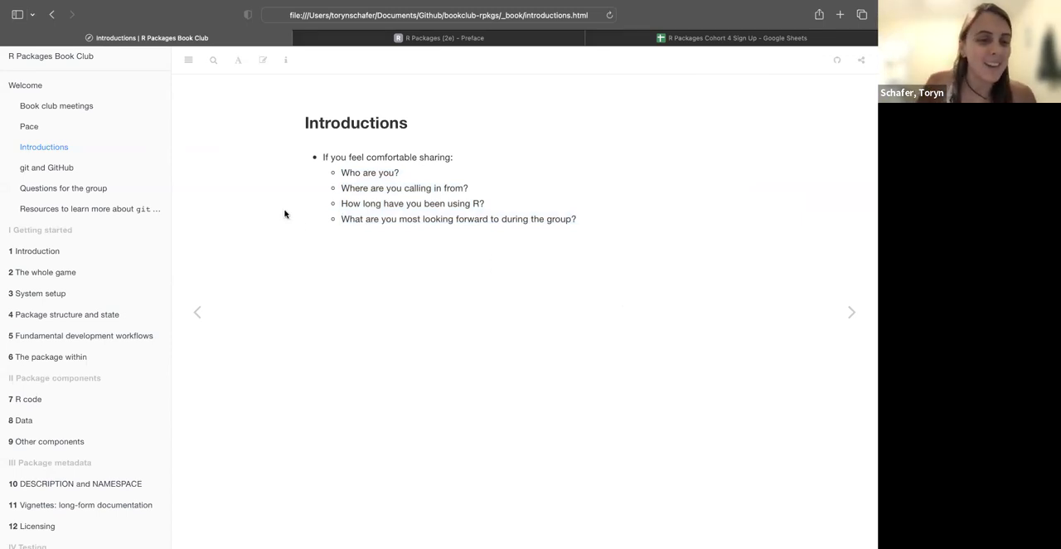
{"action": "mouse_move", "coordinate": [844, 312]}
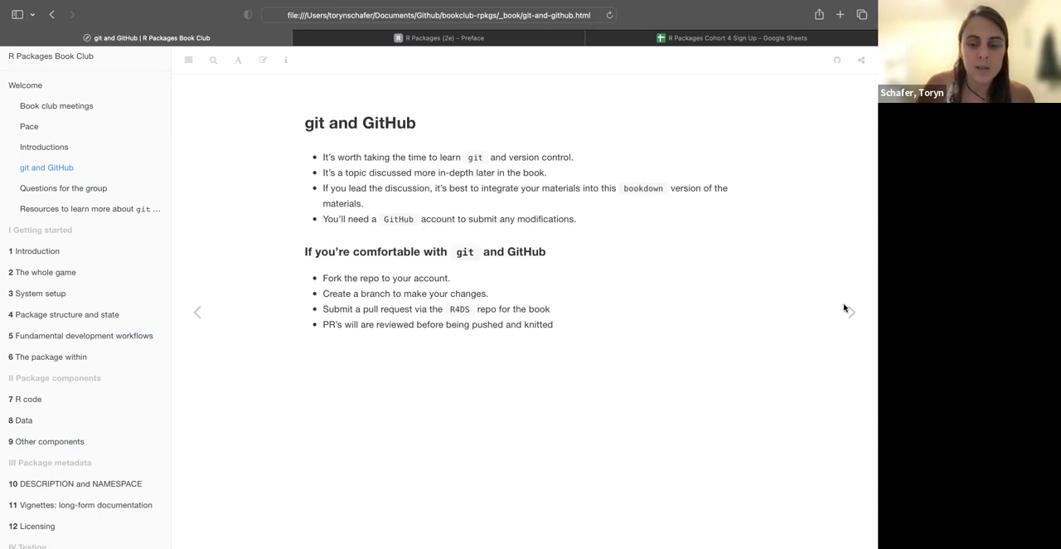
{"action": "mouse_move", "coordinate": [488, 258]}
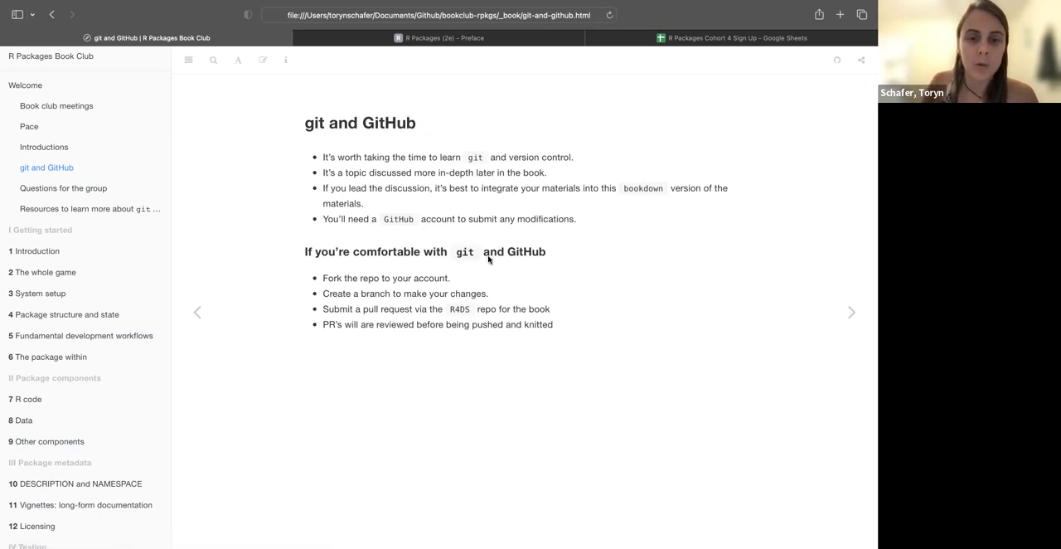
{"action": "mouse_move", "coordinate": [504, 286]}
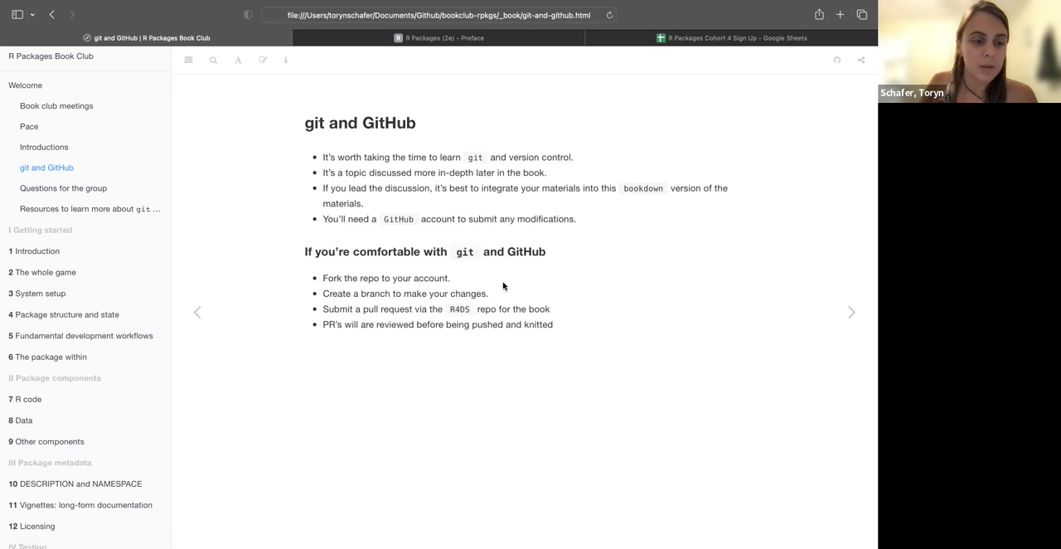
{"action": "mouse_move", "coordinate": [157, 262]}
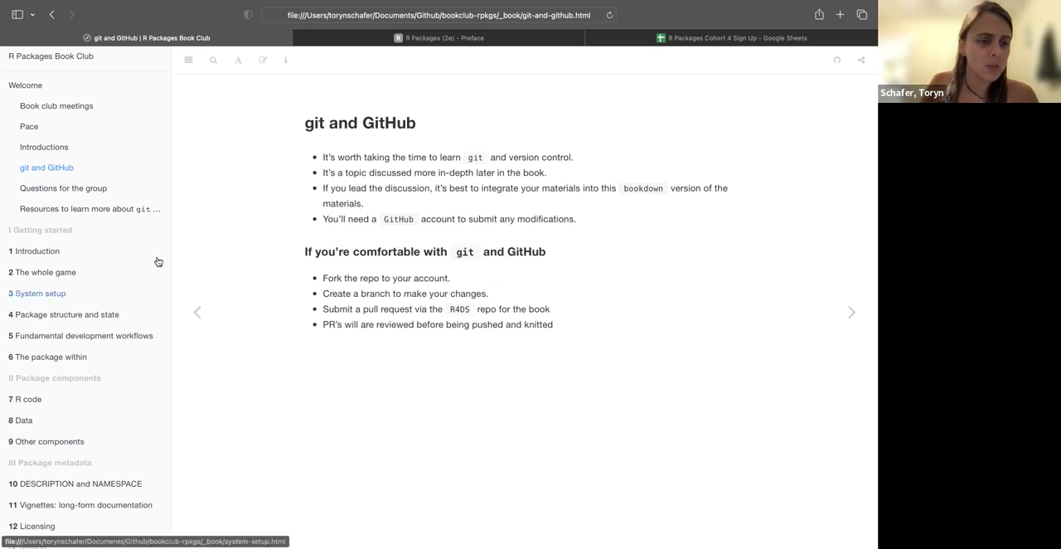
{"action": "mouse_move", "coordinate": [345, 424]}
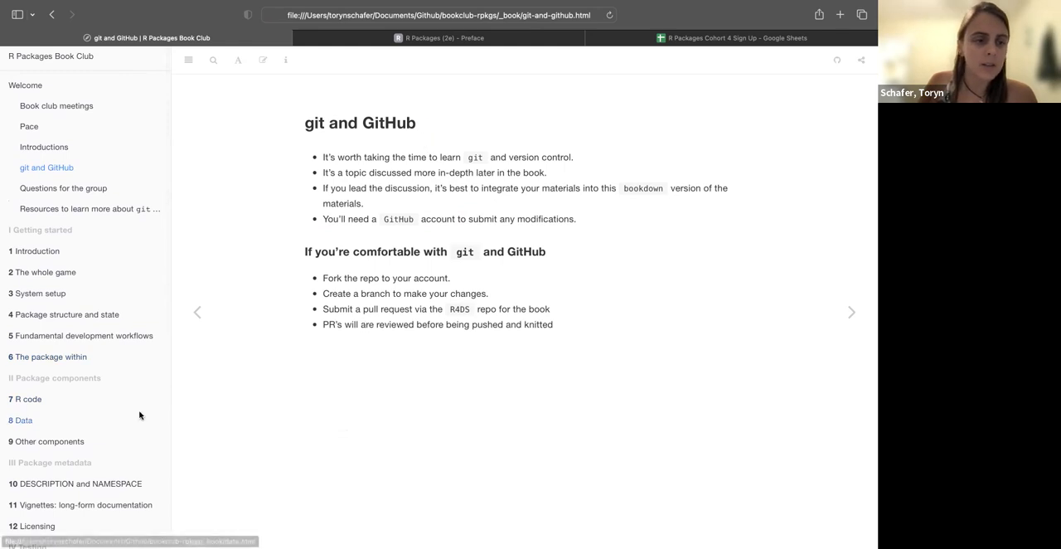
{"action": "mouse_move", "coordinate": [367, 256]}
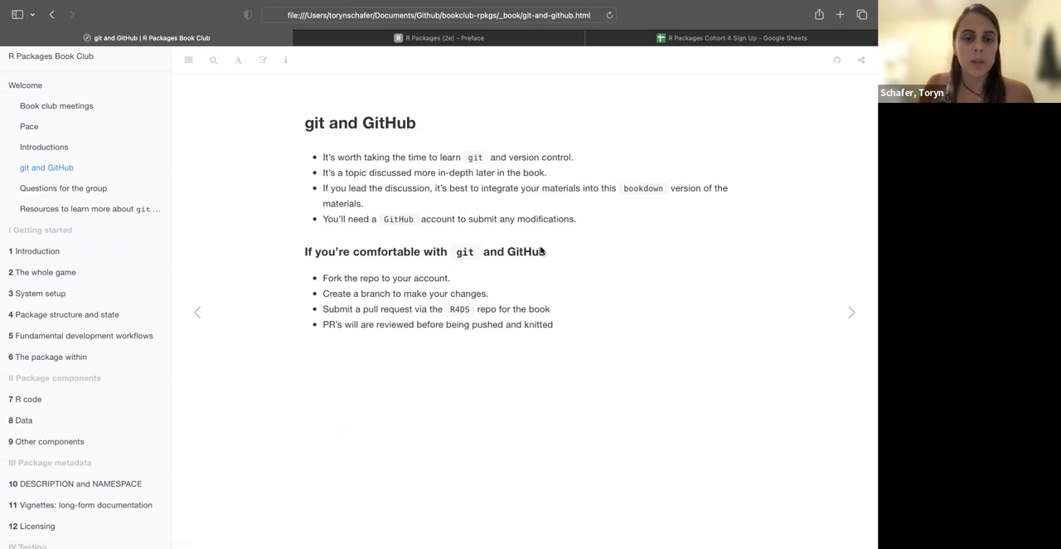
{"action": "mouse_move", "coordinate": [553, 443]}
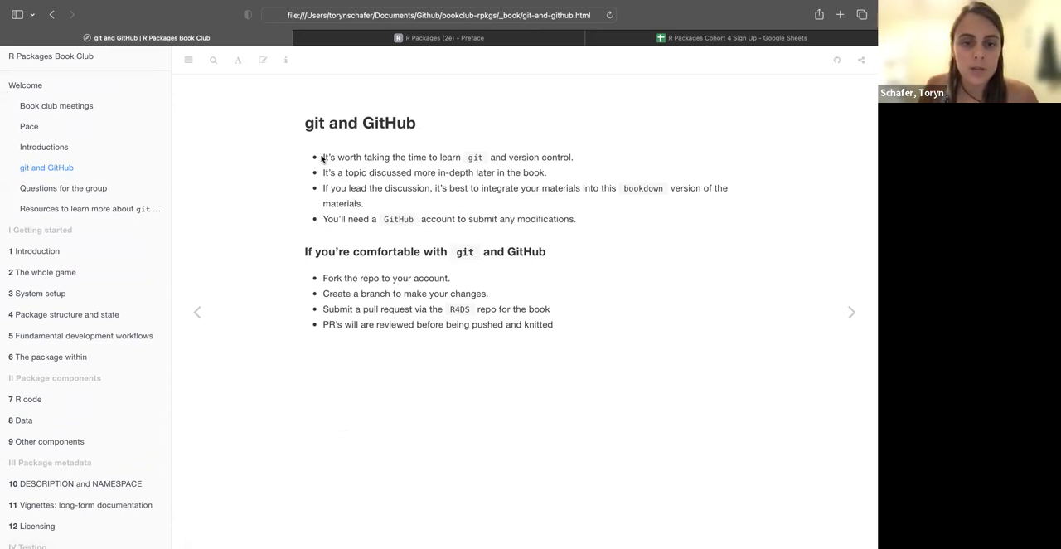
{"action": "mouse_move", "coordinate": [604, 226]}
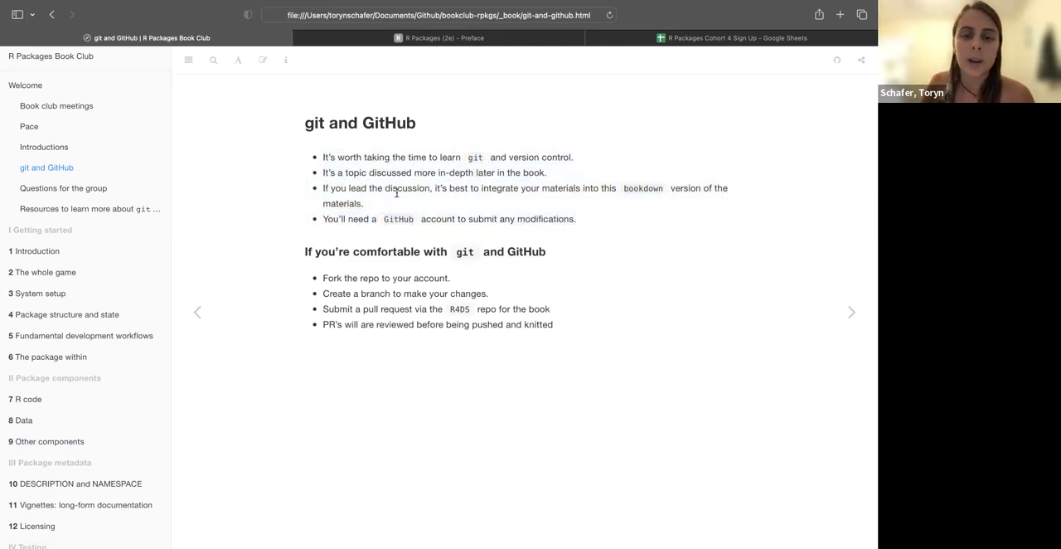
{"action": "mouse_move", "coordinate": [615, 199]}
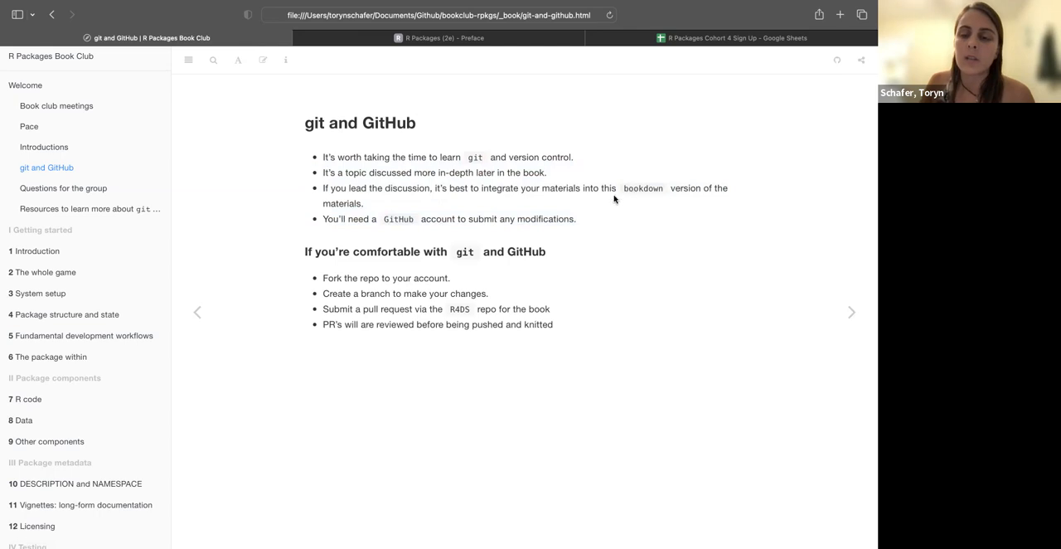
{"action": "mouse_move", "coordinate": [645, 193]}
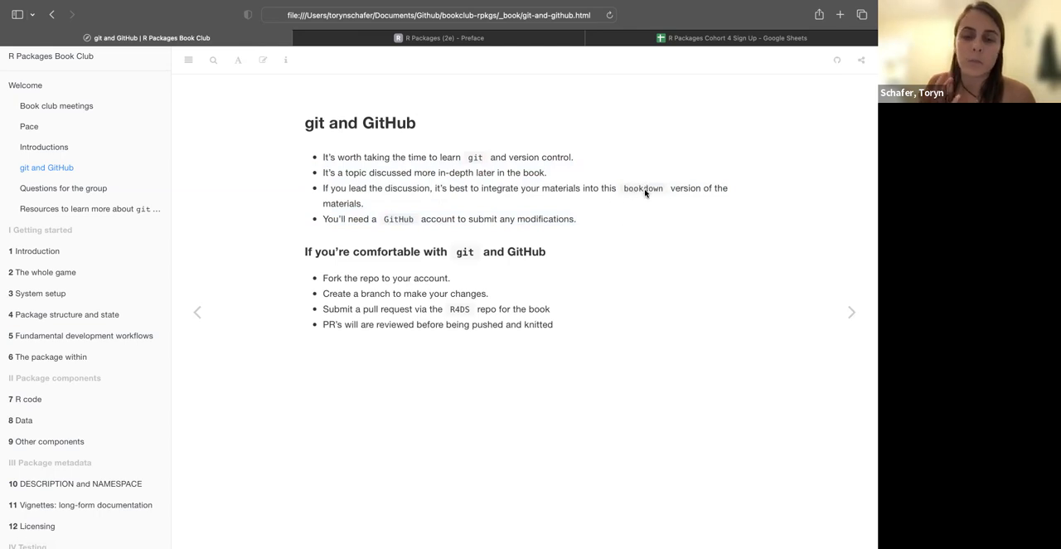
{"action": "mouse_move", "coordinate": [615, 217]}
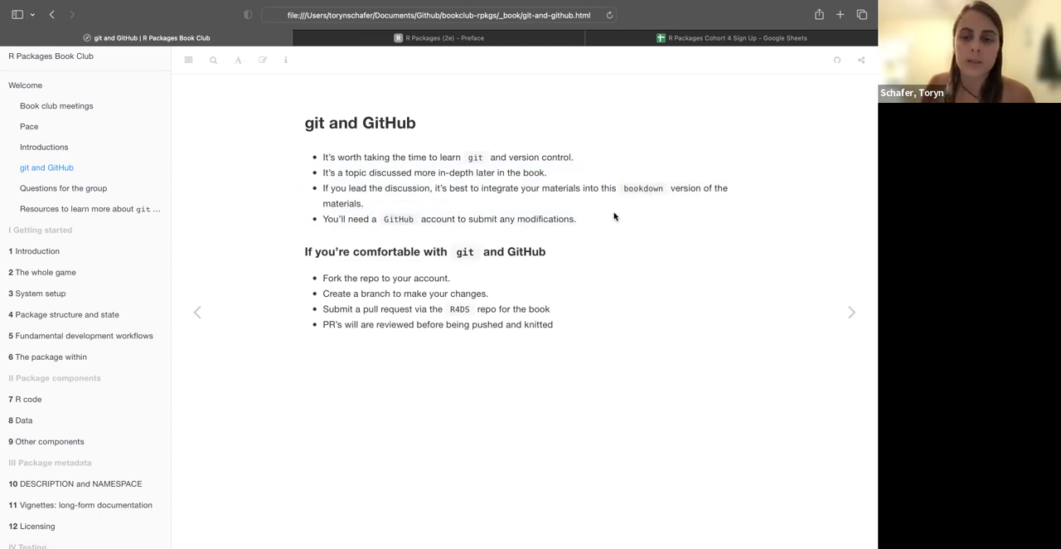
{"action": "mouse_move", "coordinate": [432, 202]}
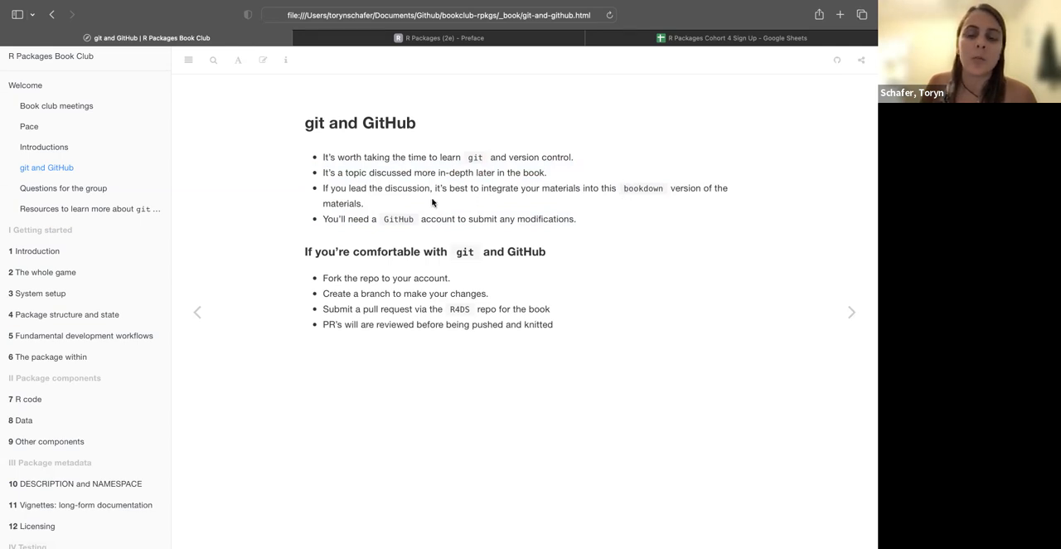
{"action": "mouse_move", "coordinate": [715, 477]}
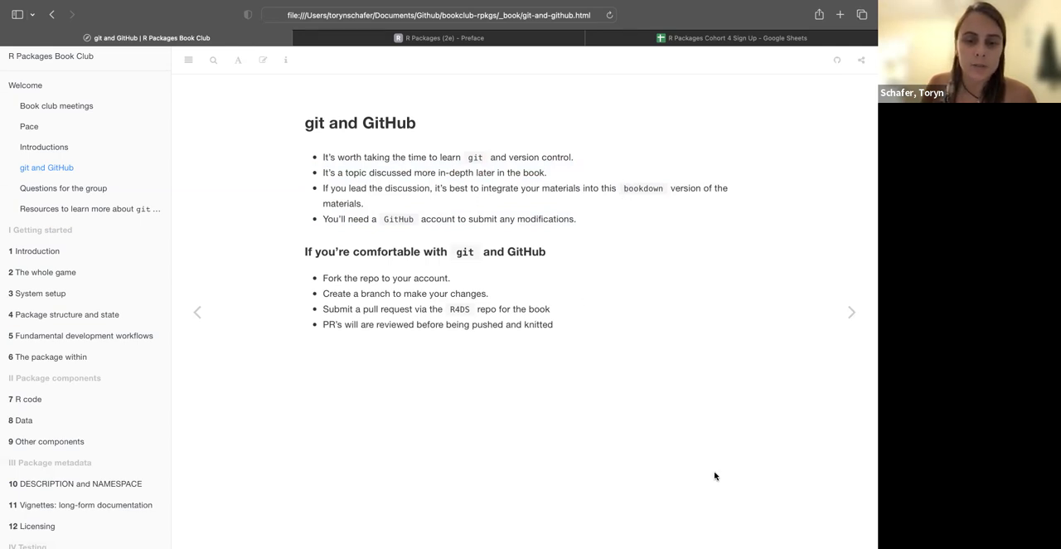
{"action": "mouse_move", "coordinate": [391, 338]}
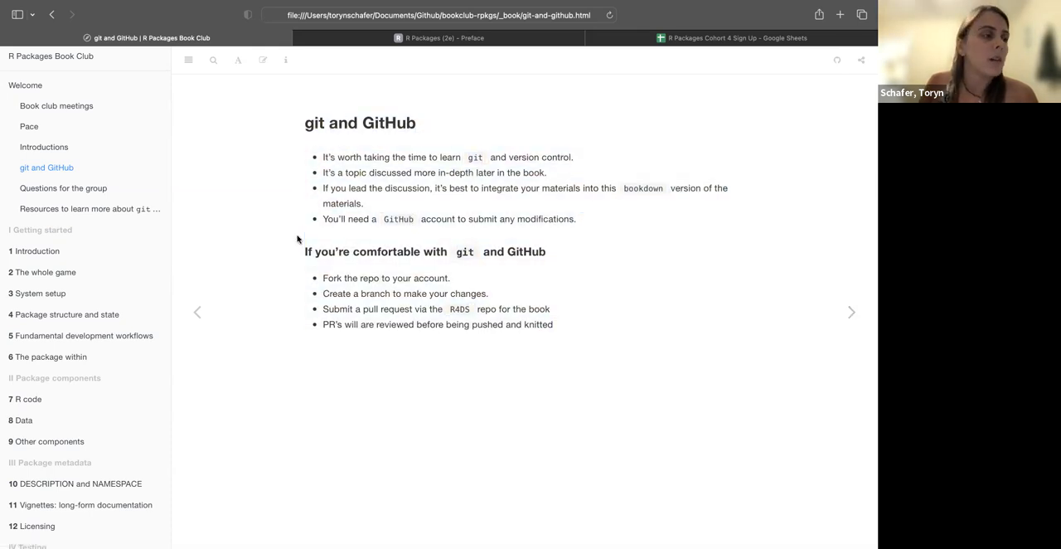
{"action": "mouse_move", "coordinate": [324, 286]}
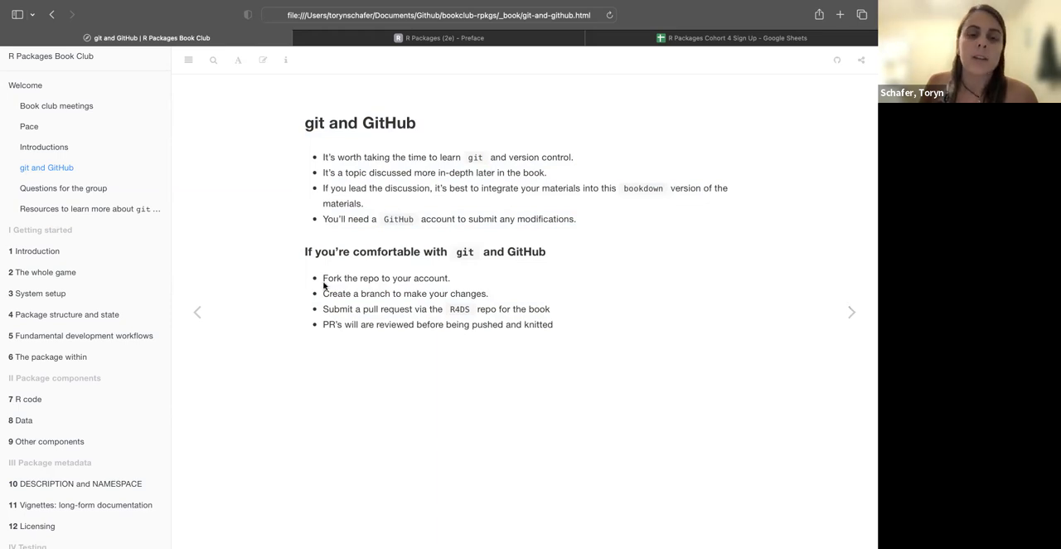
{"action": "mouse_move", "coordinate": [399, 405]}
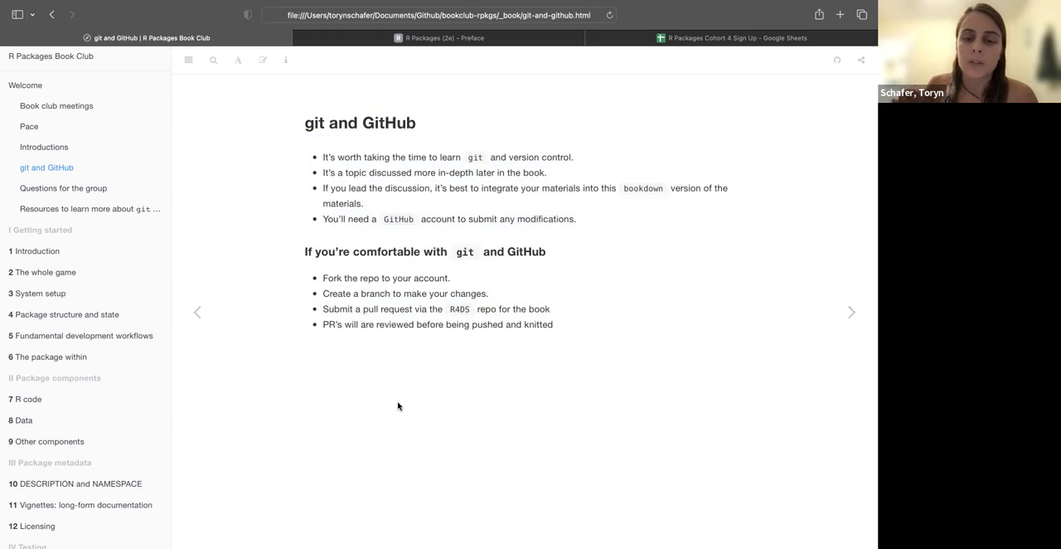
{"action": "mouse_move", "coordinate": [599, 415]}
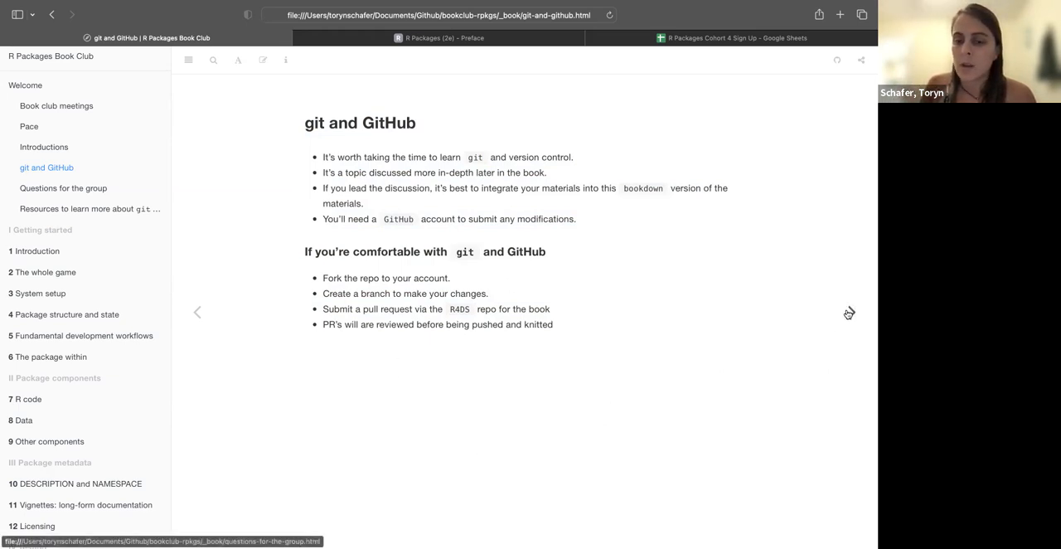
Show the Questions for the group page with its git and GitHub familiarity scales
{"action": "left_click", "coordinate": [64, 187]}
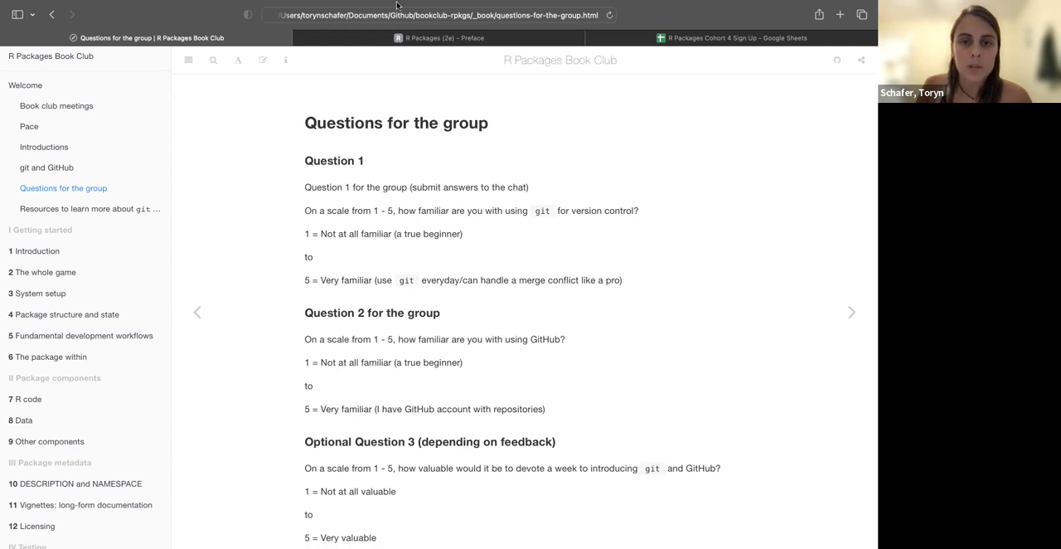
{"action": "mouse_move", "coordinate": [397, 57]}
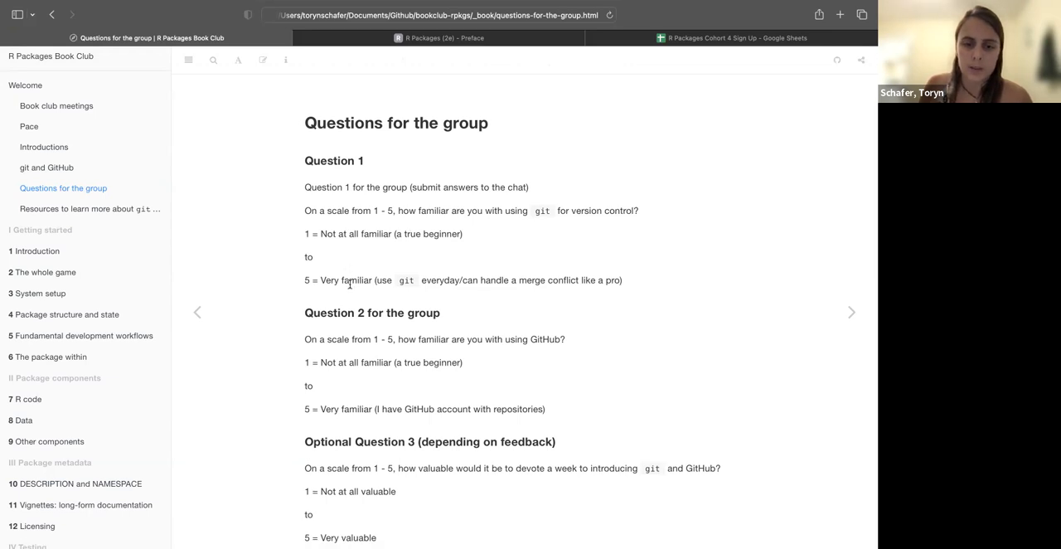
{"action": "mouse_move", "coordinate": [481, 293]}
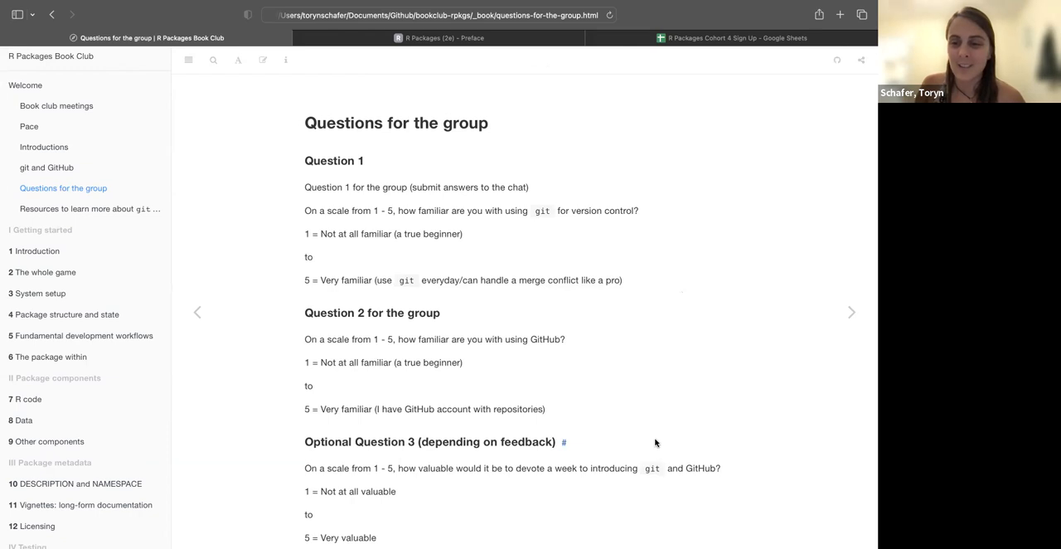
{"action": "mouse_move", "coordinate": [728, 218]}
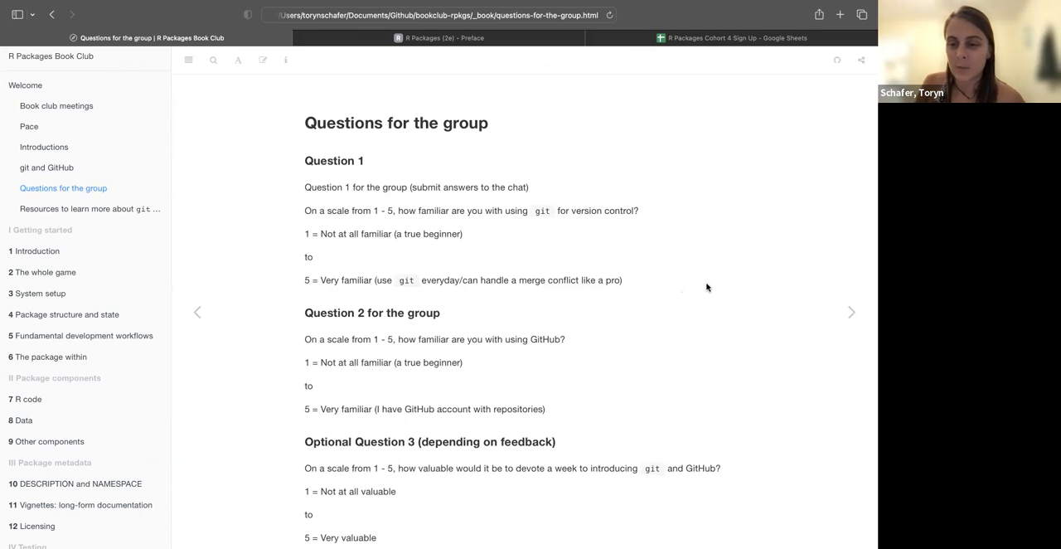
Scroll the Questions for the group page to reveal all three scale questions
{"action": "scroll", "scroll_direction": "down", "scroll_amount": 3}
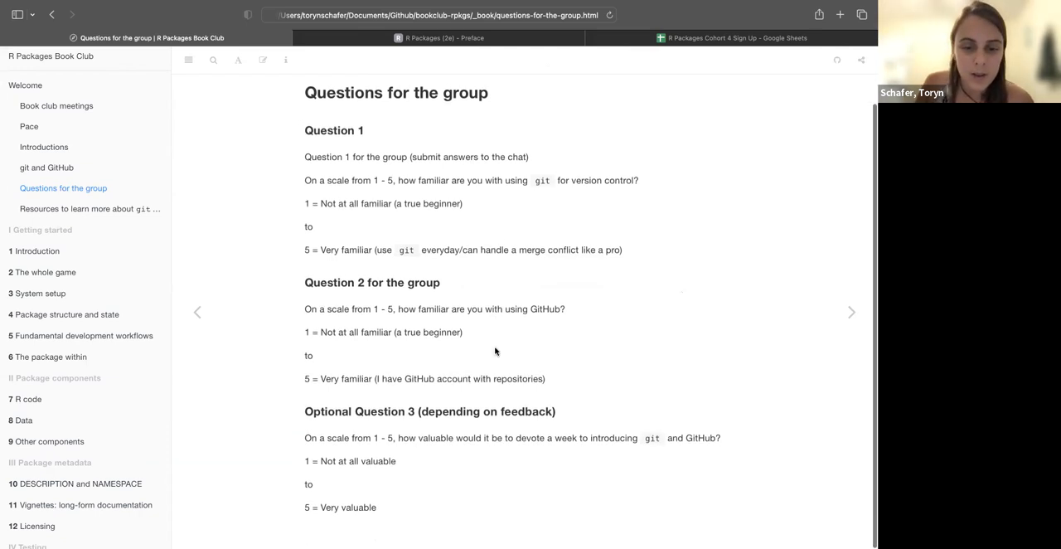
{"action": "mouse_move", "coordinate": [492, 351]}
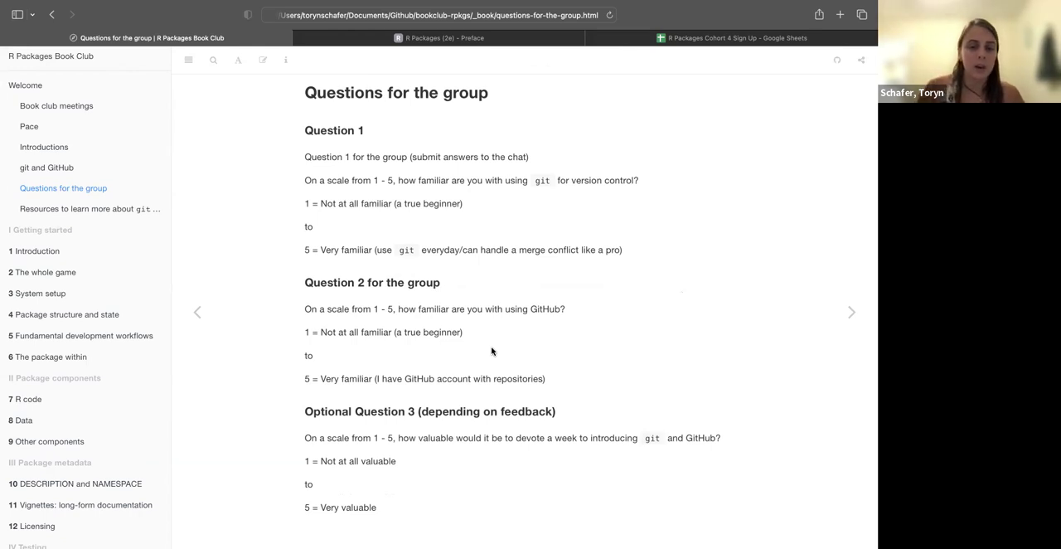
{"action": "mouse_move", "coordinate": [561, 308]}
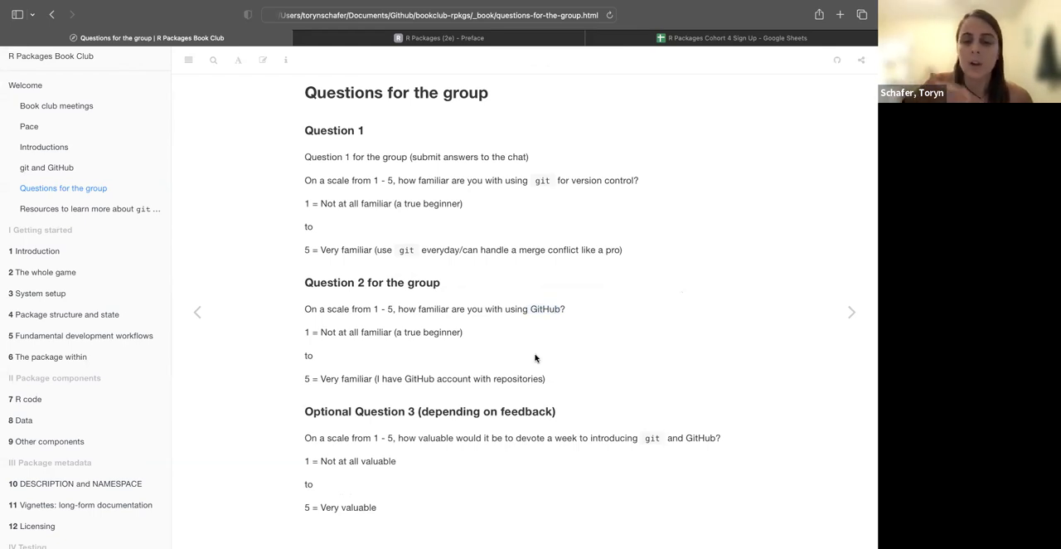
{"action": "mouse_move", "coordinate": [676, 343]}
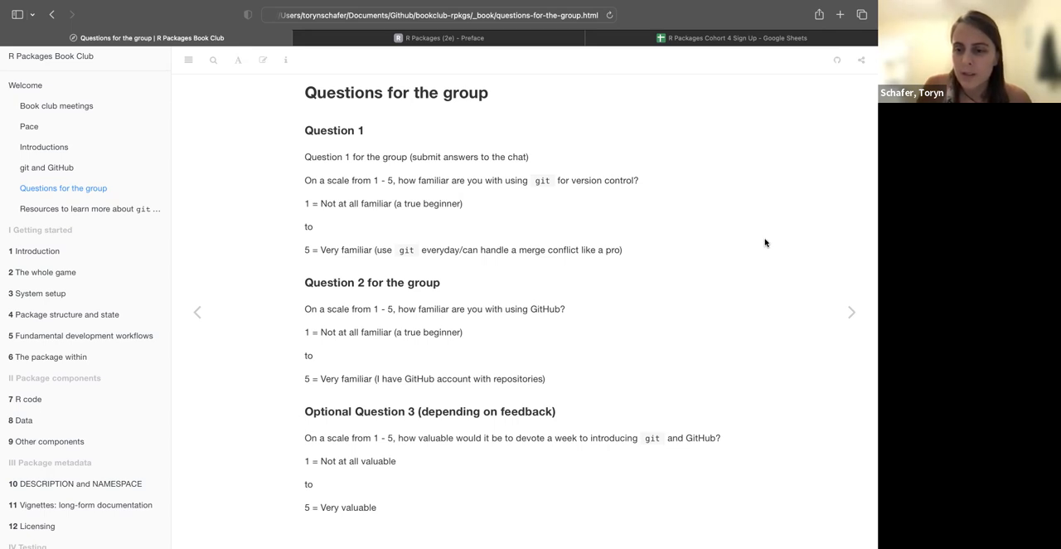
{"action": "mouse_move", "coordinate": [763, 405]}
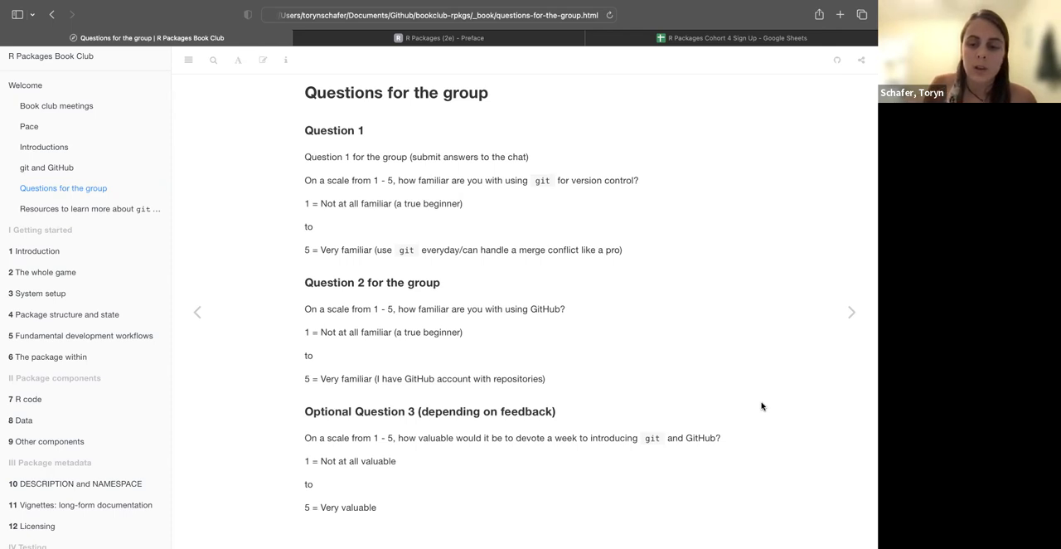
{"action": "mouse_move", "coordinate": [710, 359]}
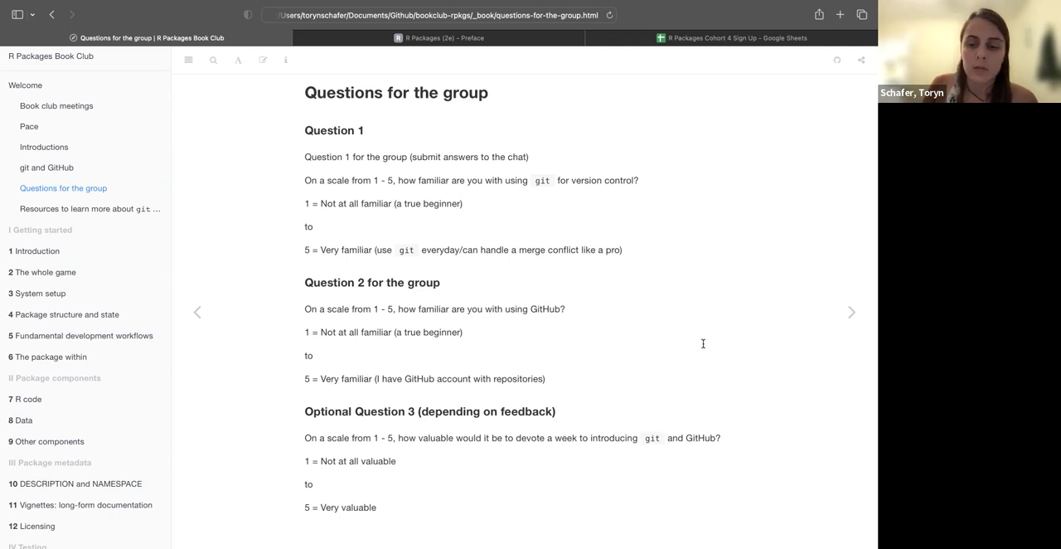
{"action": "mouse_move", "coordinate": [711, 286]}
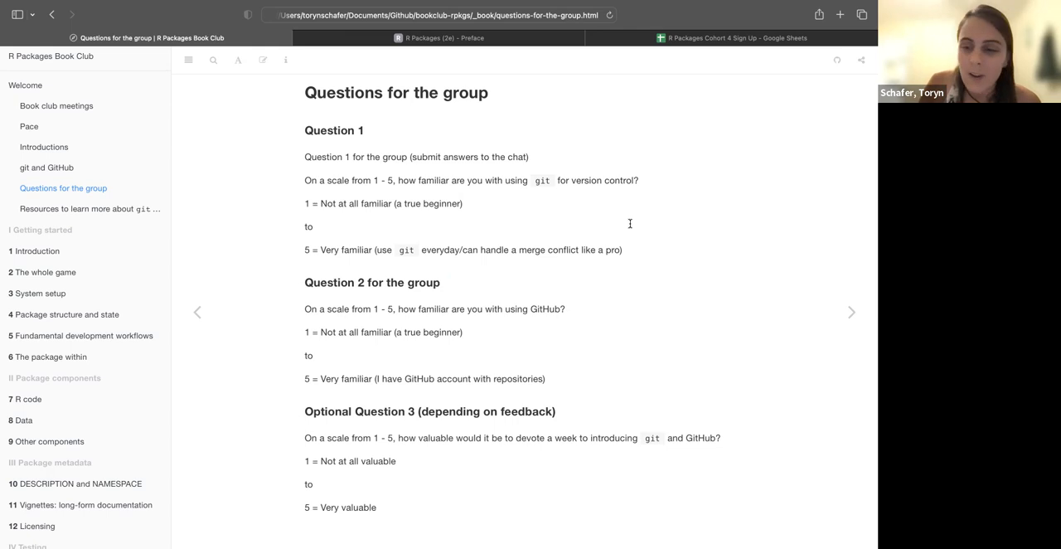
{"action": "mouse_move", "coordinate": [485, 330]}
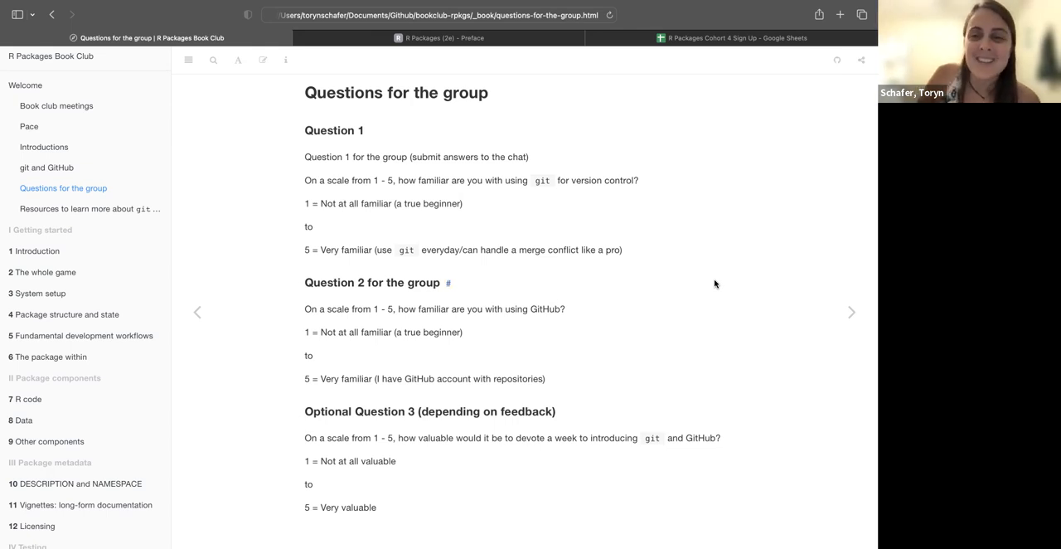
{"action": "mouse_move", "coordinate": [361, 527]}
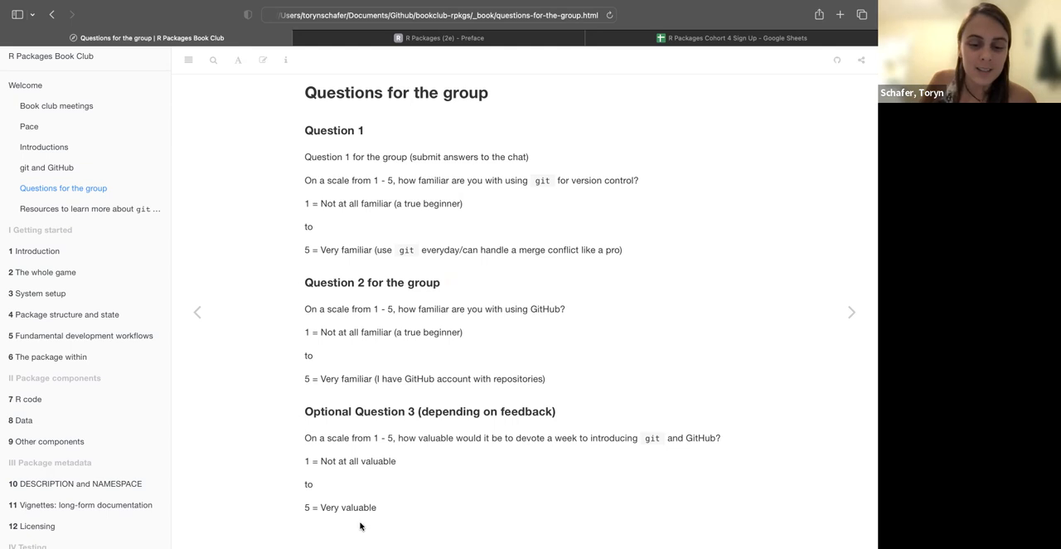
{"action": "mouse_move", "coordinate": [568, 470]}
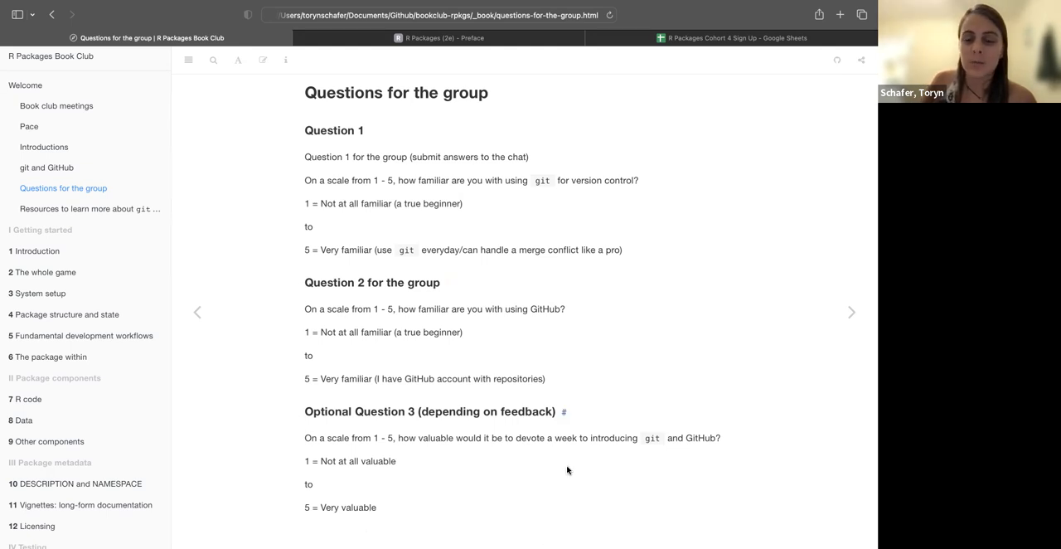
{"action": "mouse_move", "coordinate": [349, 524]}
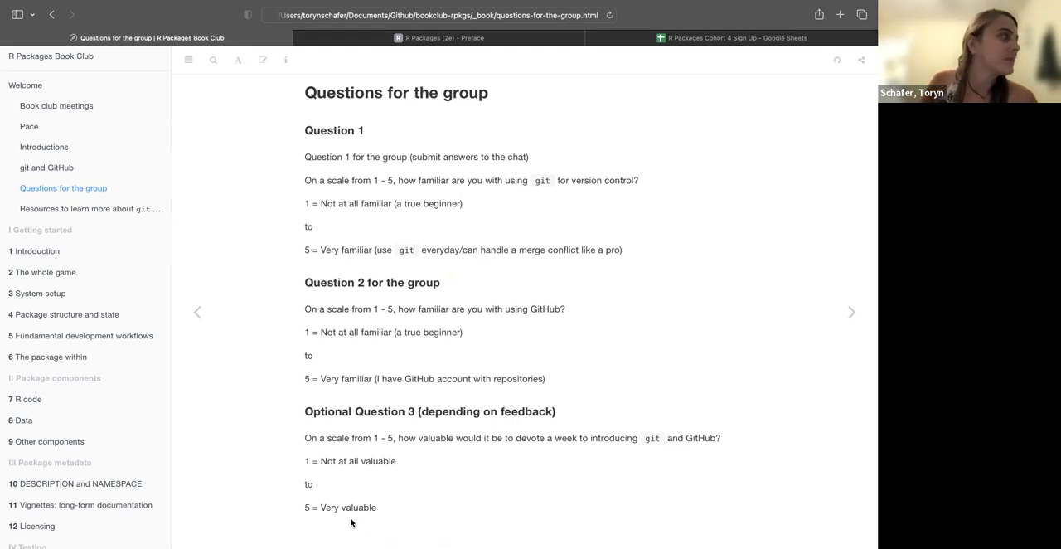
{"action": "mouse_move", "coordinate": [711, 331]}
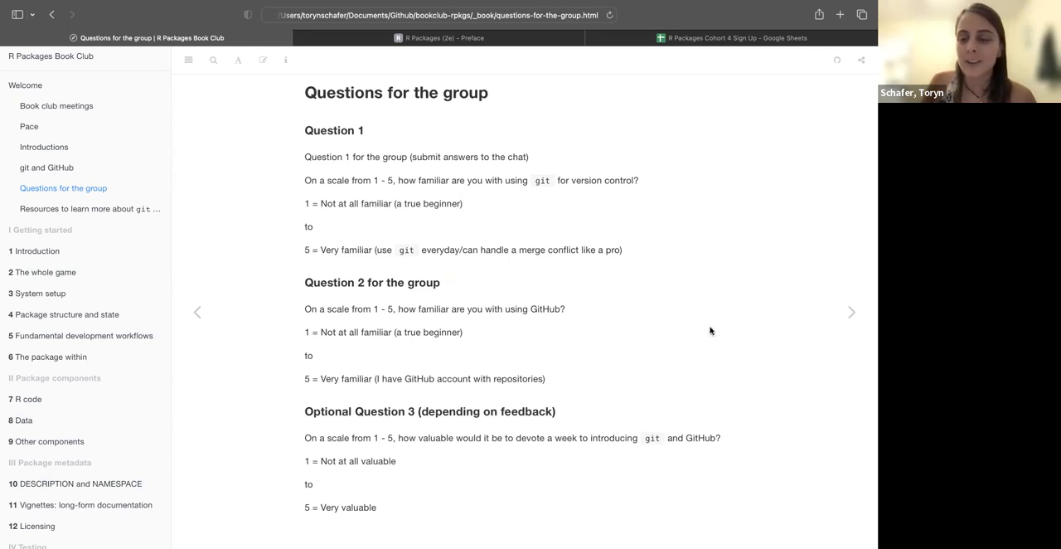
{"action": "mouse_move", "coordinate": [713, 343]}
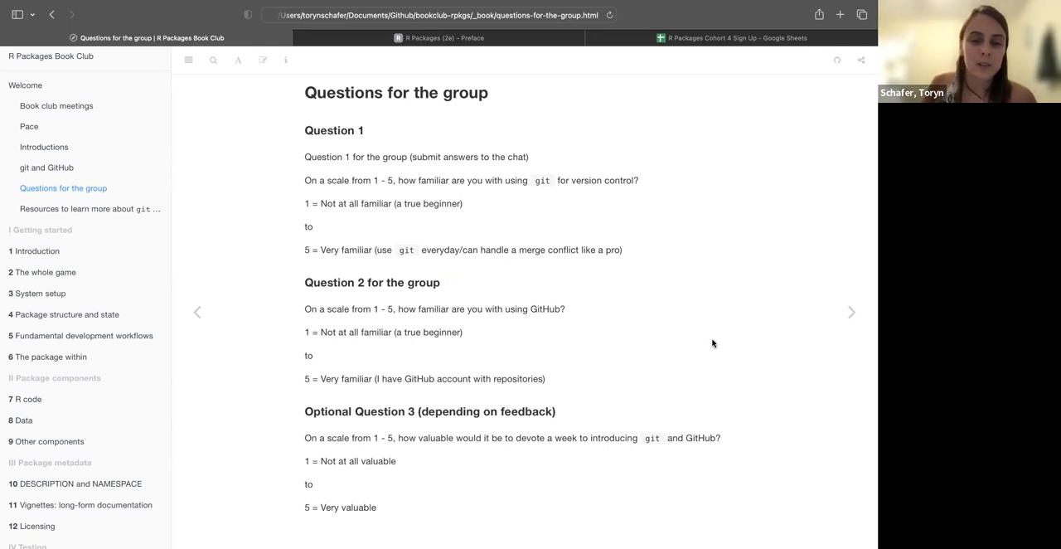
{"action": "mouse_move", "coordinate": [738, 191]}
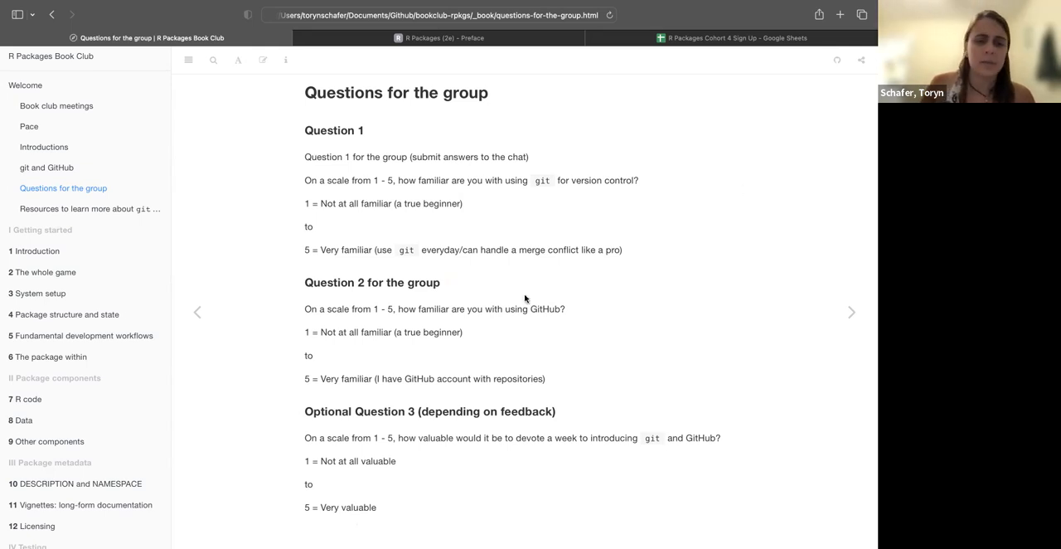
{"action": "mouse_move", "coordinate": [859, 327]}
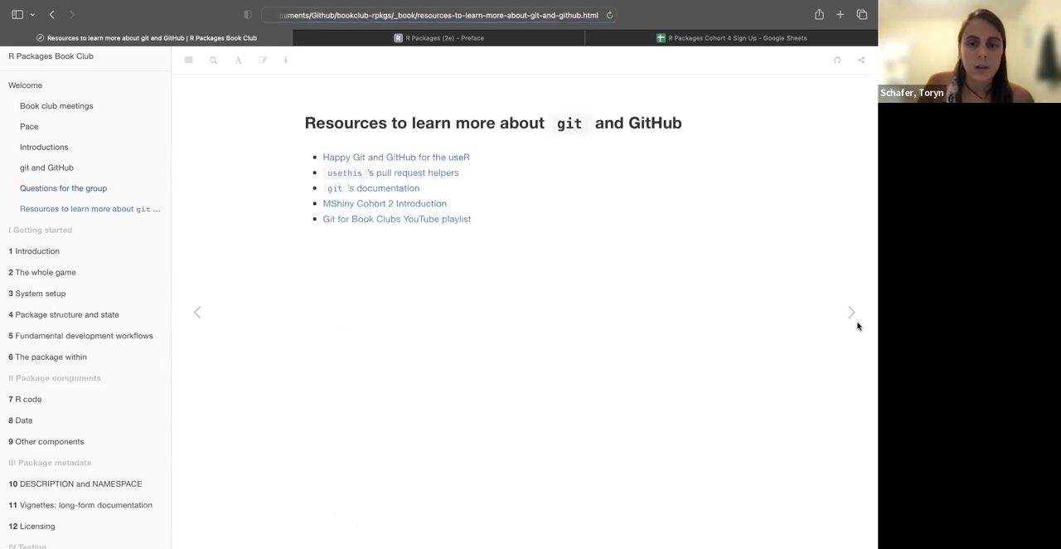
{"action": "mouse_move", "coordinate": [340, 163]}
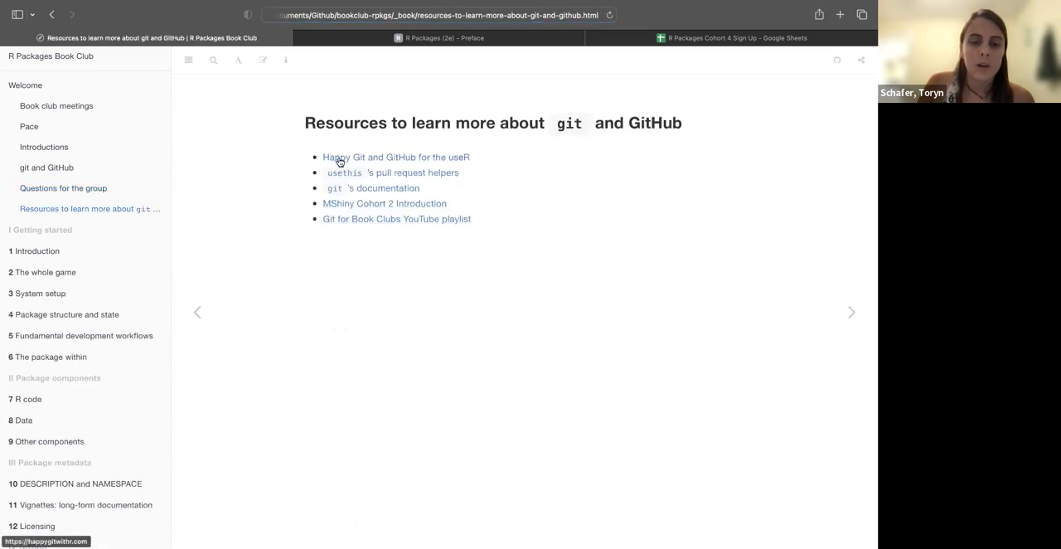
{"action": "mouse_move", "coordinate": [593, 193]}
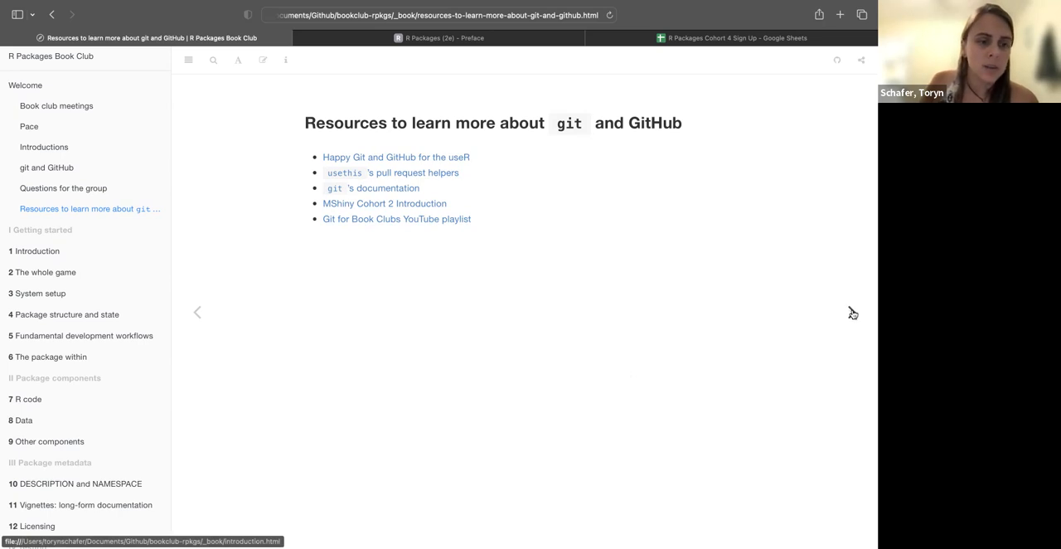
Advance to the Chapter 1 Introduction page showing its learning objectives
{"action": "left_click", "coordinate": [33, 250]}
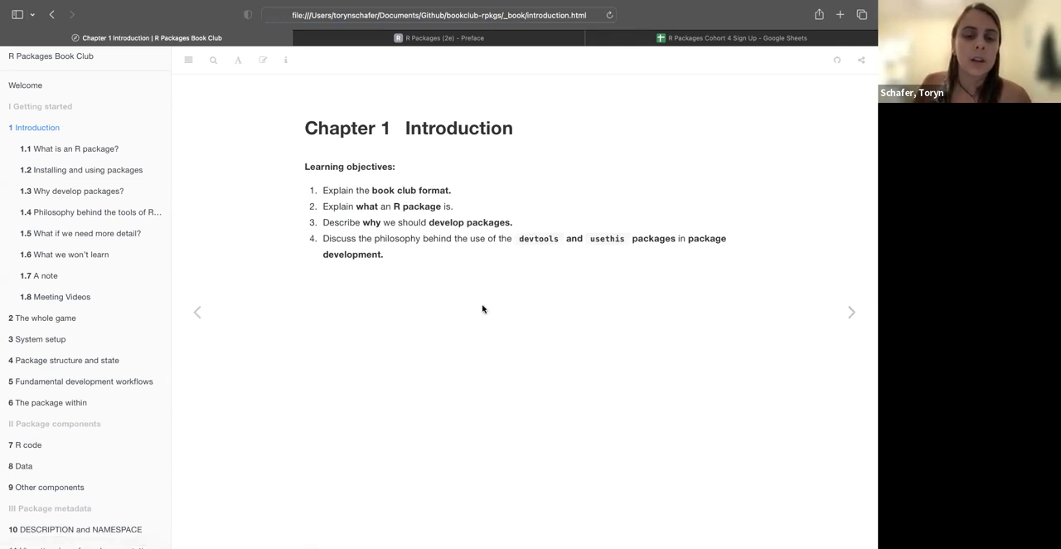
{"action": "mouse_move", "coordinate": [470, 297]}
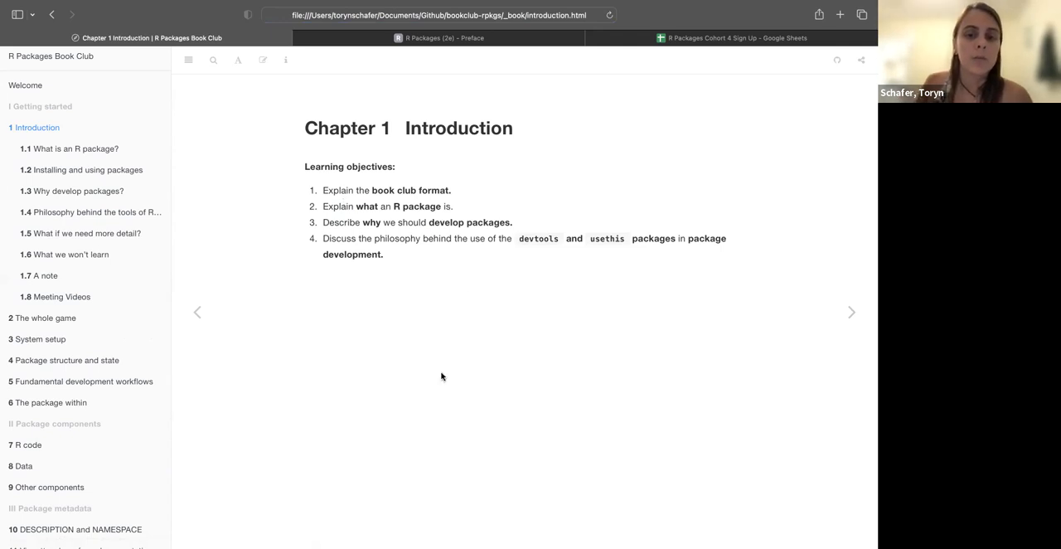
{"action": "mouse_move", "coordinate": [437, 356]}
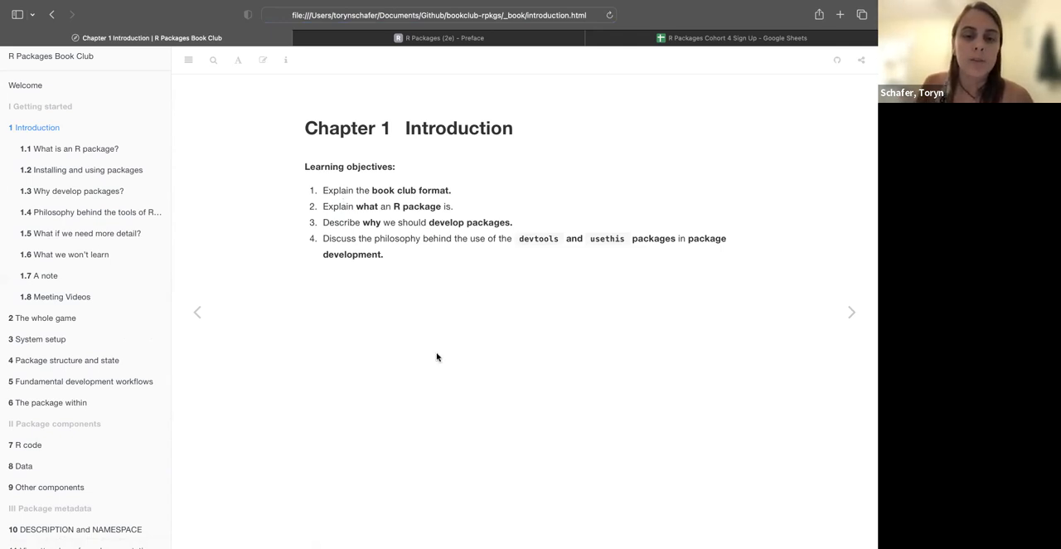
{"action": "mouse_move", "coordinate": [429, 358]}
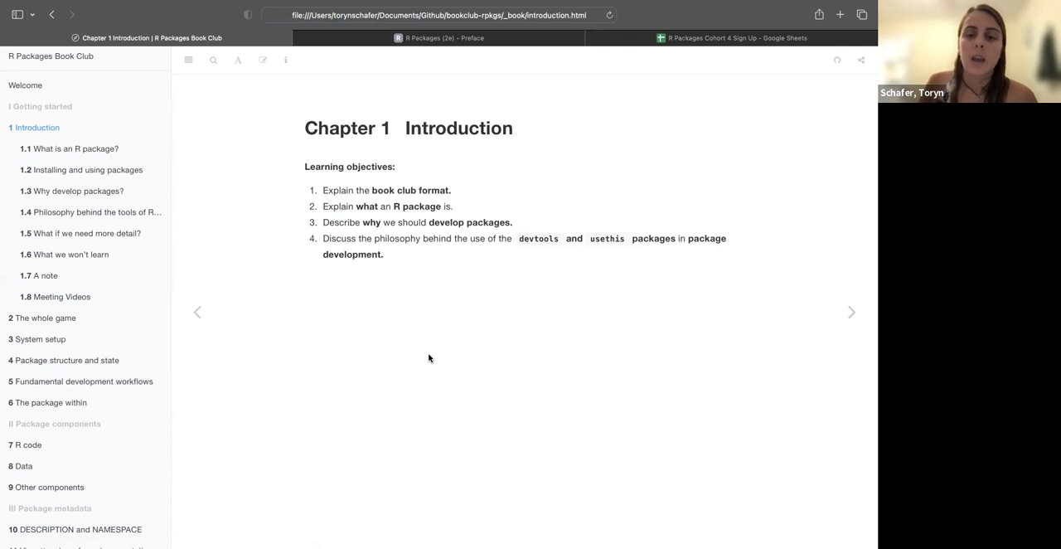
{"action": "mouse_move", "coordinate": [434, 356]}
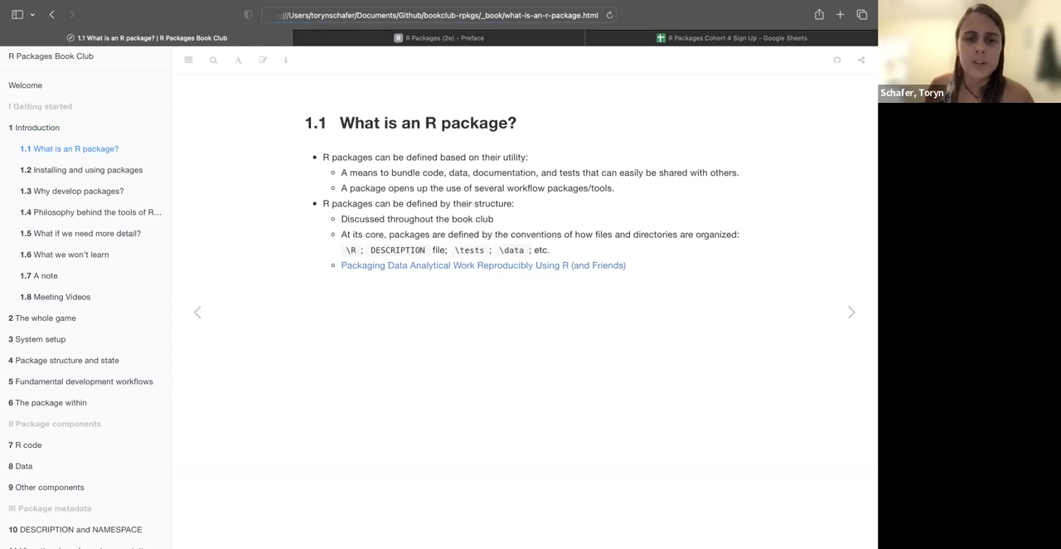
{"action": "mouse_move", "coordinate": [694, 408]}
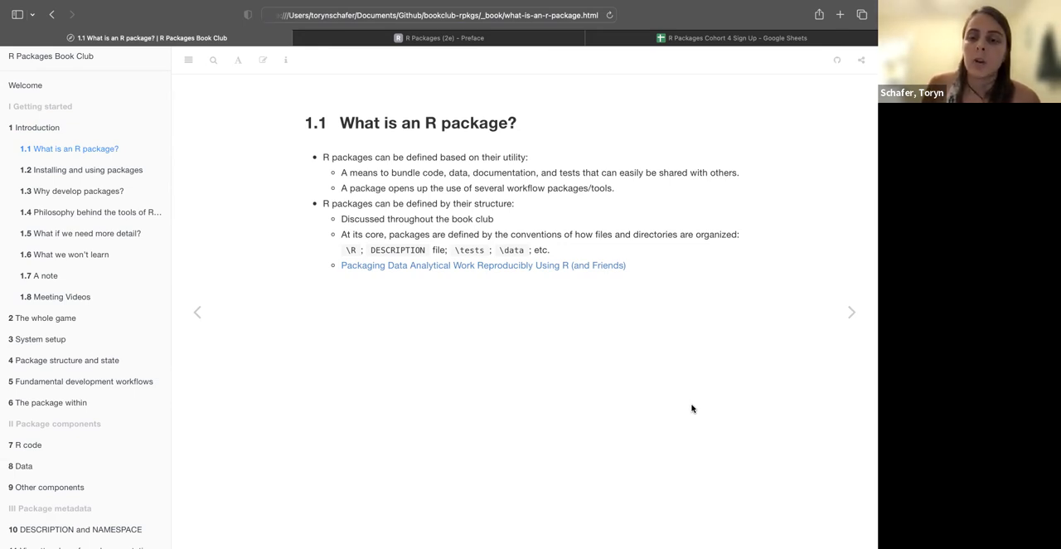
{"action": "mouse_move", "coordinate": [690, 417]}
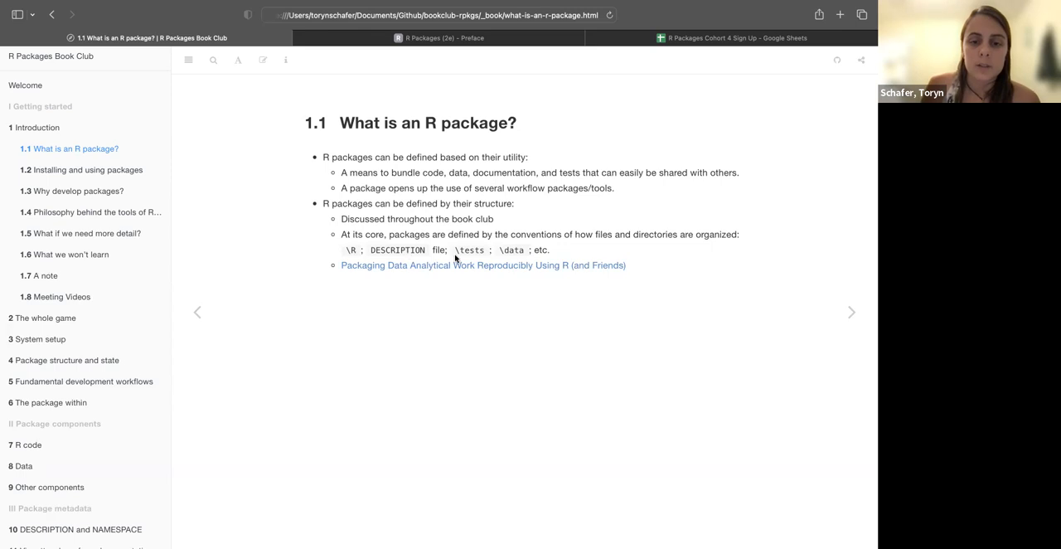
{"action": "mouse_move", "coordinate": [510, 233]}
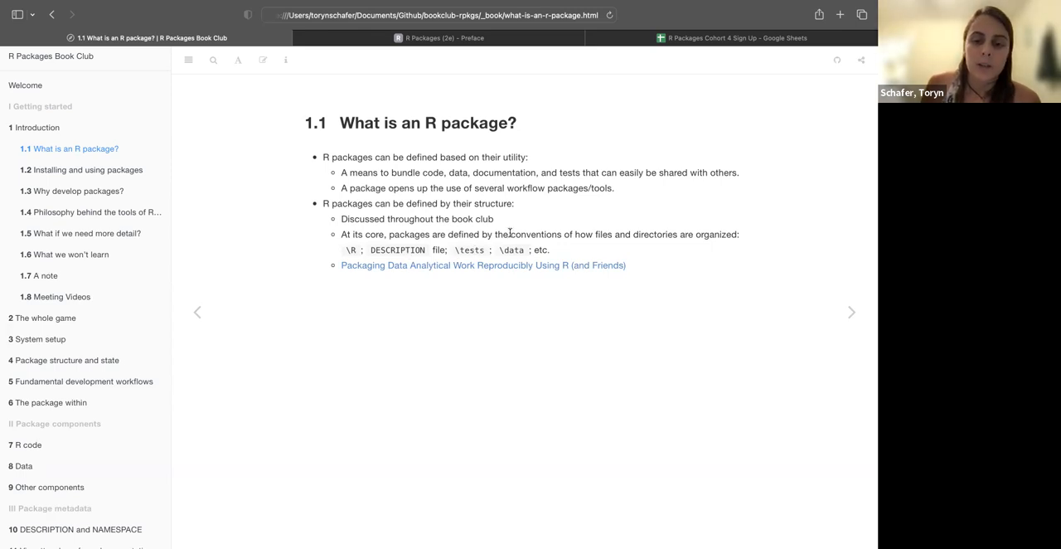
{"action": "mouse_move", "coordinate": [546, 280]}
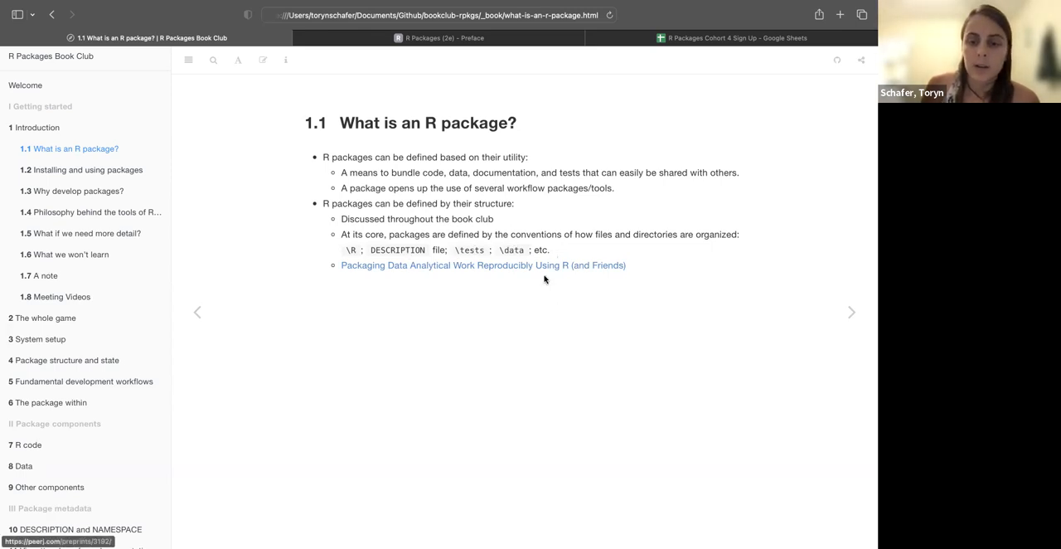
{"action": "mouse_move", "coordinate": [506, 261]}
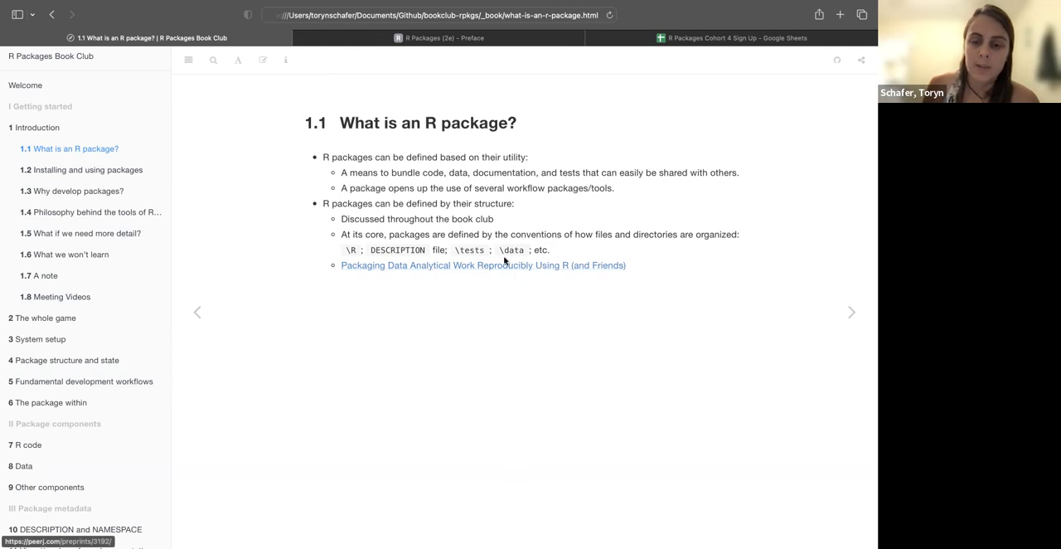
Open the PeerJ preprint 'Packaging data analytical work reproducibly using R (and friends)' and read its abstract
{"action": "left_click", "coordinate": [504, 265]}
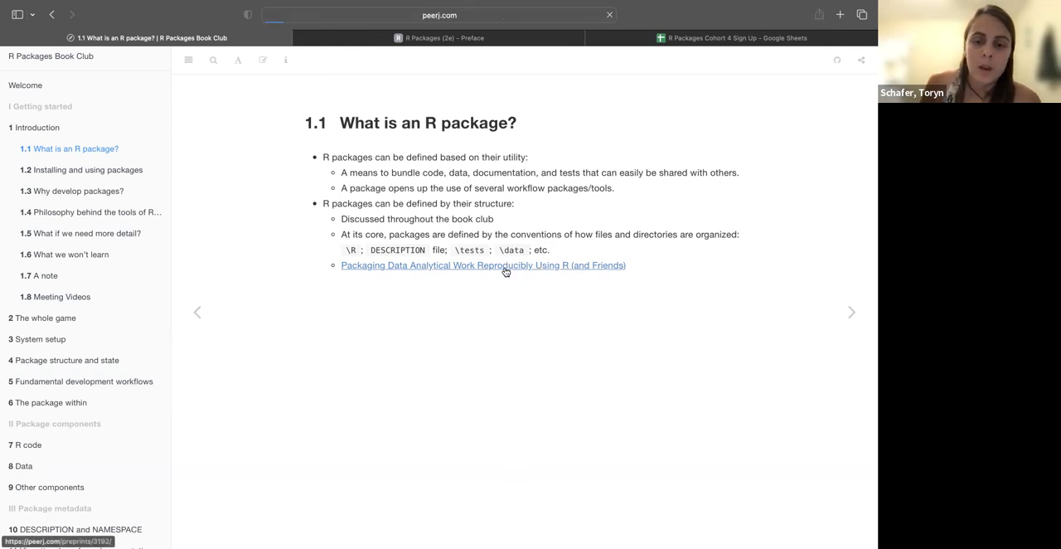
{"action": "left_click", "coordinate": [482, 265]}
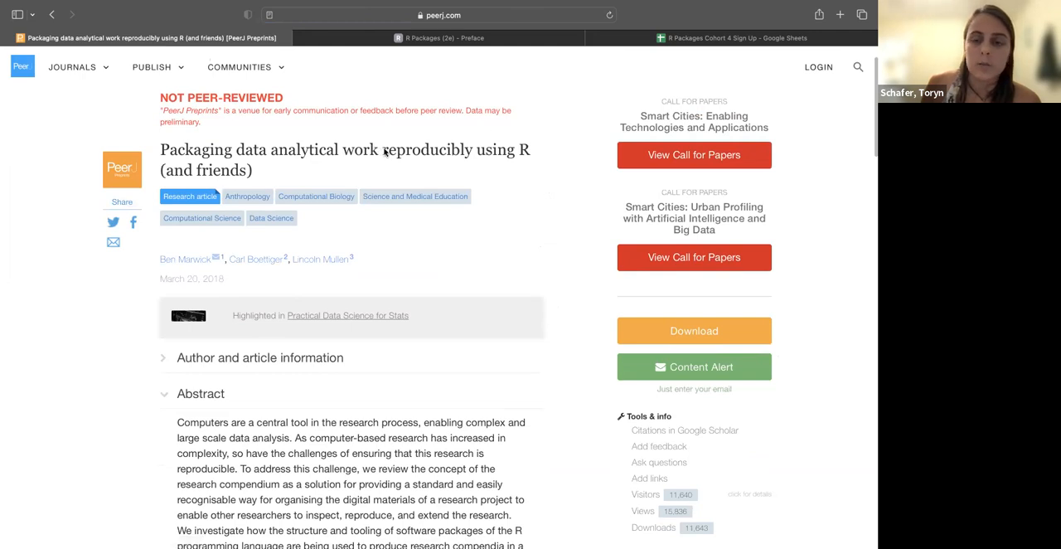
{"action": "mouse_move", "coordinate": [517, 445]}
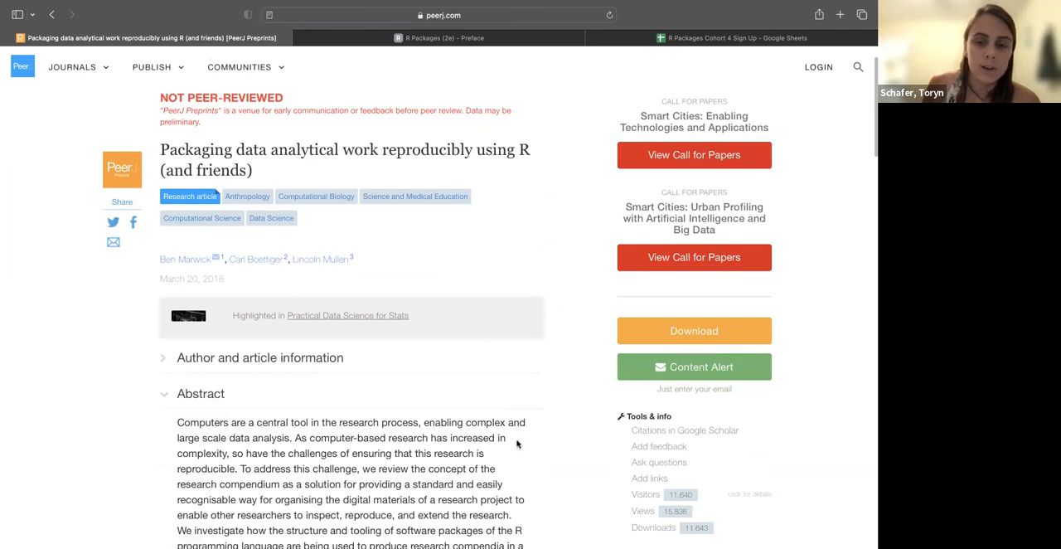
{"action": "scroll", "scroll_direction": "down", "scroll_amount": 3}
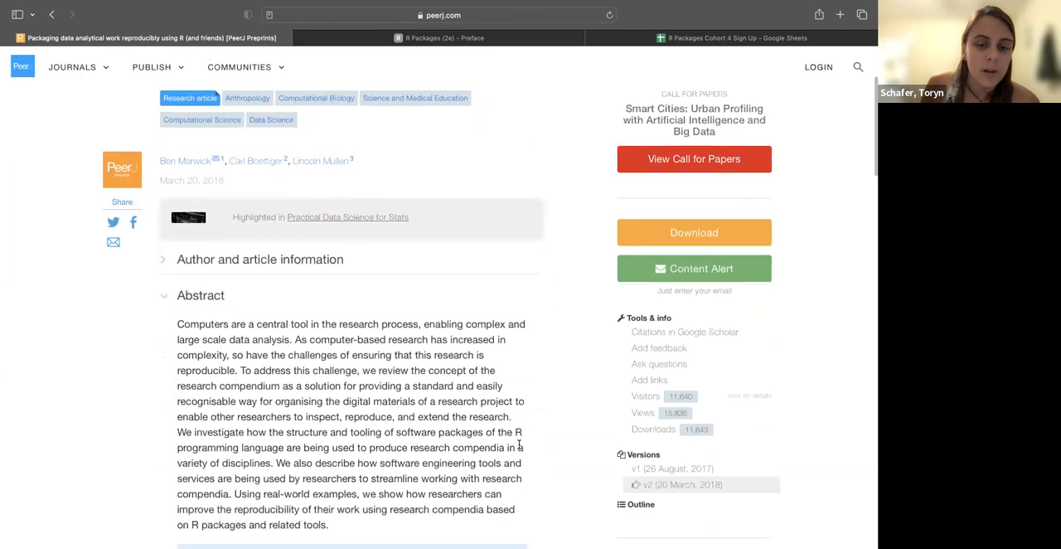
{"action": "scroll", "scroll_direction": "down", "scroll_amount": 3}
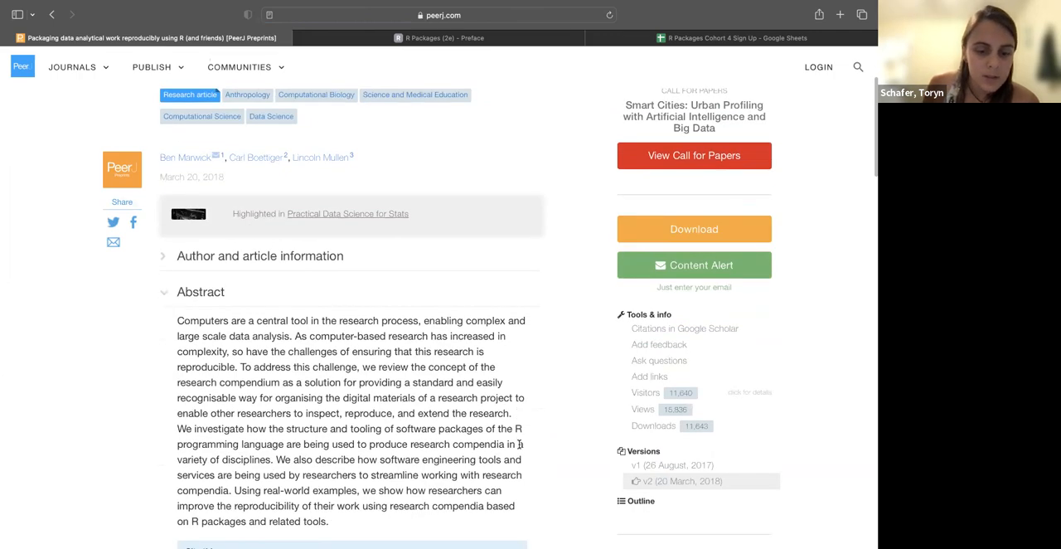
{"action": "scroll", "scroll_direction": "down", "scroll_amount": 3}
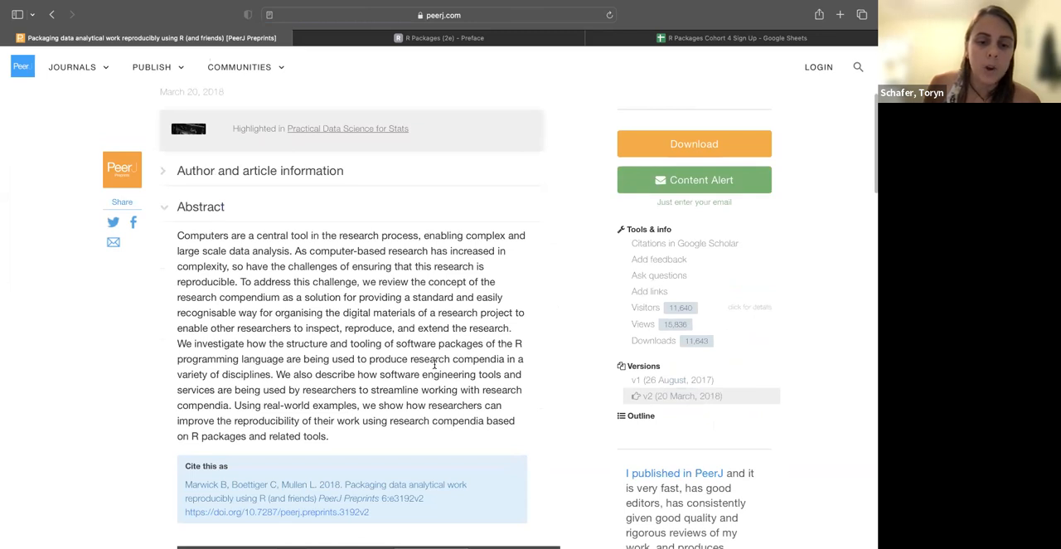
{"action": "scroll", "scroll_direction": "up", "scroll_amount": 3}
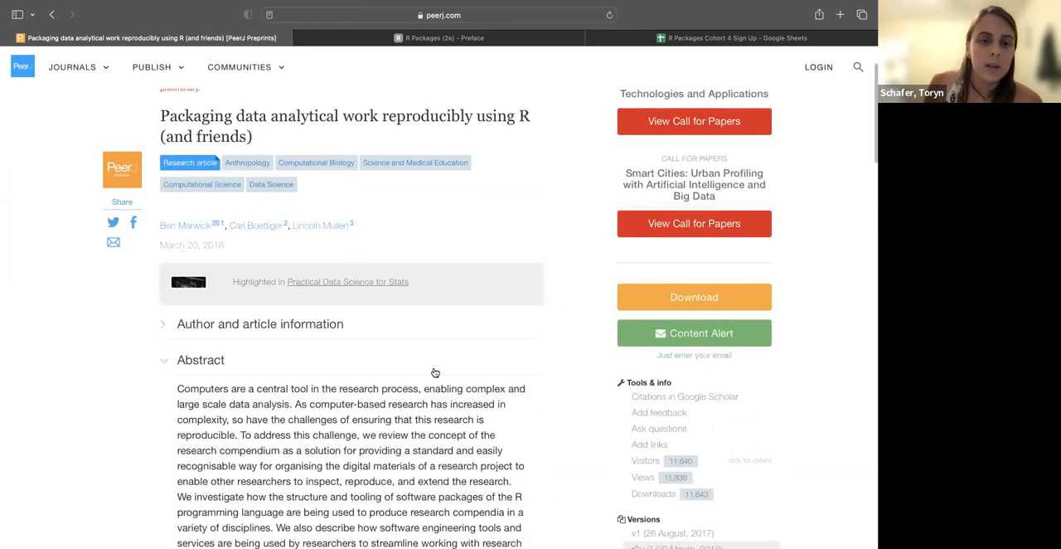
{"action": "mouse_move", "coordinate": [290, 380]}
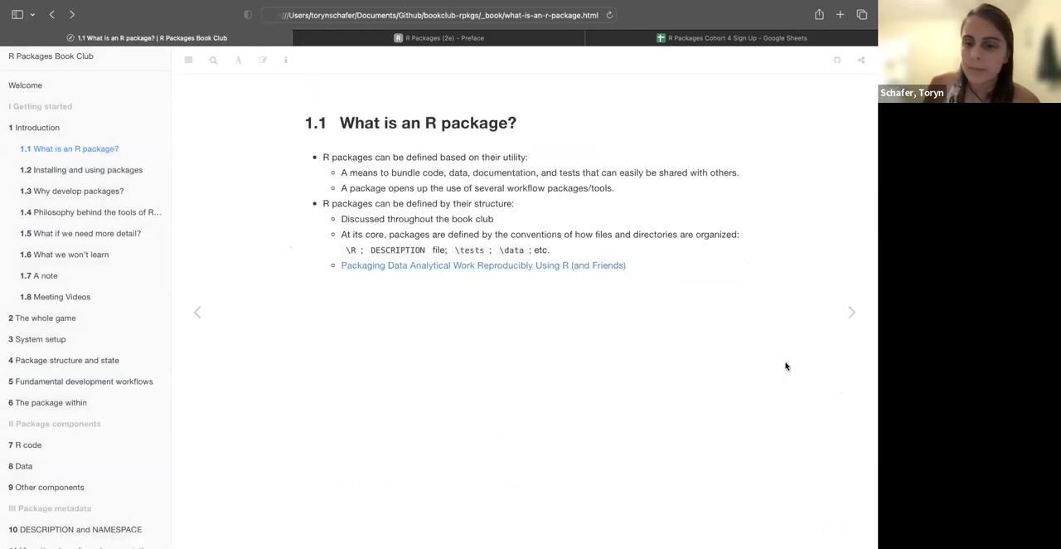
{"action": "mouse_move", "coordinate": [857, 324]}
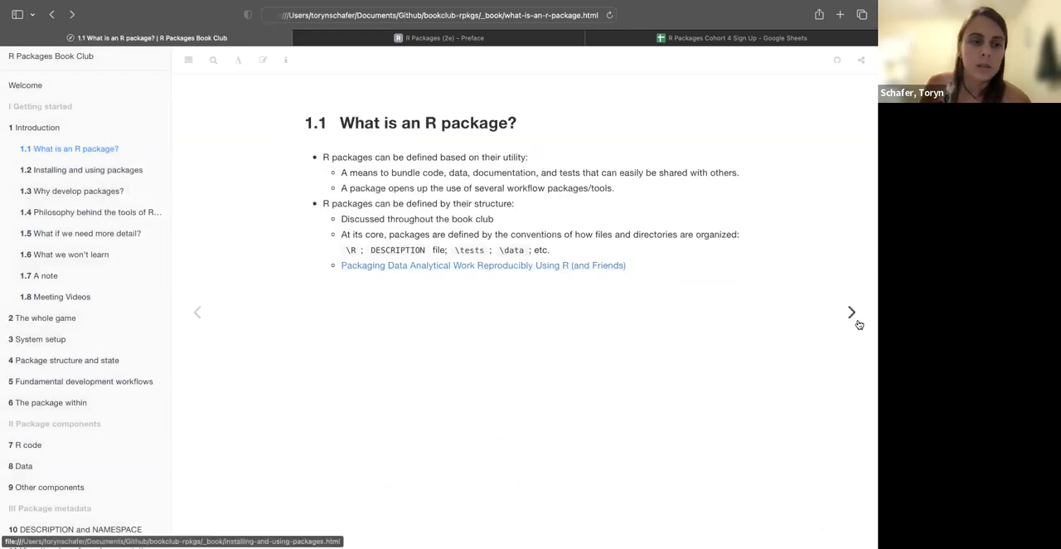
Show section 1.2 Installing and using packages with its install and help code
{"action": "left_click", "coordinate": [851, 311]}
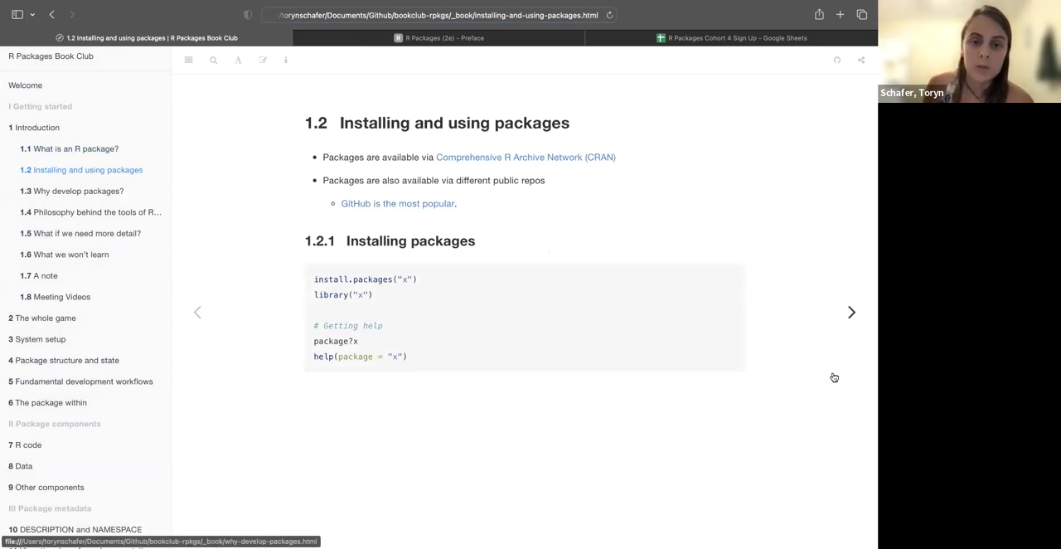
{"action": "mouse_move", "coordinate": [446, 180]}
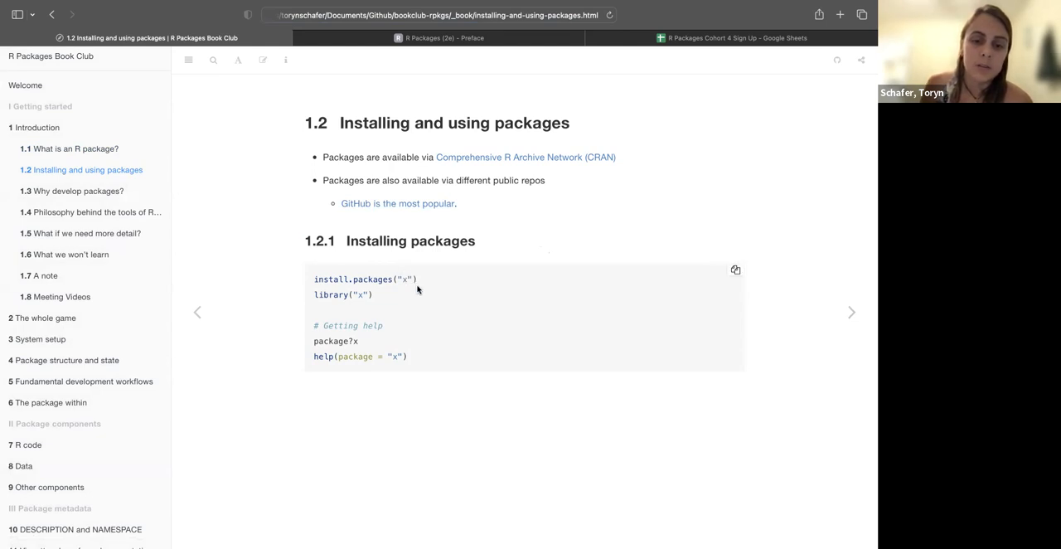
{"action": "mouse_move", "coordinate": [335, 306]}
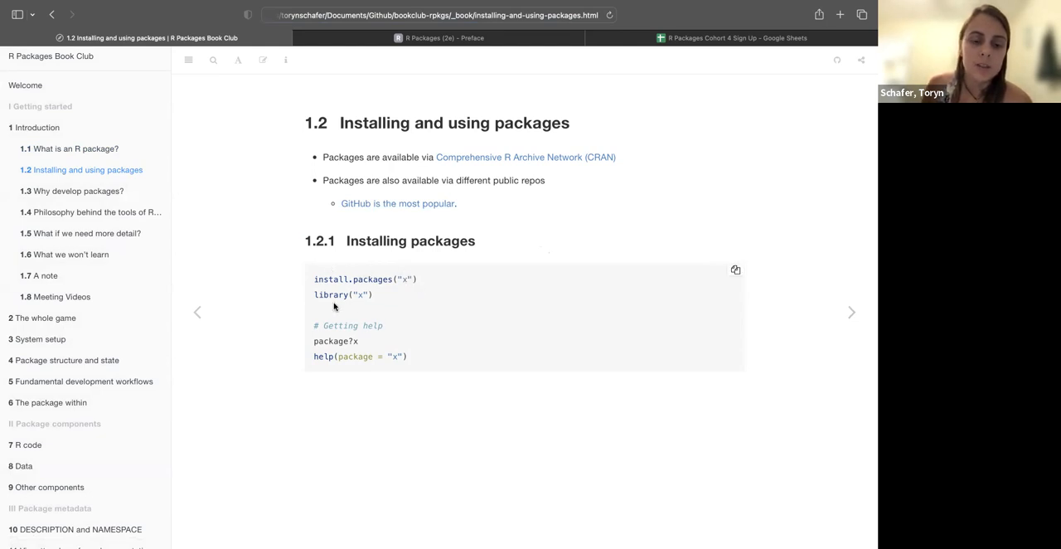
{"action": "mouse_move", "coordinate": [407, 346]}
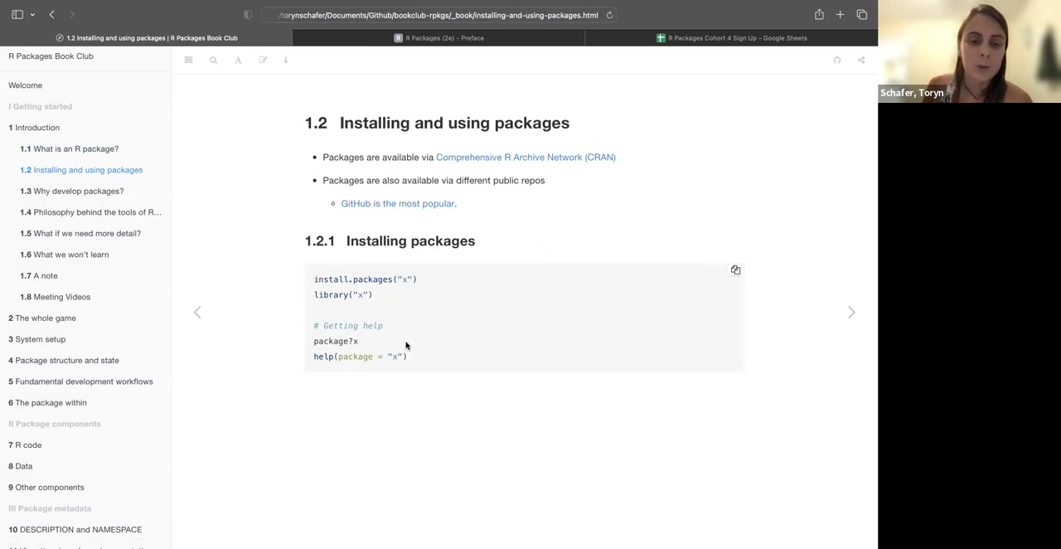
{"action": "mouse_move", "coordinate": [326, 337]}
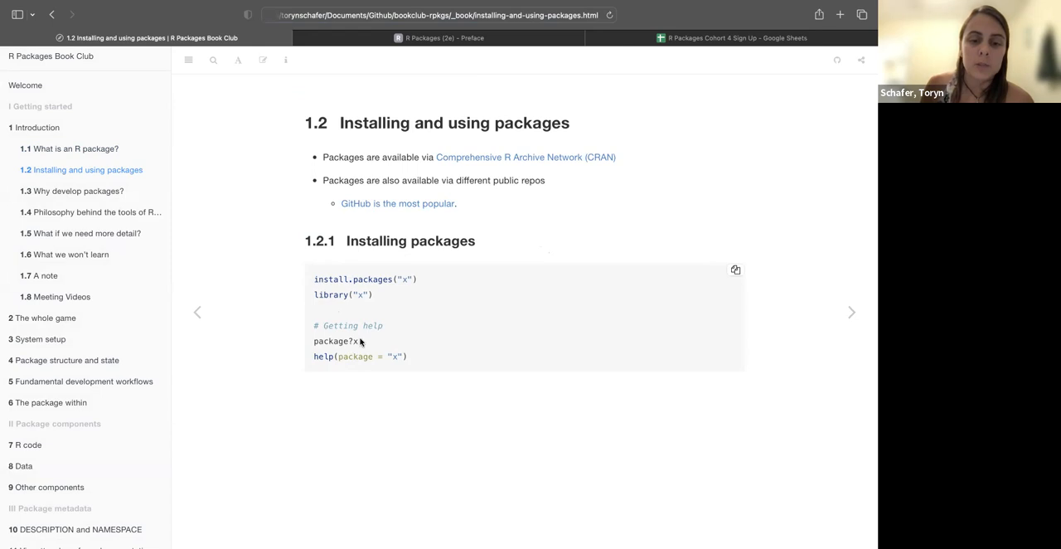
{"action": "mouse_move", "coordinate": [366, 345]}
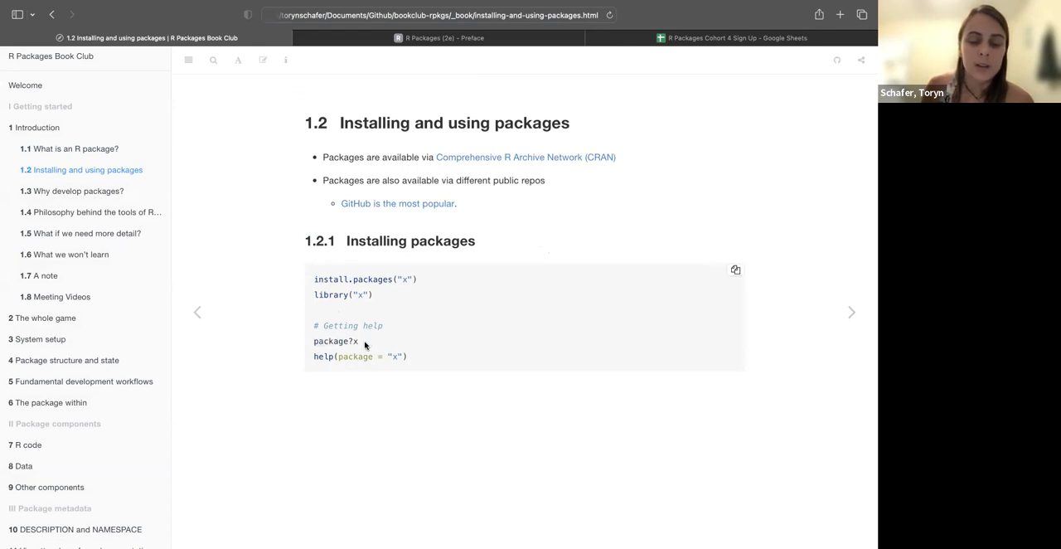
{"action": "mouse_move", "coordinate": [350, 341]}
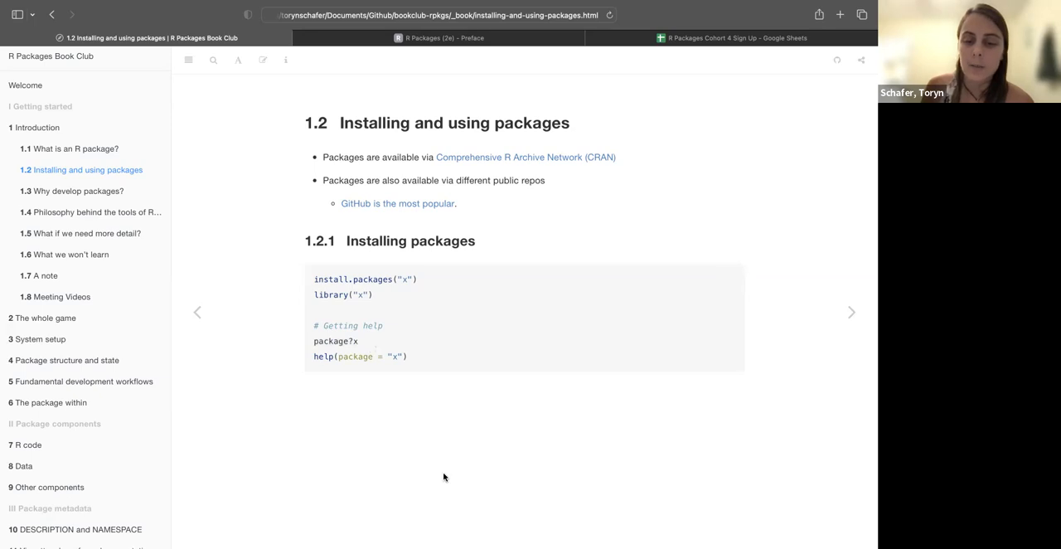
{"action": "mouse_move", "coordinate": [773, 347]}
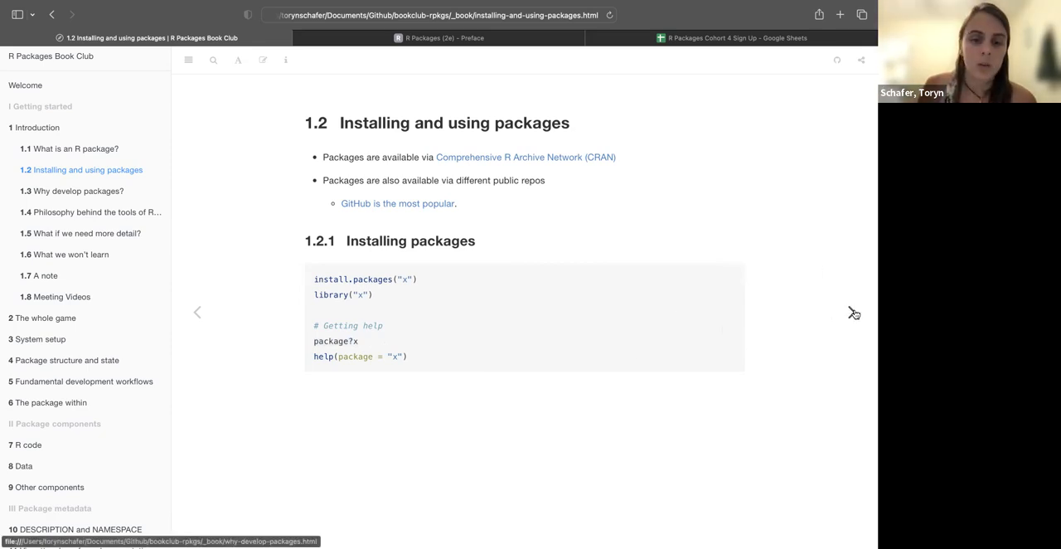
Advance to section 1.4, highlighting and then deselecting the phrase about not organizing a package
{"action": "left_click", "coordinate": [78, 191]}
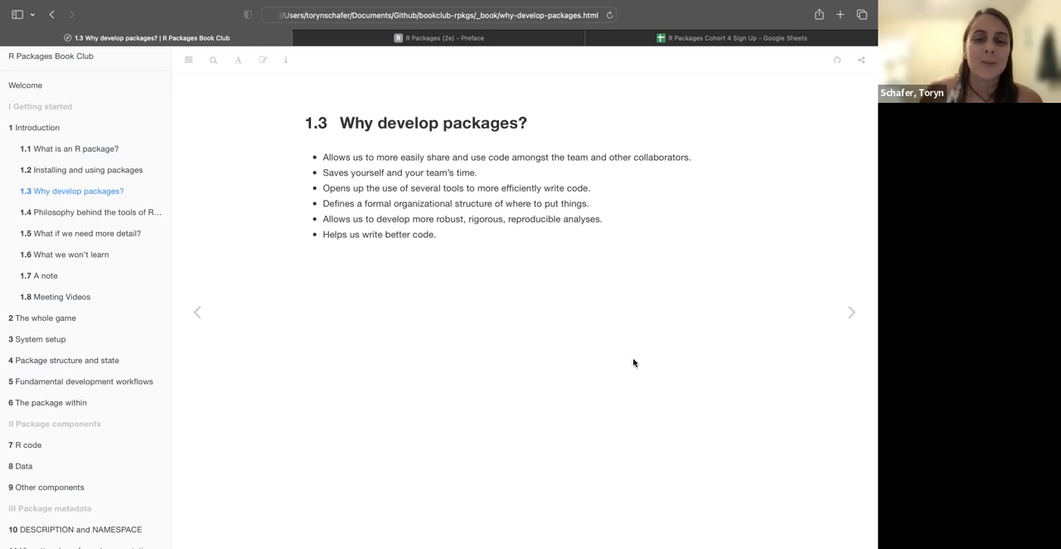
{"action": "mouse_move", "coordinate": [579, 372]}
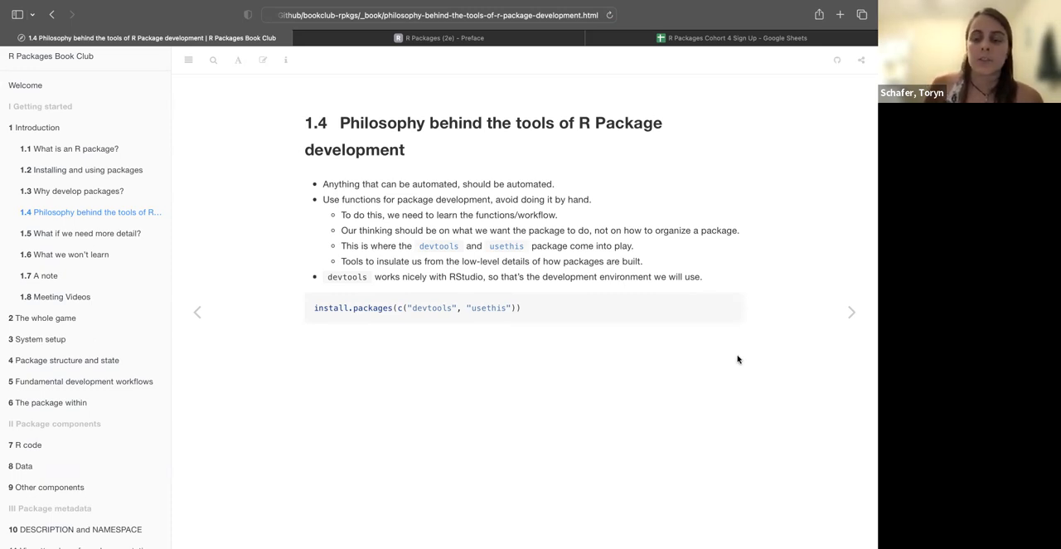
{"action": "left_click_drag", "start_coordinate": [595, 229], "coordinate": [738, 230]}
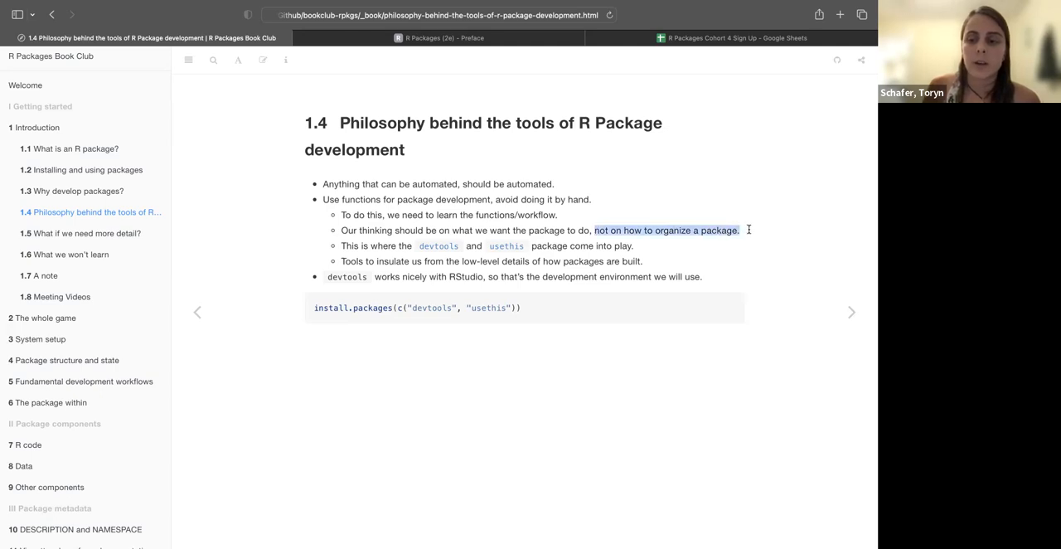
{"action": "left_click", "coordinate": [750, 231]}
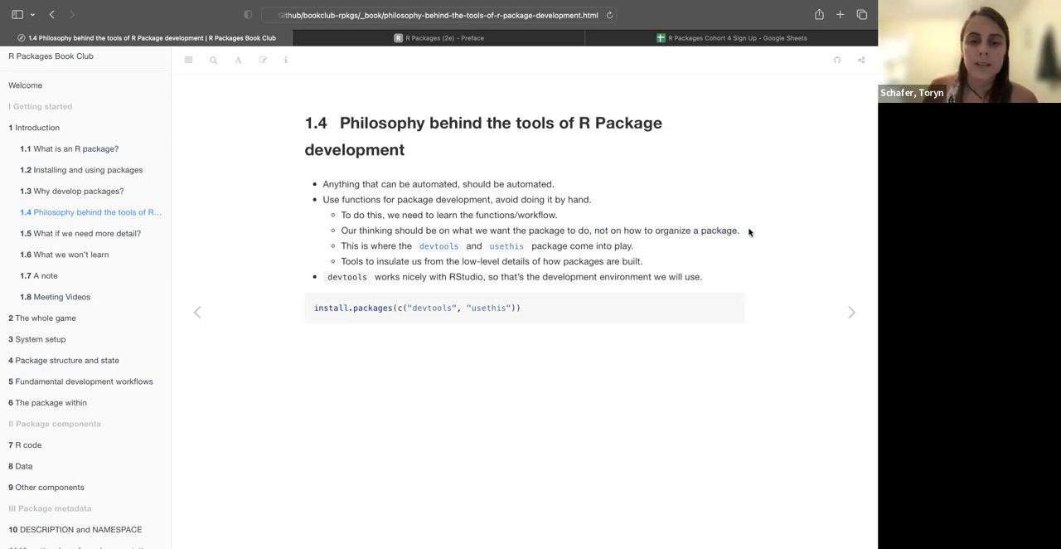
{"action": "mouse_move", "coordinate": [690, 227]}
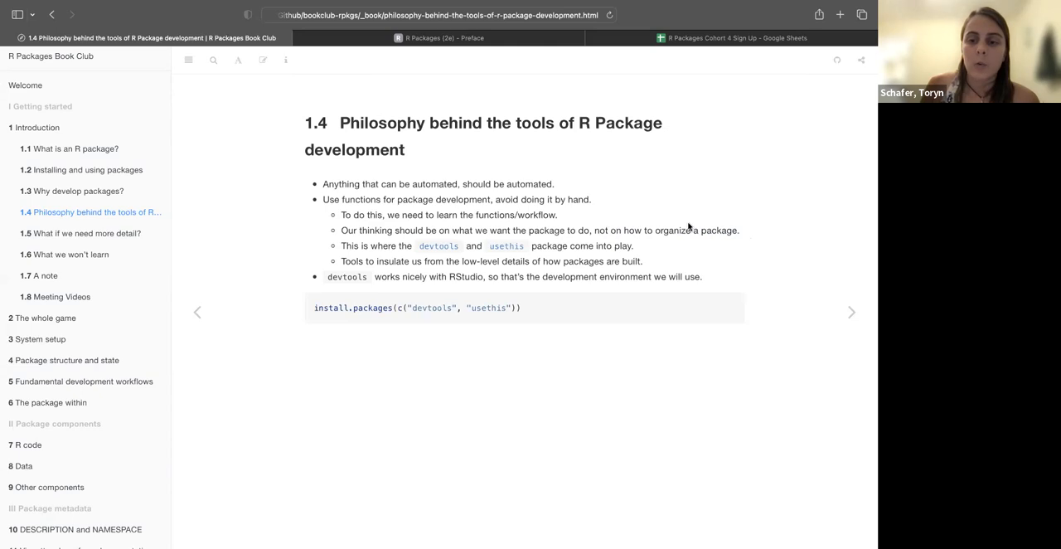
{"action": "mouse_move", "coordinate": [437, 250]}
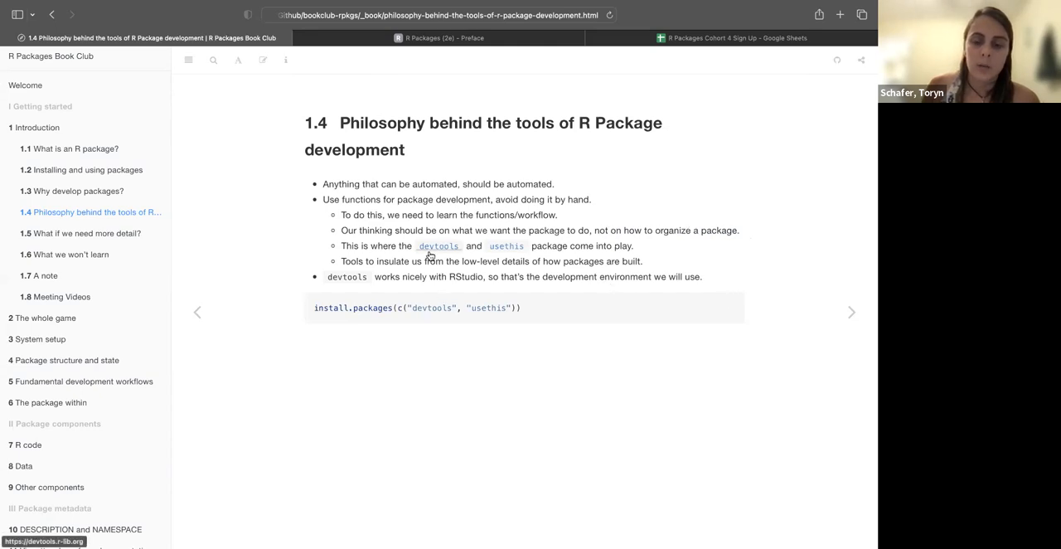
{"action": "mouse_move", "coordinate": [506, 245]}
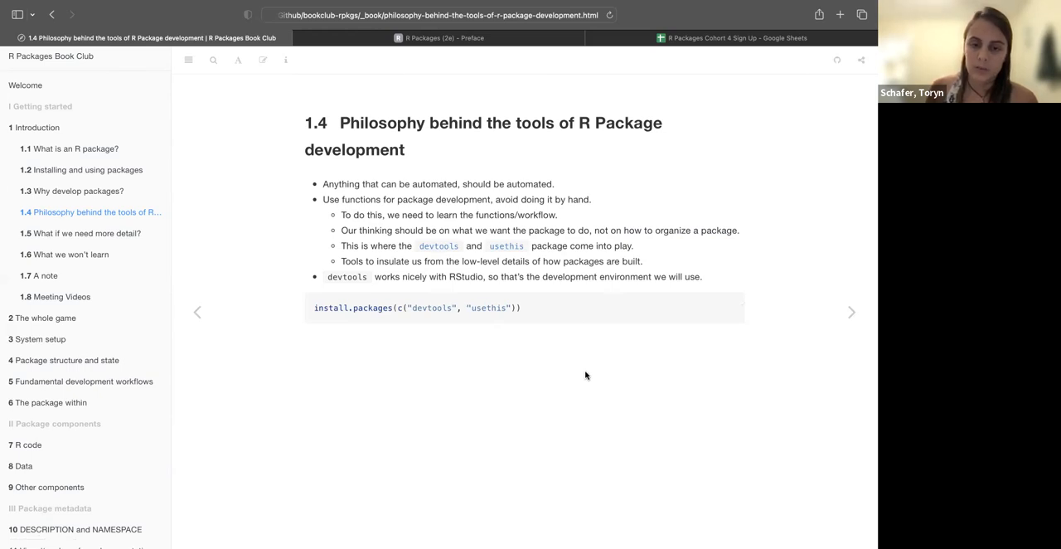
{"action": "mouse_move", "coordinate": [582, 377]}
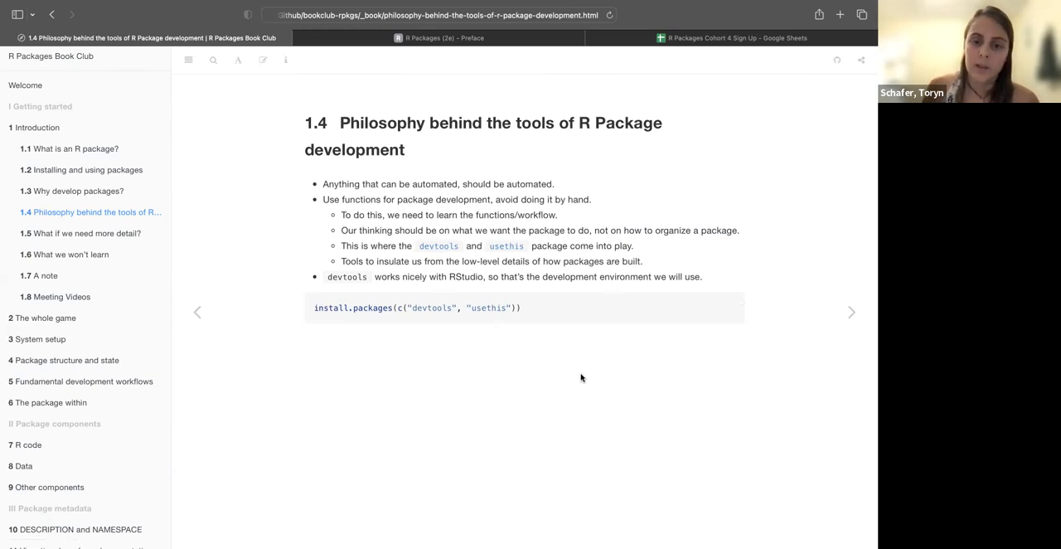
{"action": "mouse_move", "coordinate": [575, 521]}
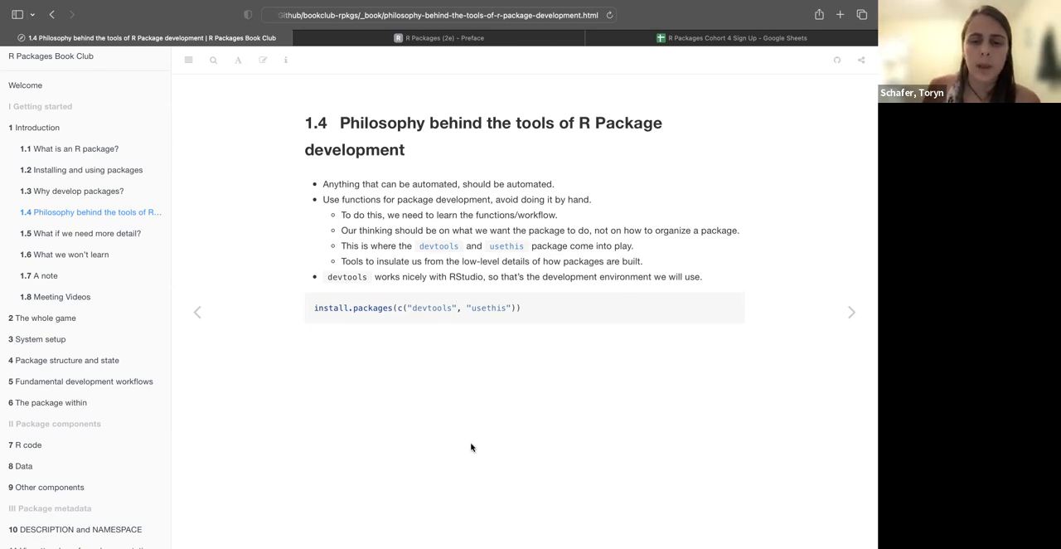
{"action": "mouse_move", "coordinate": [519, 441]}
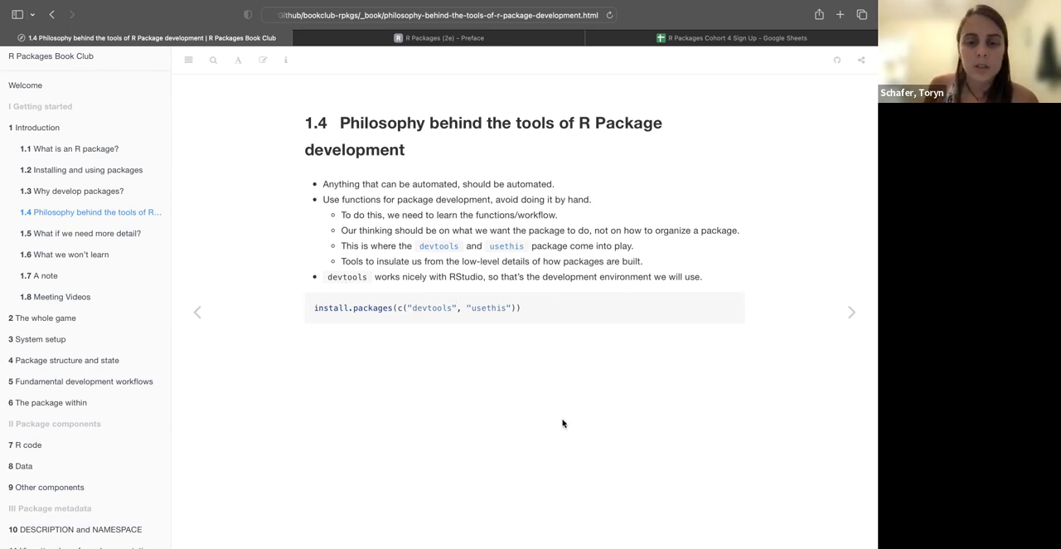
{"action": "mouse_move", "coordinate": [330, 328]}
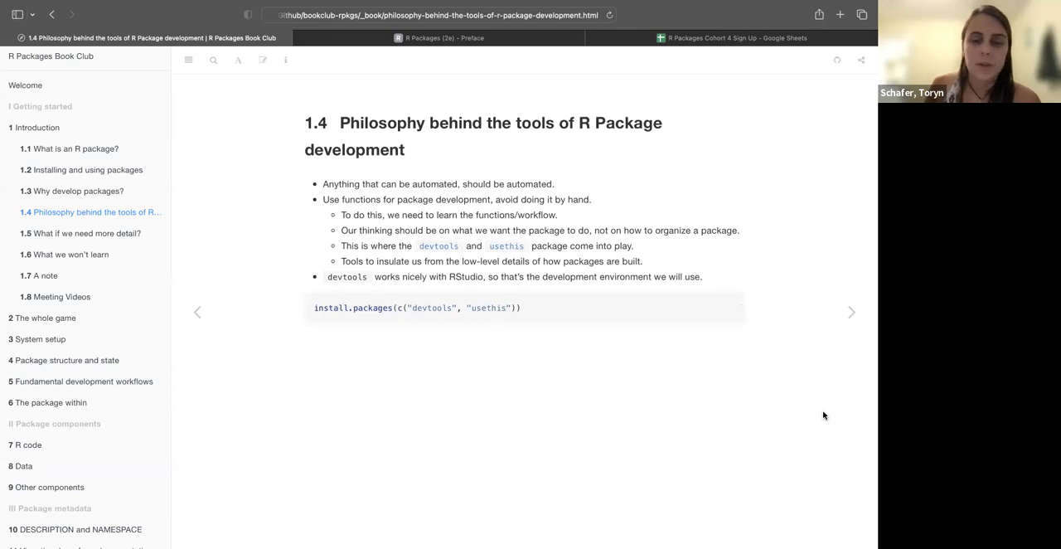
Open section 1.5 and scroll through the linked Writing R Extensions manual
{"action": "left_click", "coordinate": [851, 312]}
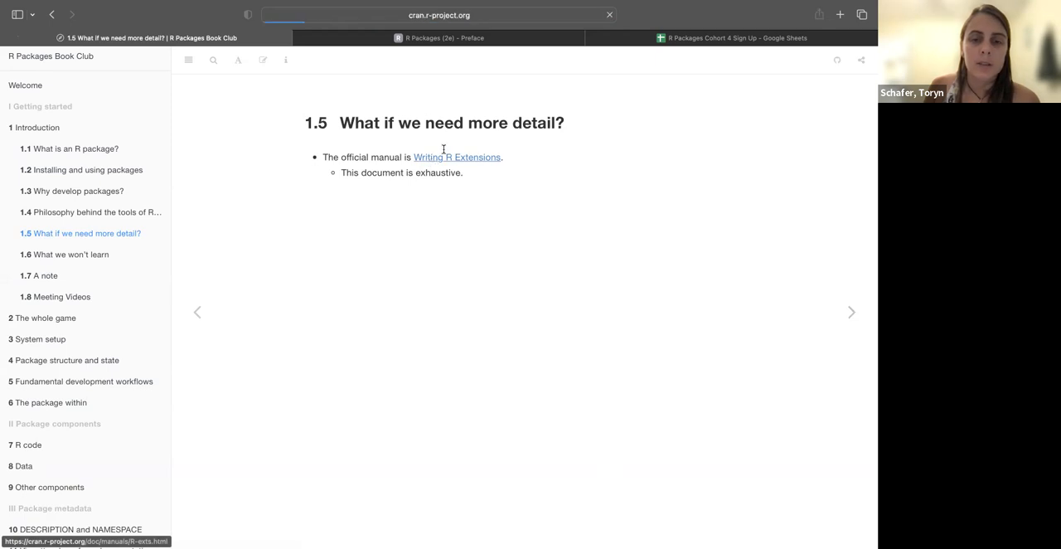
{"action": "left_click", "coordinate": [457, 157]}
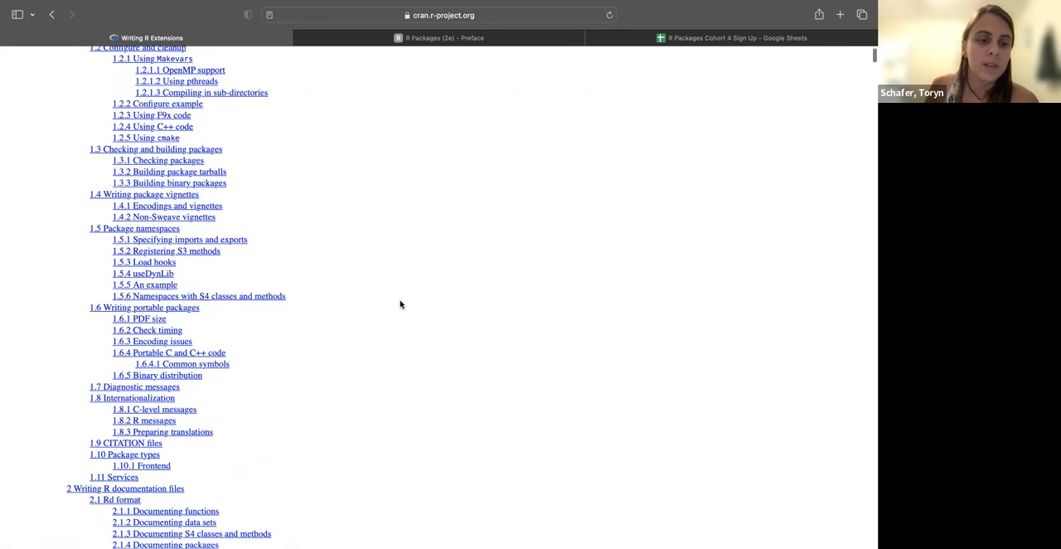
{"action": "scroll", "scroll_direction": "down", "scroll_amount": 3}
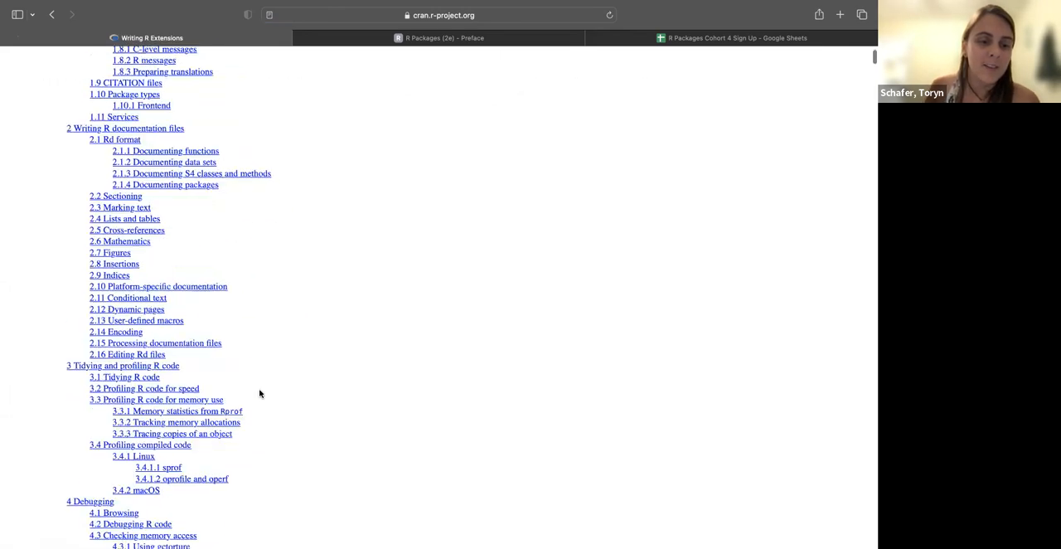
{"action": "scroll", "scroll_direction": "down", "scroll_amount": 3}
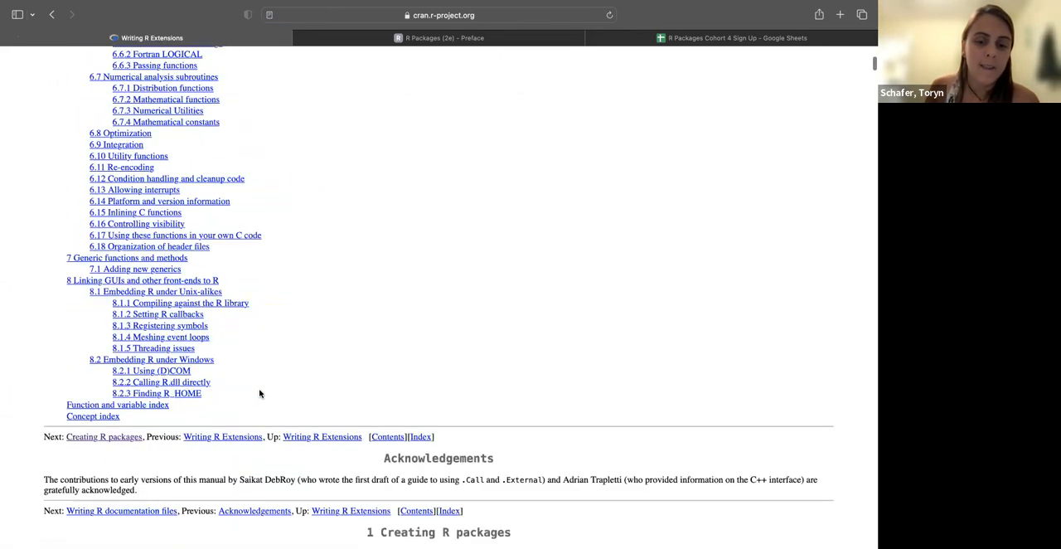
{"action": "scroll", "scroll_direction": "down", "scroll_amount": 3}
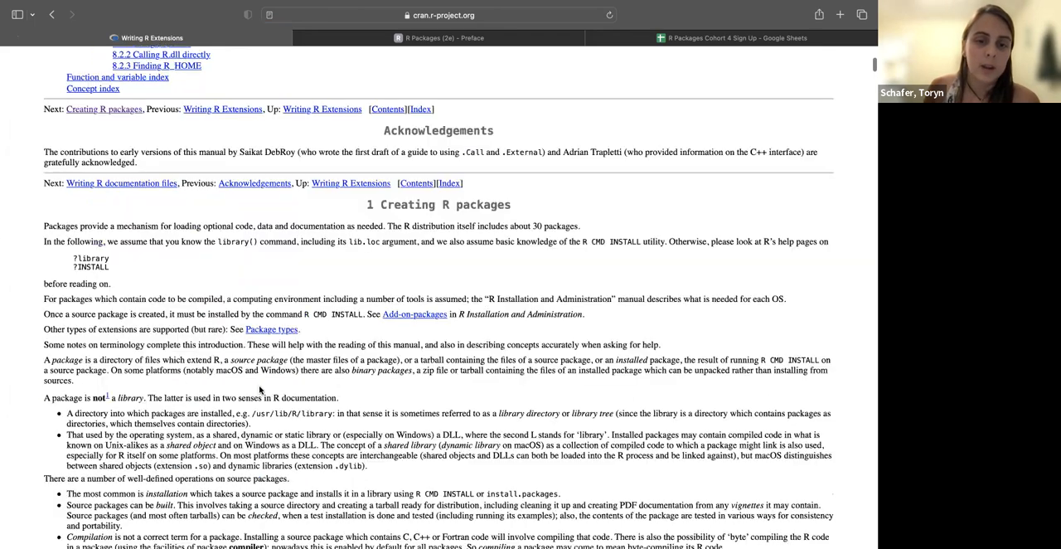
{"action": "scroll", "scroll_direction": "down", "scroll_amount": 3}
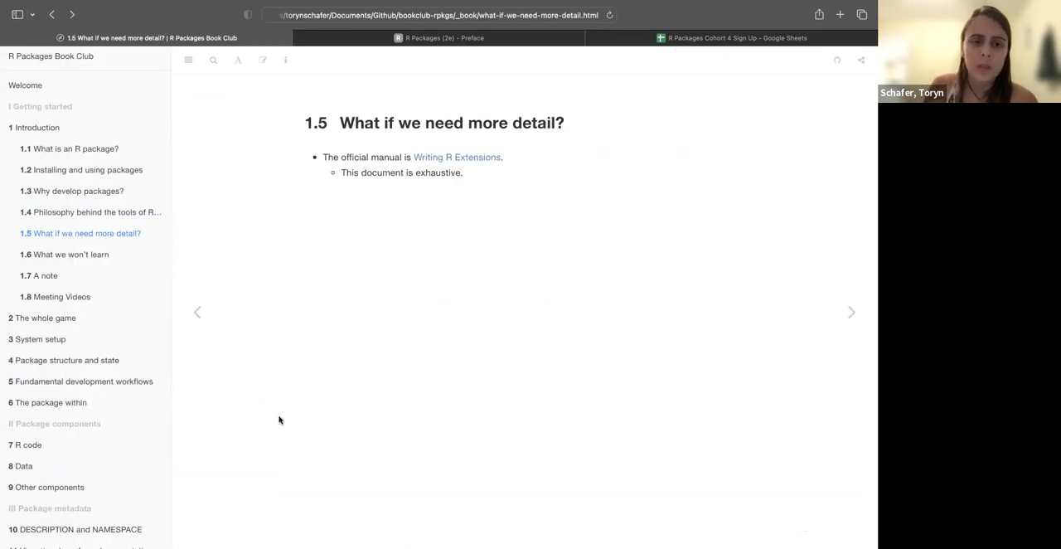
{"action": "mouse_move", "coordinate": [647, 312]}
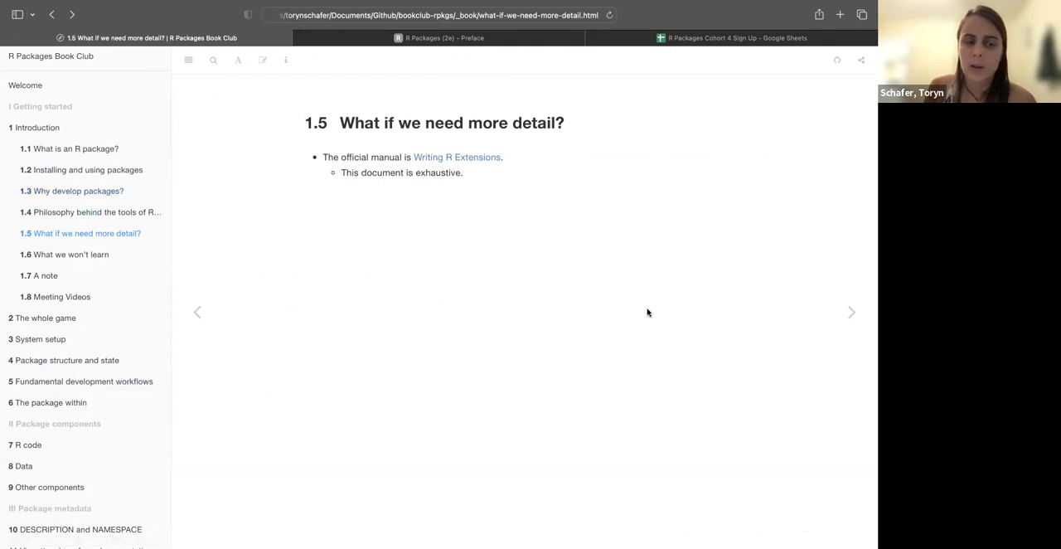
{"action": "mouse_move", "coordinate": [714, 372]}
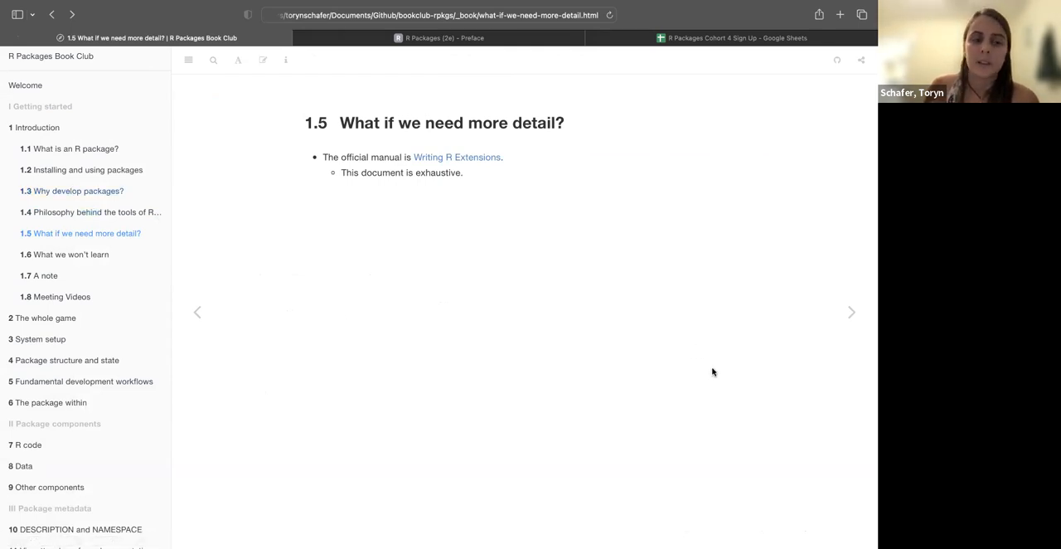
{"action": "mouse_move", "coordinate": [739, 403]}
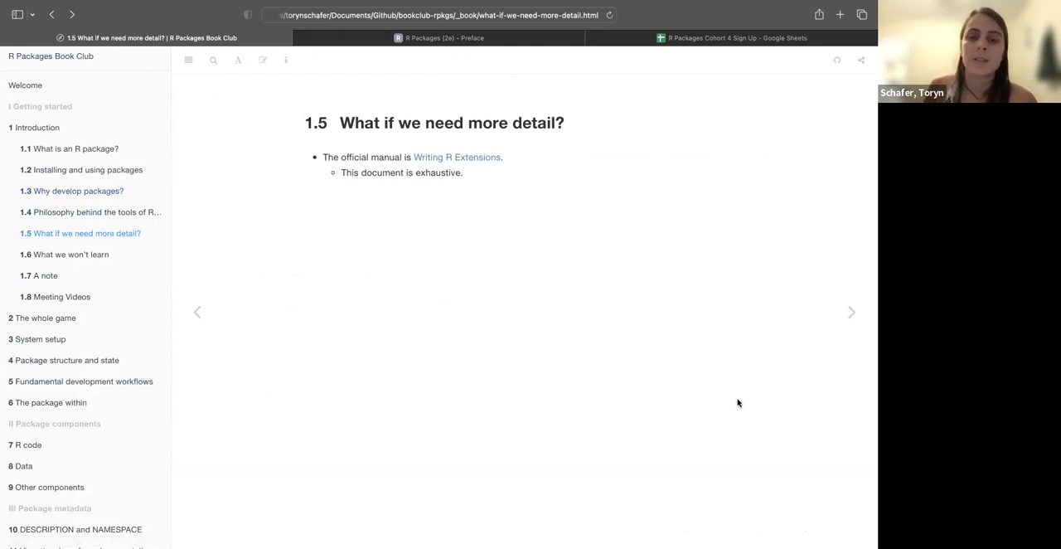
Reopen the Writing R Extensions manual and scroll through it again
{"action": "left_click", "coordinate": [457, 157]}
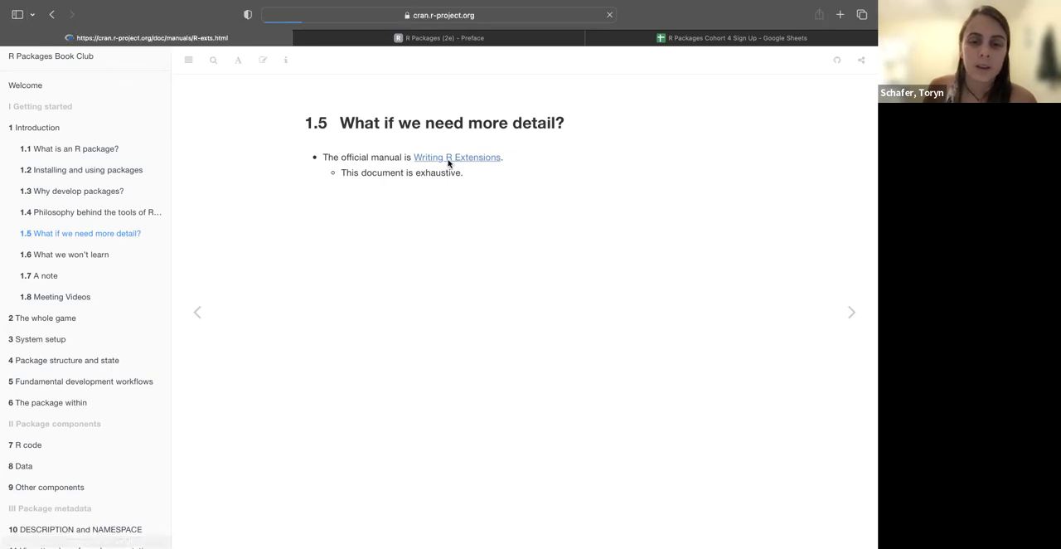
{"action": "left_click", "coordinate": [456, 157]}
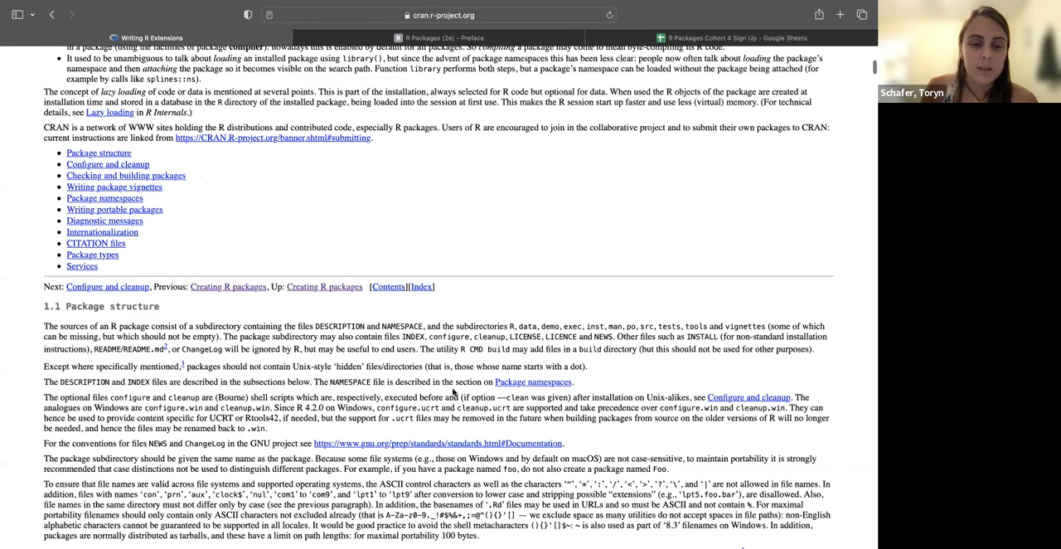
{"action": "scroll", "scroll_direction": "down", "scroll_amount": 3}
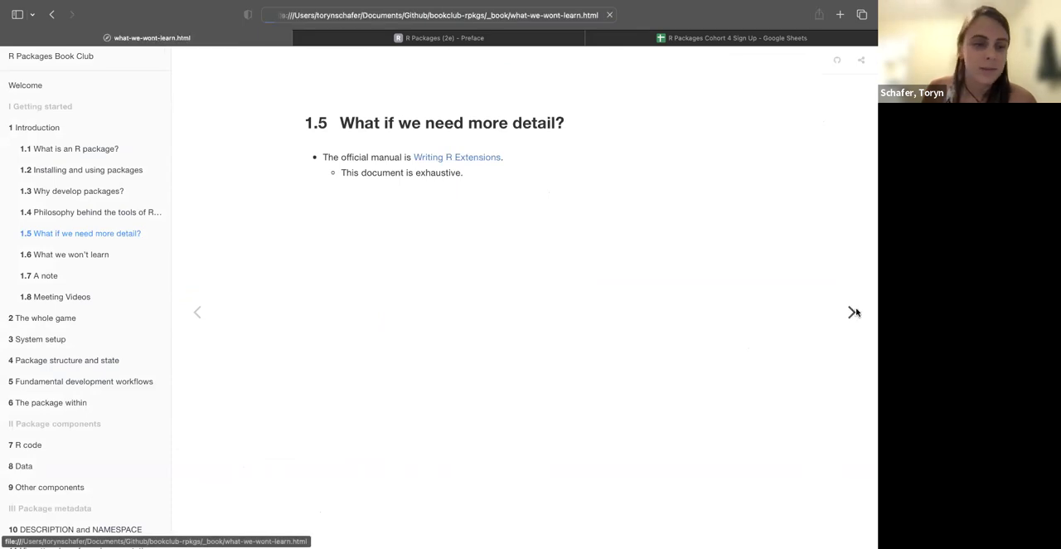
{"action": "left_click", "coordinate": [852, 311]}
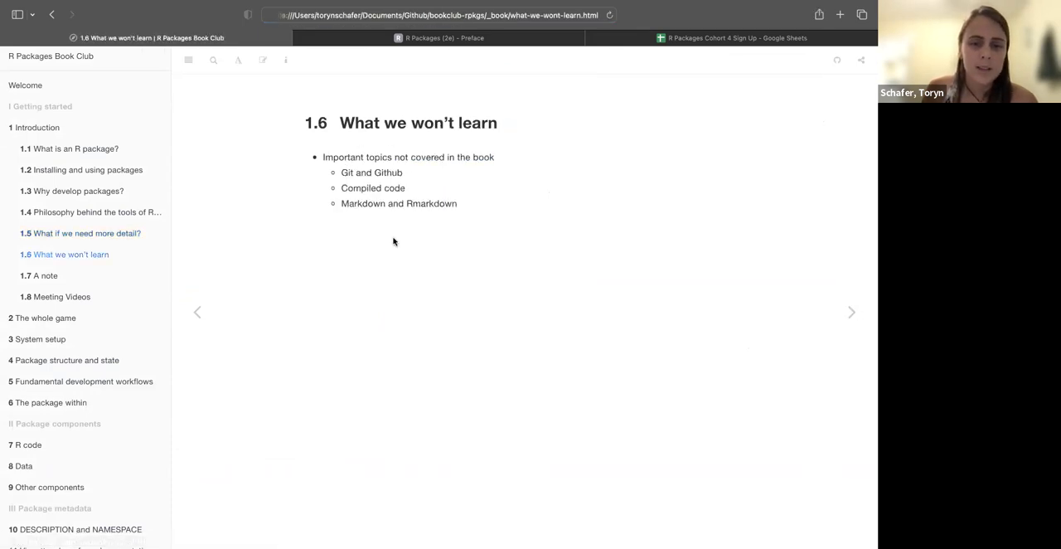
{"action": "mouse_move", "coordinate": [393, 223]}
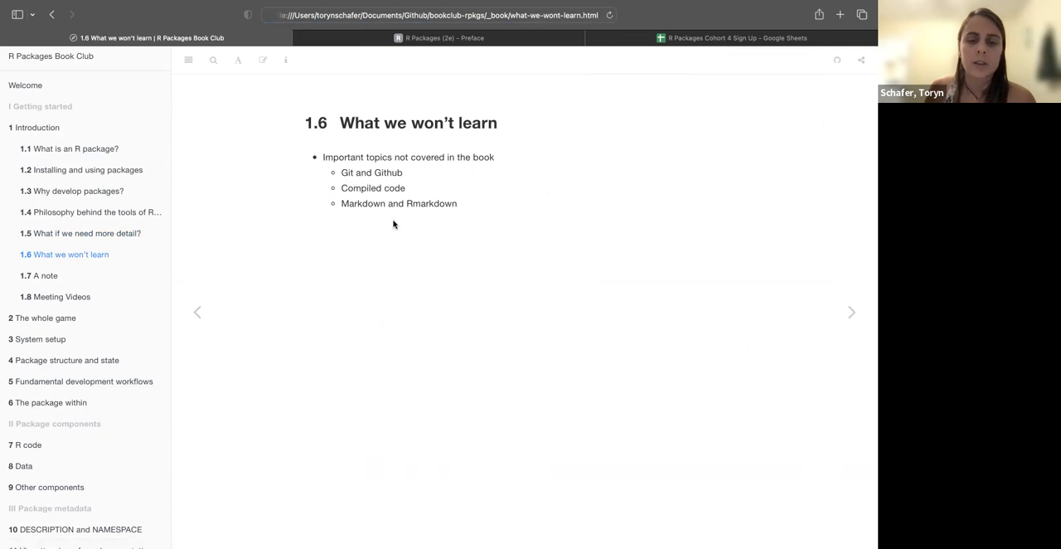
{"action": "left_click_drag", "start_coordinate": [339, 173], "coordinate": [406, 188]}
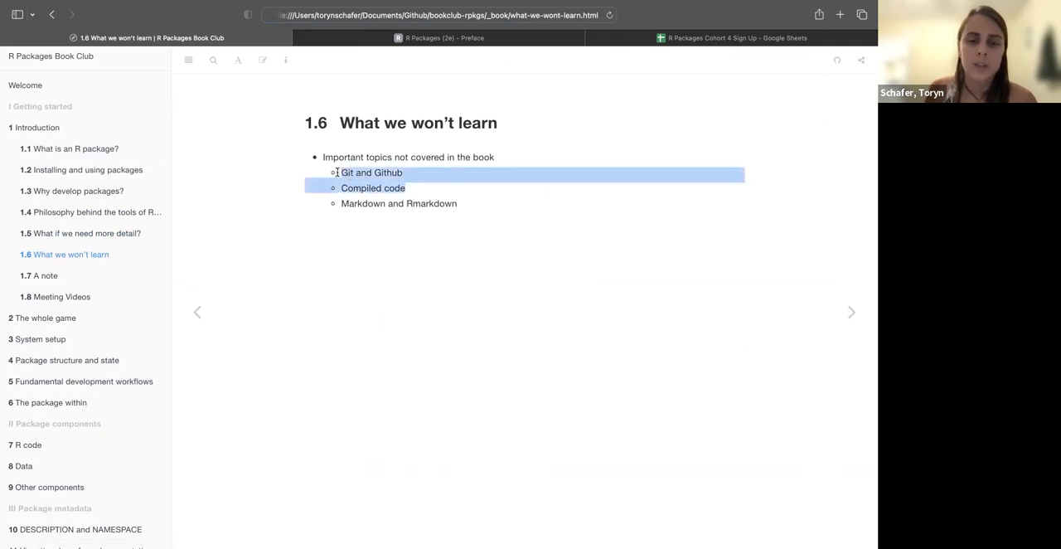
{"action": "left_click", "coordinate": [418, 187]}
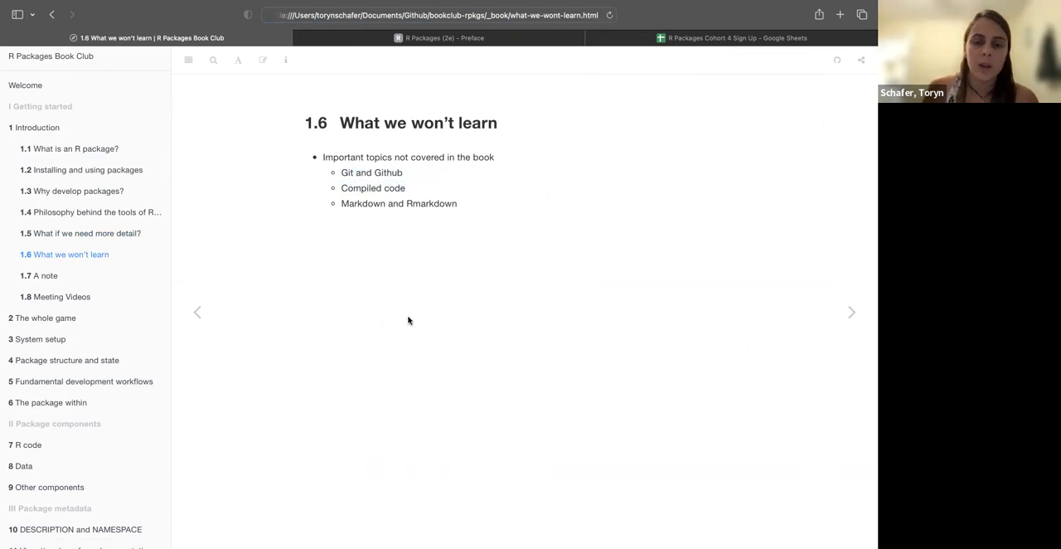
{"action": "mouse_move", "coordinate": [409, 321]}
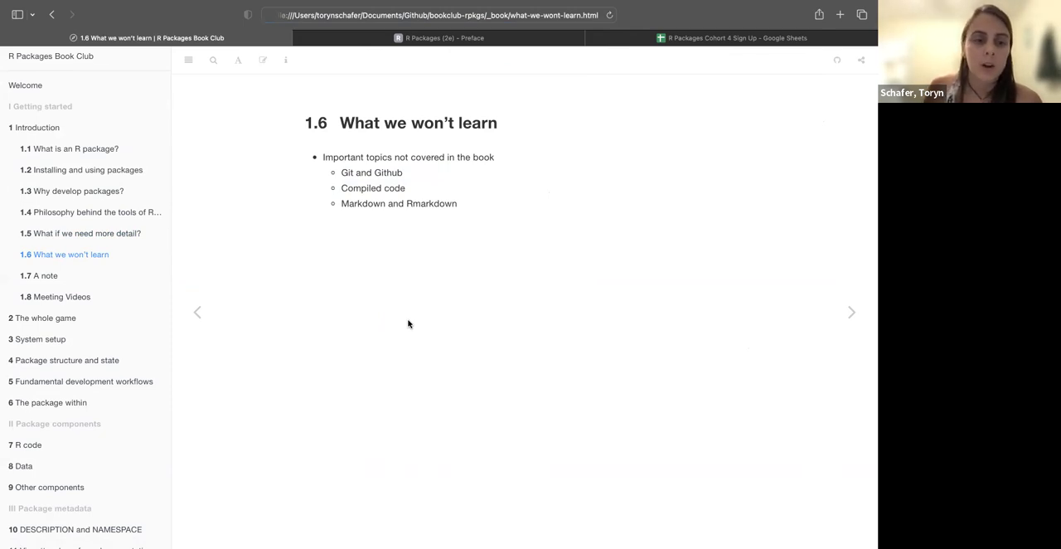
{"action": "mouse_move", "coordinate": [299, 227]}
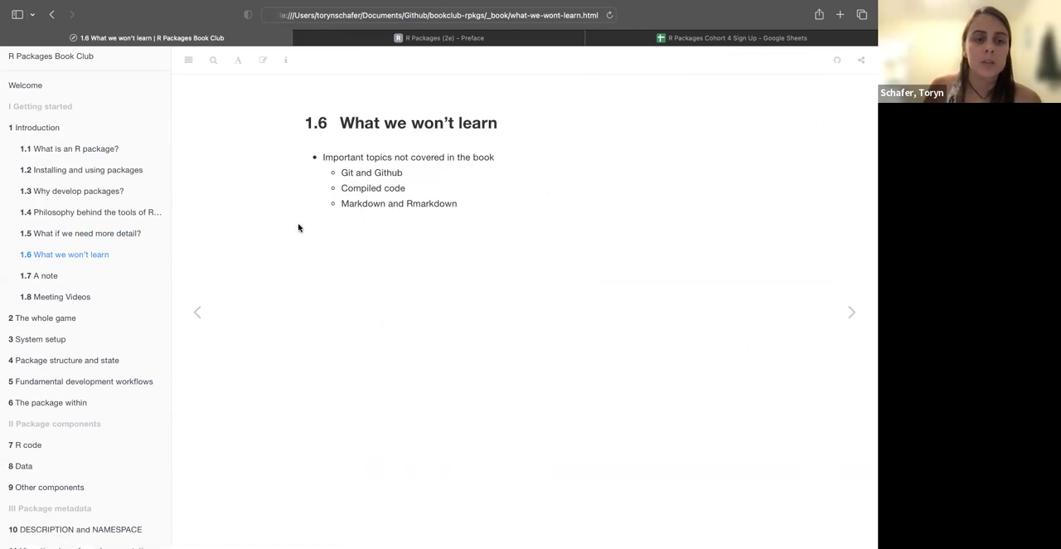
{"action": "mouse_move", "coordinate": [339, 317]}
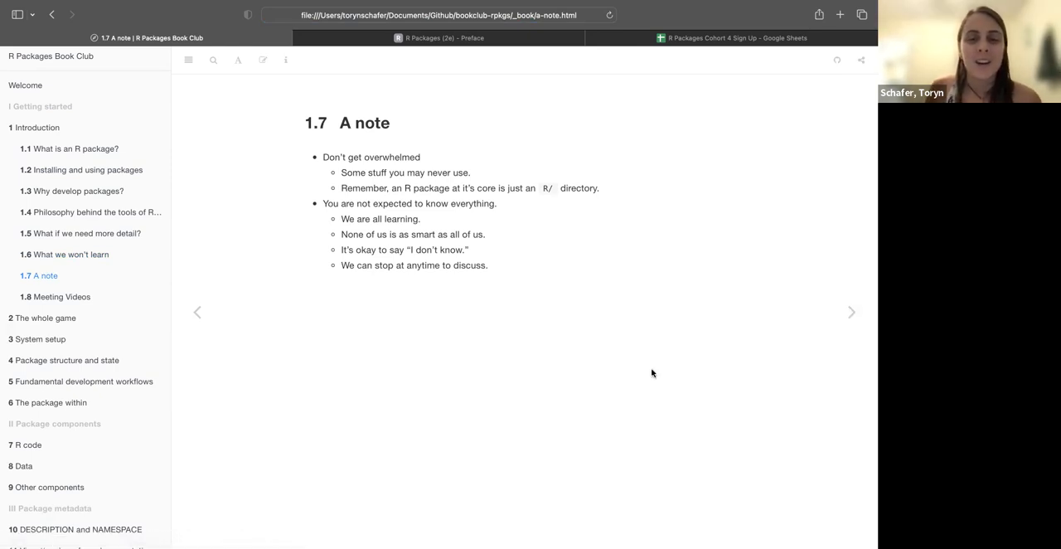
{"action": "mouse_move", "coordinate": [584, 451]}
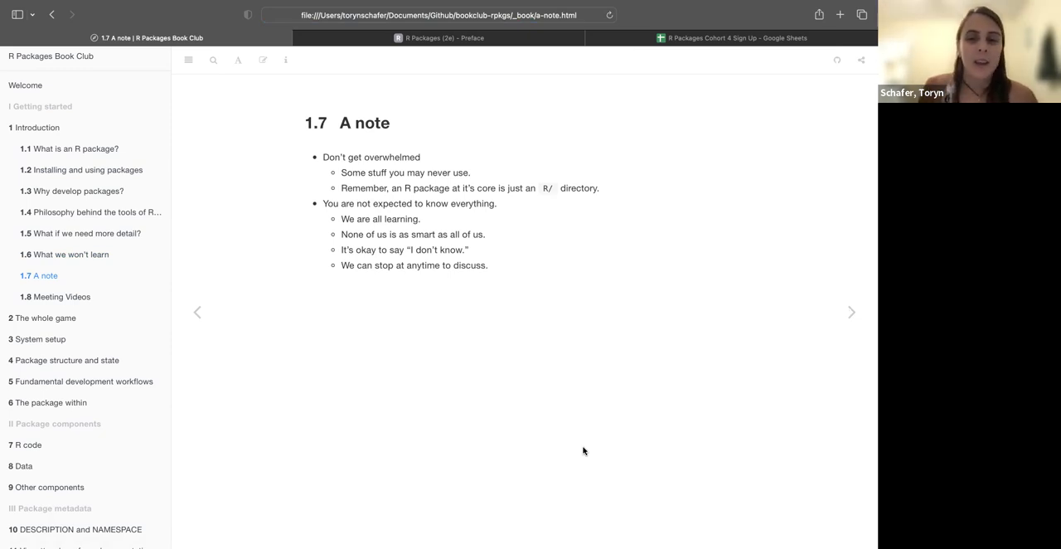
{"action": "mouse_move", "coordinate": [558, 359]}
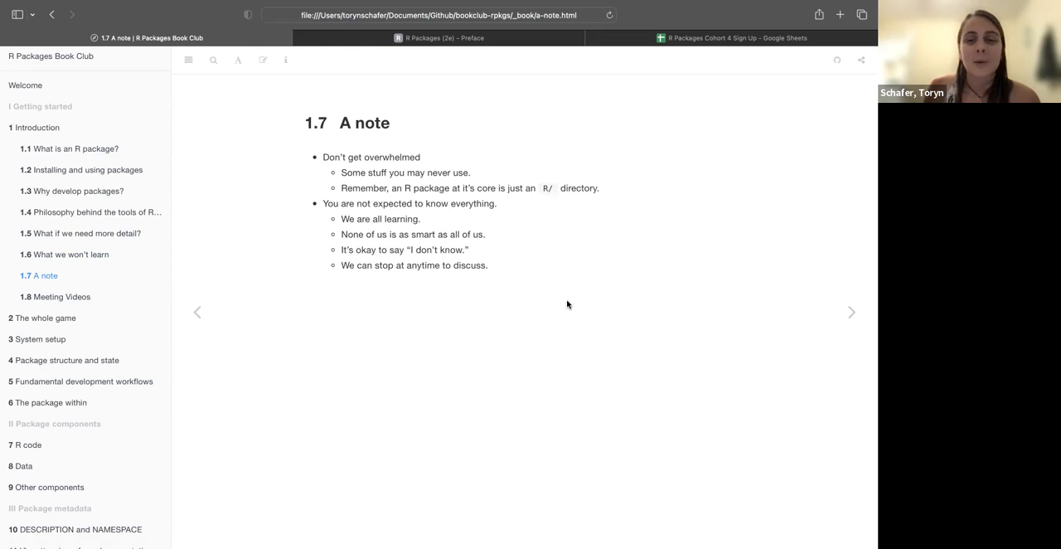
{"action": "mouse_move", "coordinate": [439, 234]}
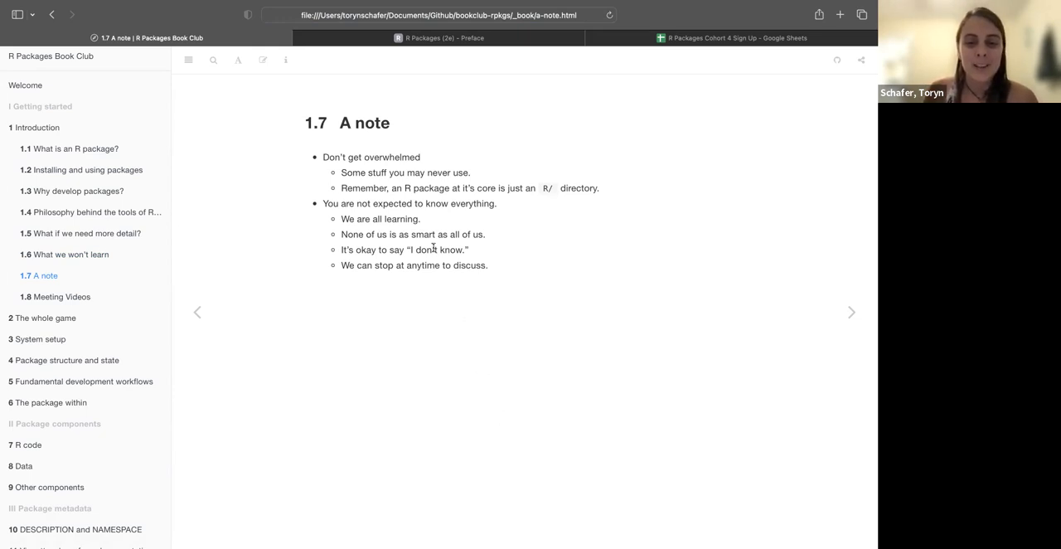
{"action": "mouse_move", "coordinate": [388, 348]}
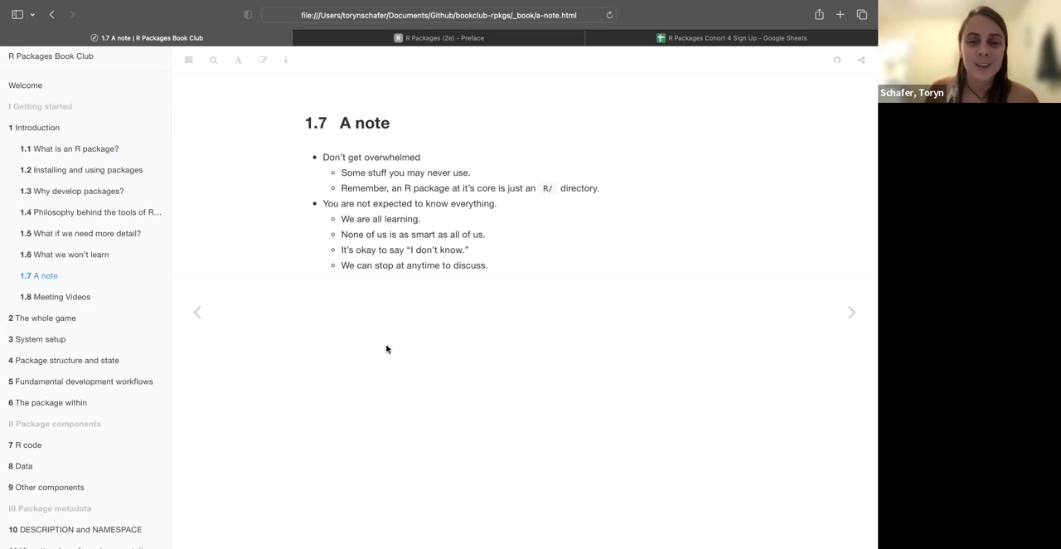
{"action": "mouse_move", "coordinate": [371, 326]}
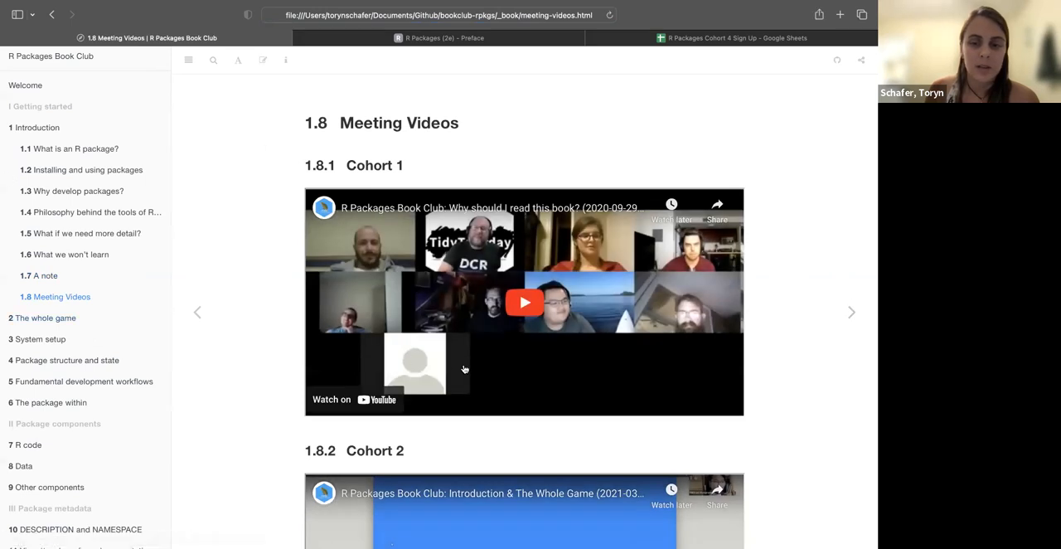
Scroll down through the embedded YouTube recordings of the cohort meetings in section 1.8
{"action": "scroll", "scroll_direction": "down", "scroll_amount": 3}
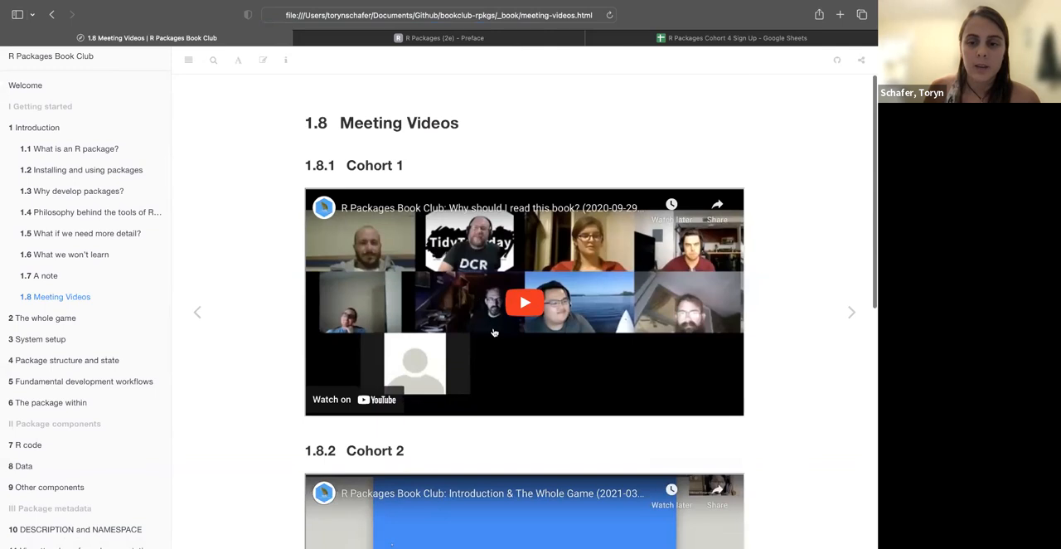
{"action": "scroll", "scroll_direction": "down", "scroll_amount": 3}
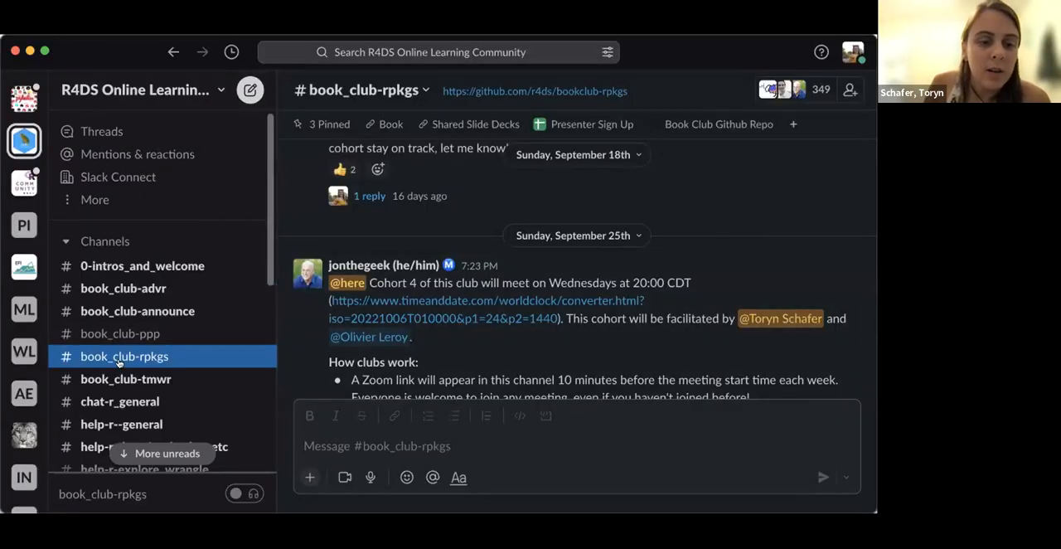
{"action": "mouse_move", "coordinate": [326, 124]}
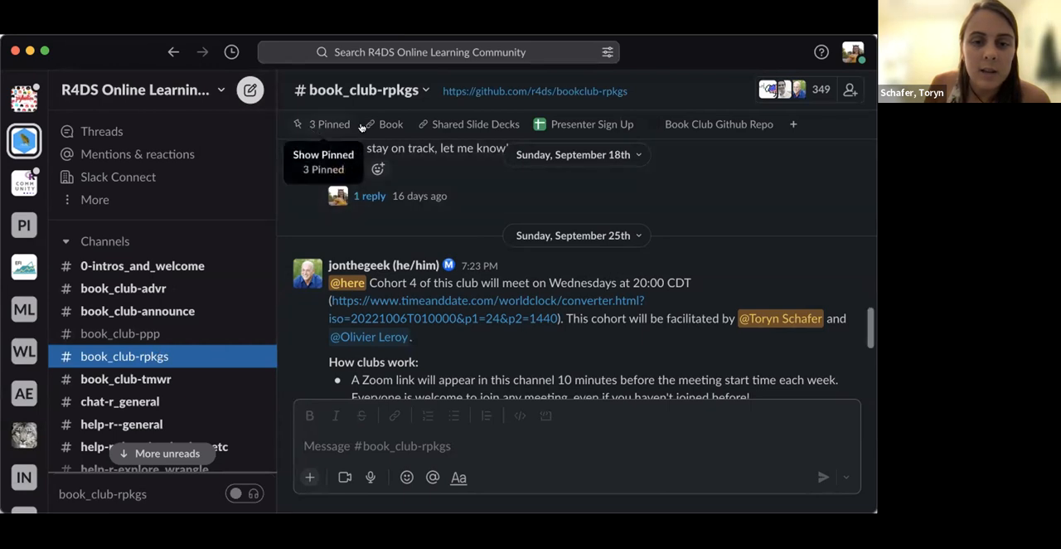
{"action": "mouse_move", "coordinate": [450, 125]}
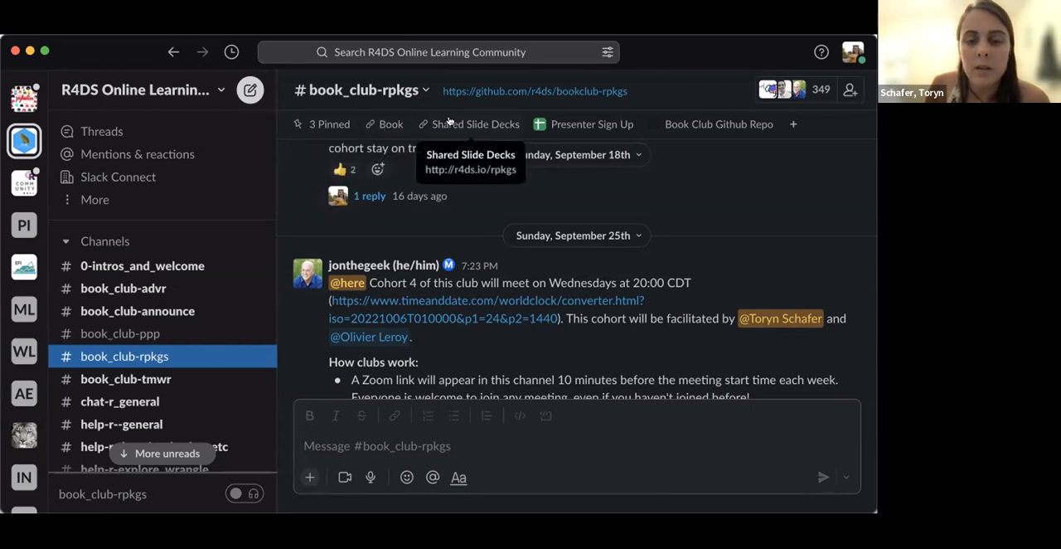
{"action": "mouse_move", "coordinate": [466, 124]}
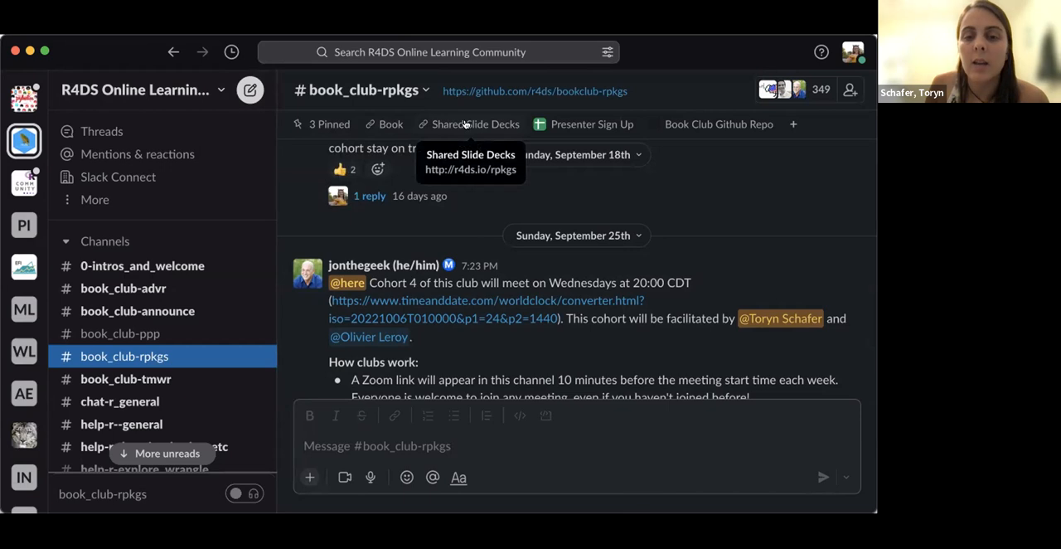
{"action": "mouse_move", "coordinate": [555, 137]}
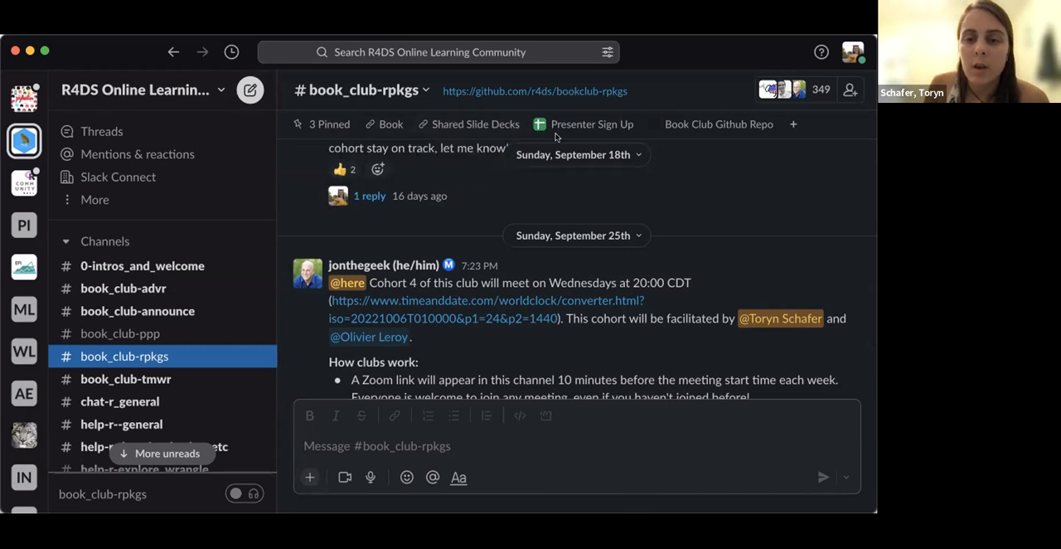
{"action": "mouse_move", "coordinate": [591, 123]}
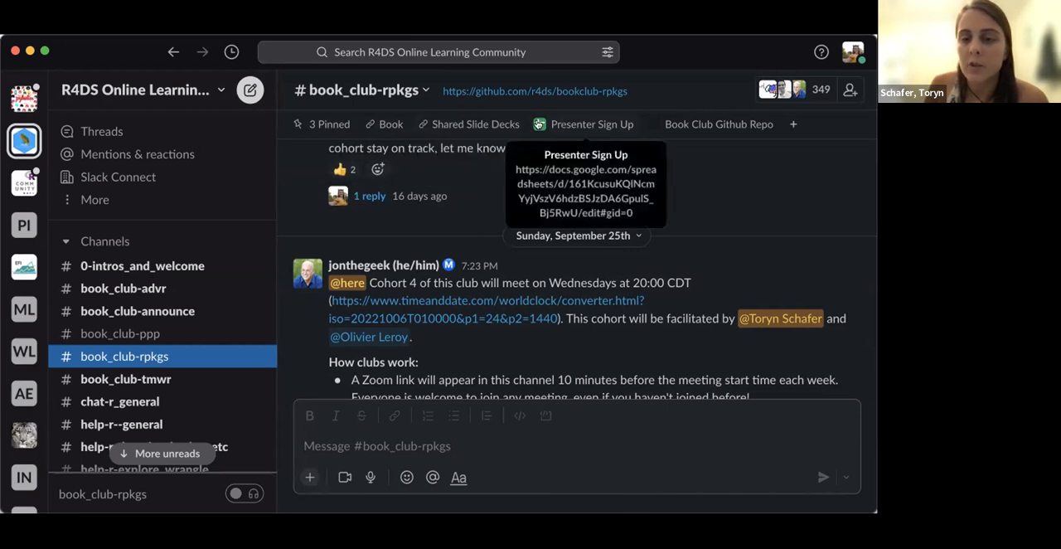
{"action": "mouse_move", "coordinate": [708, 122]}
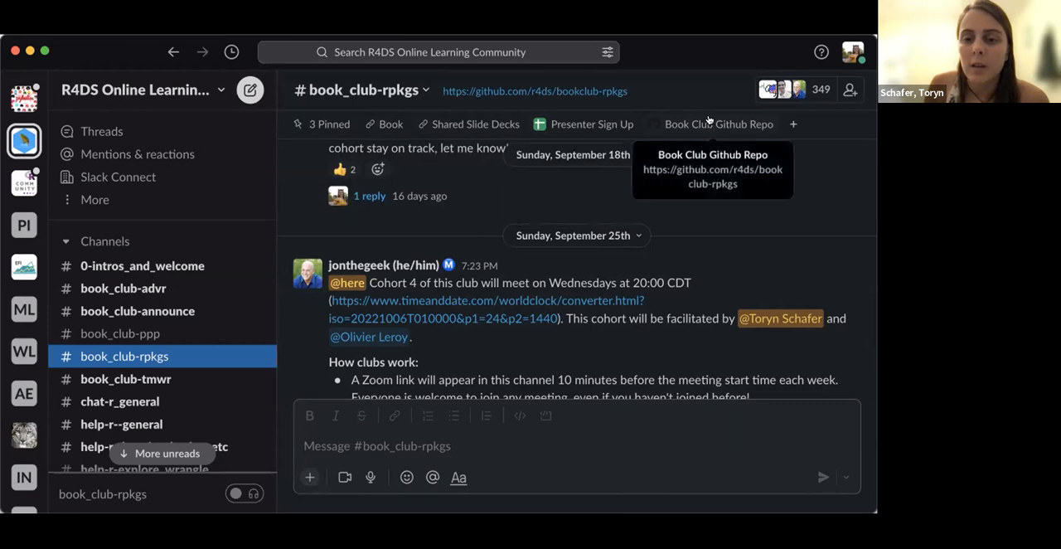
{"action": "mouse_move", "coordinate": [329, 123]}
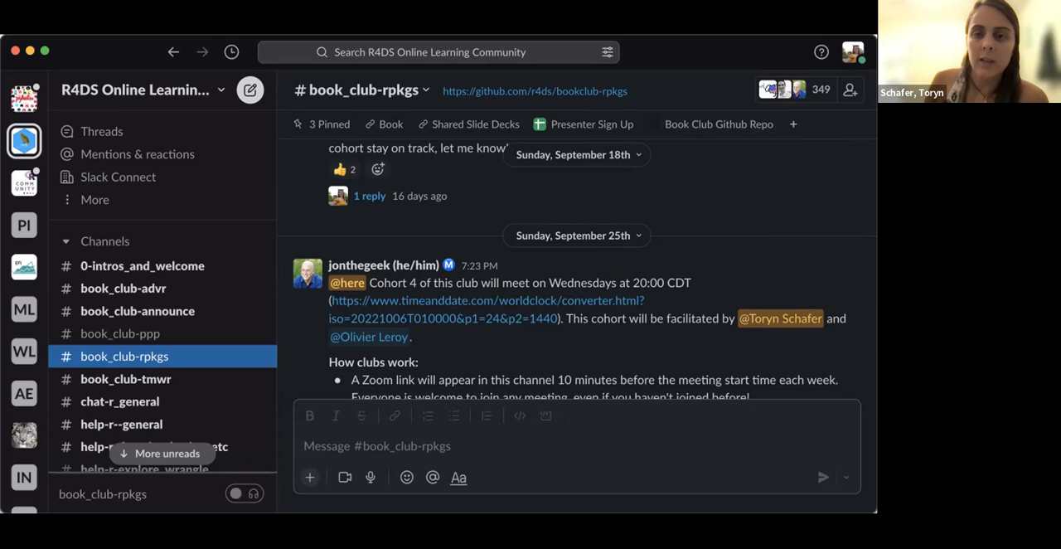
{"action": "mouse_move", "coordinate": [689, 124]}
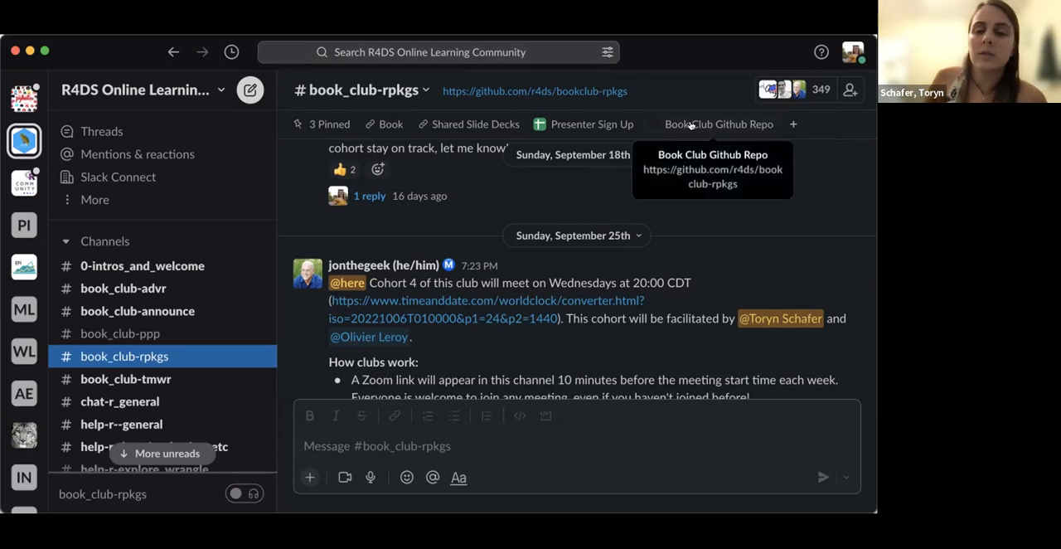